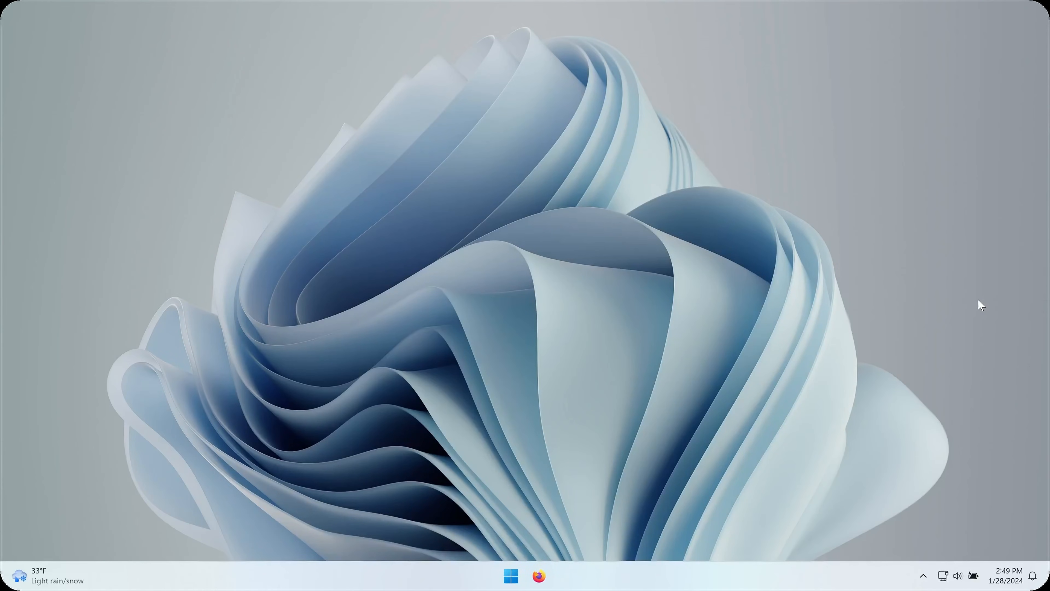
pyautogui.moveTo(626, 271)
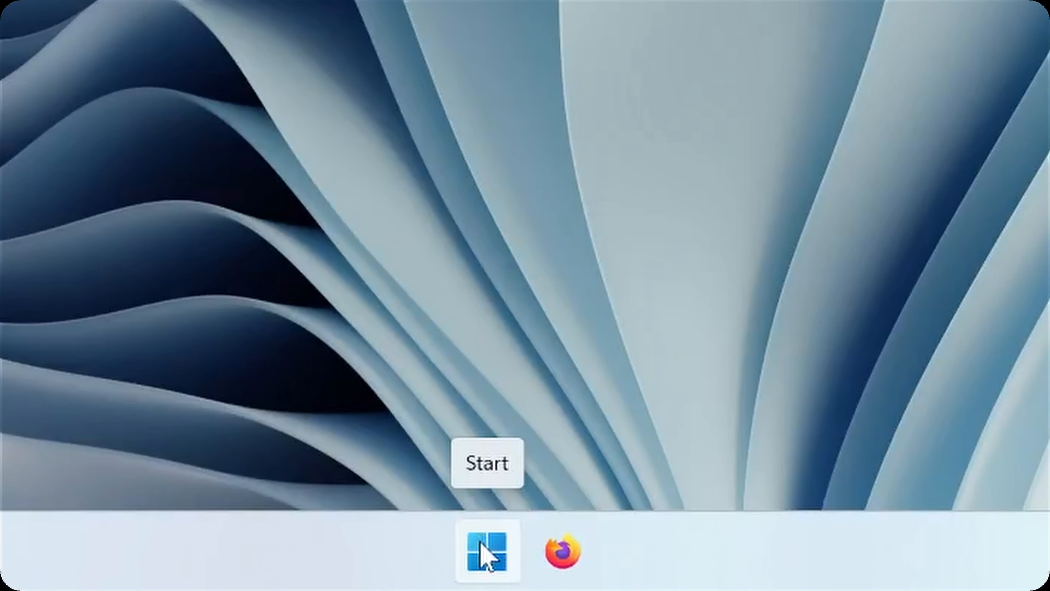
pyautogui.moveTo(570, 557)
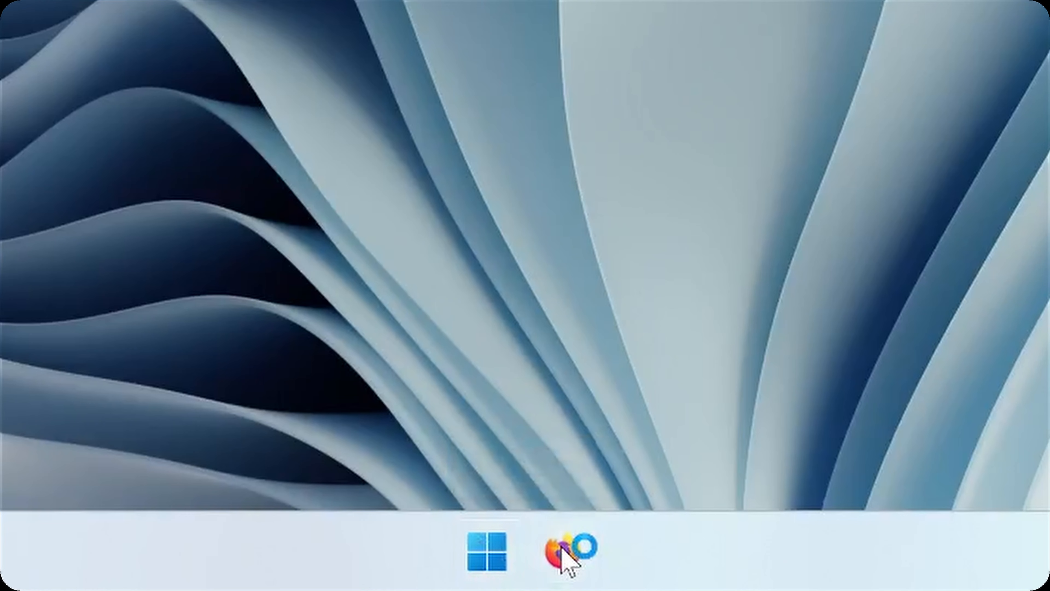
# Search Bing for platformtools and reach the Android Developers SDK Platform-Tools release notes.
pyautogui.click(551, 558)
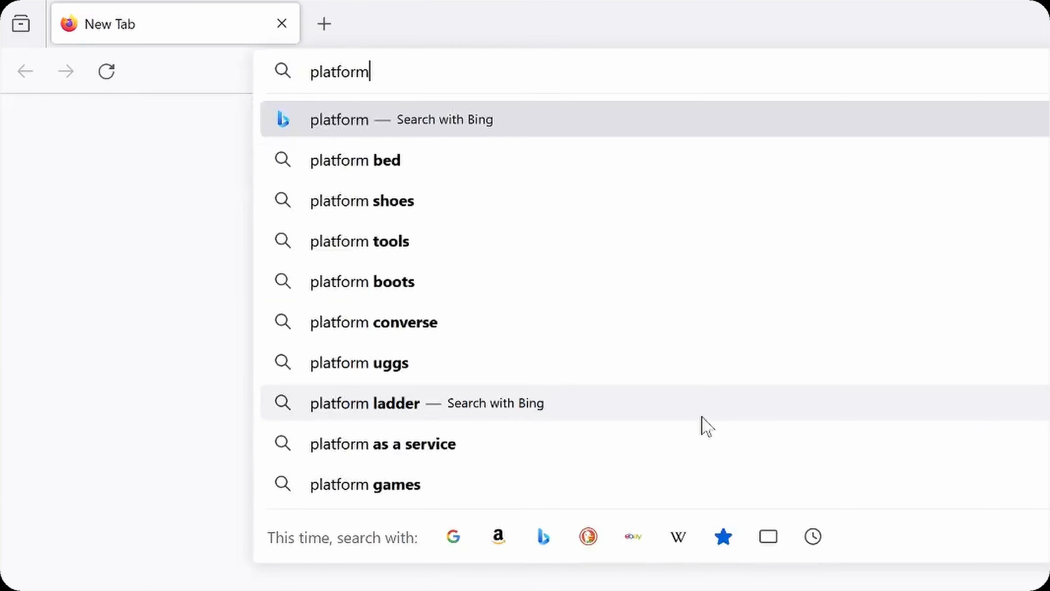
pyautogui.click(360, 241)
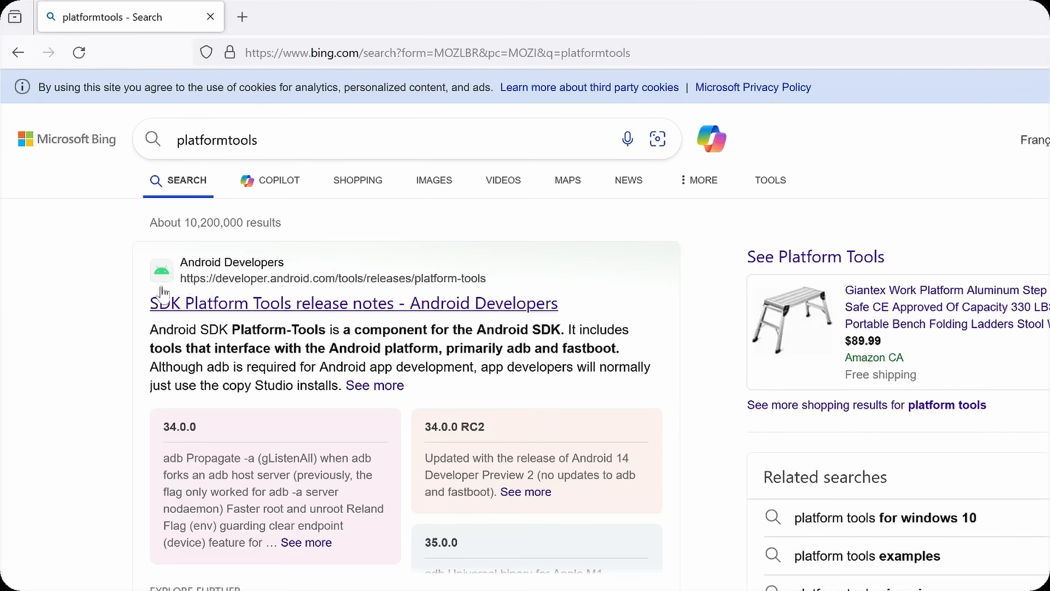
pyautogui.click(352, 303)
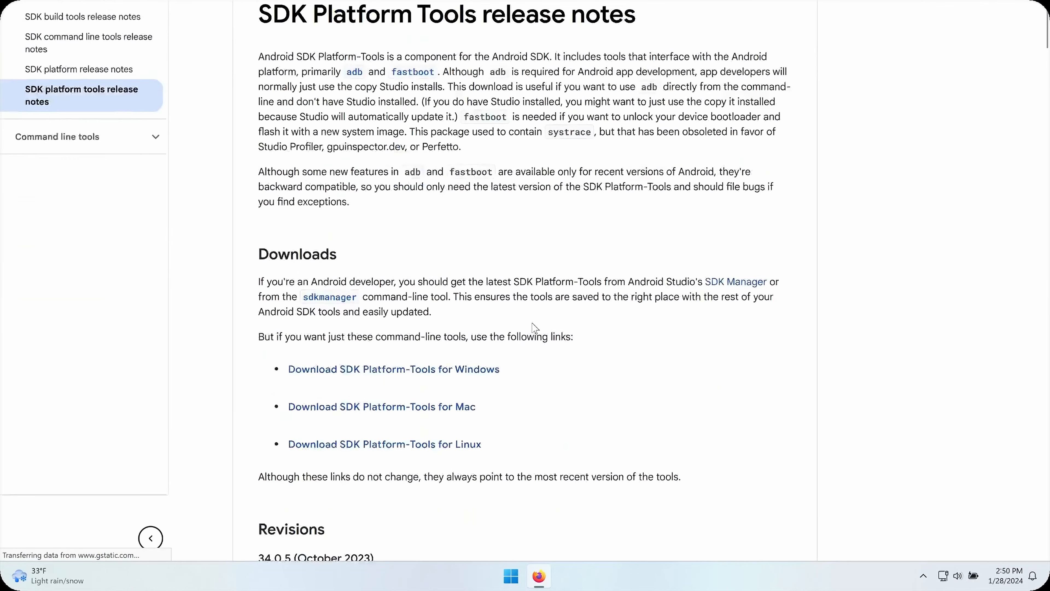
pyautogui.scroll(-3)
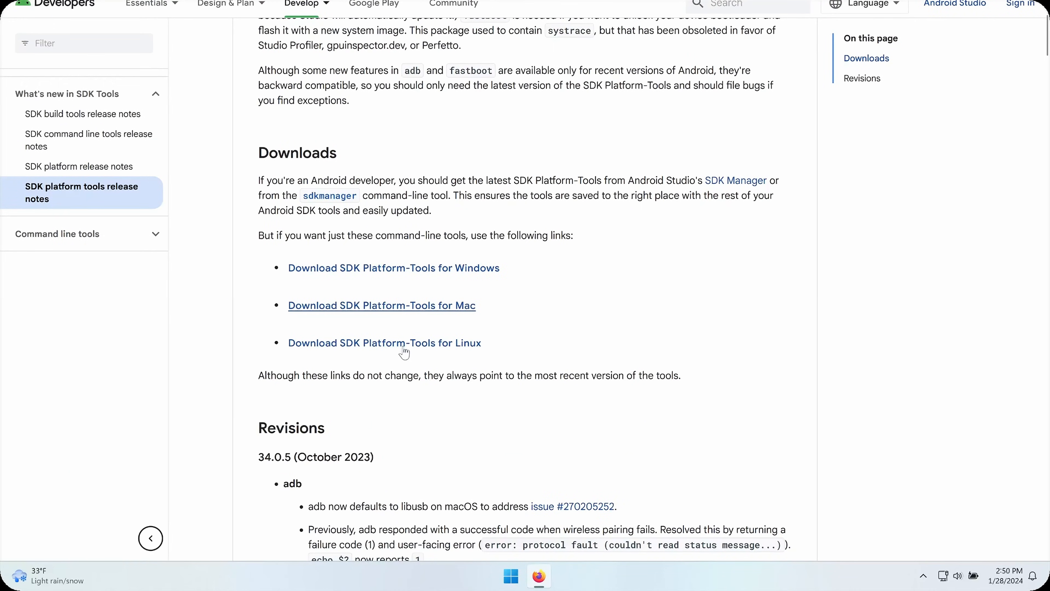
pyautogui.moveTo(394, 268)
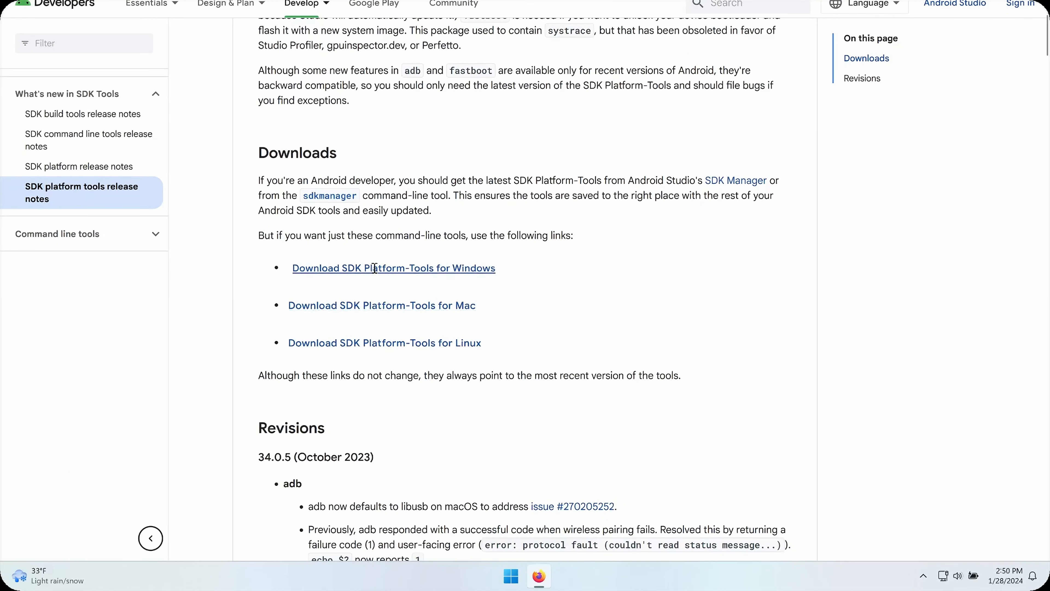
# Download SDK Platform-Tools for Windows, agreeing to the SDK license terms.
pyautogui.click(394, 268)
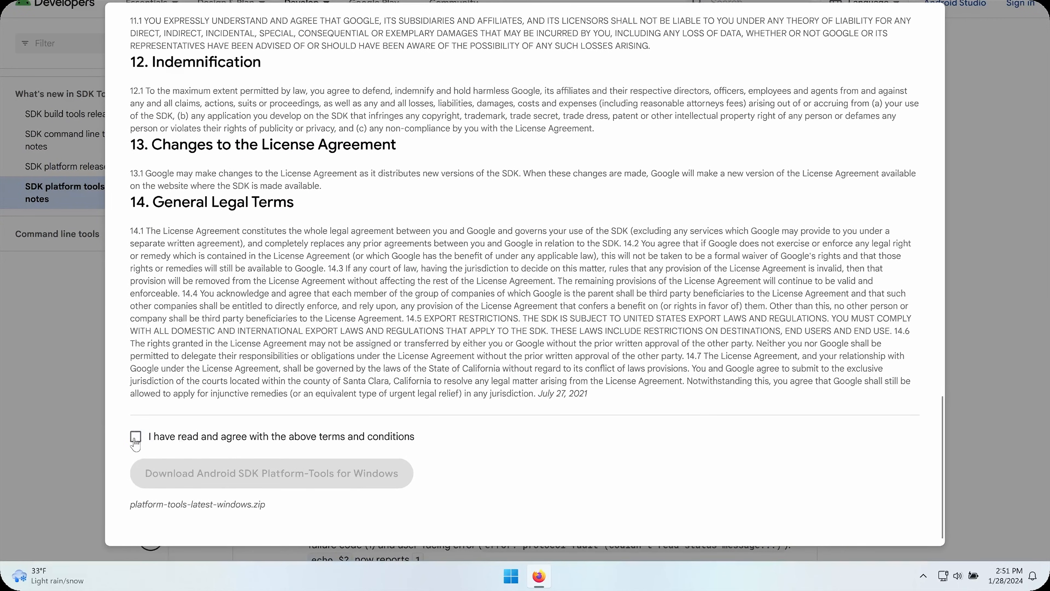
pyautogui.click(135, 437)
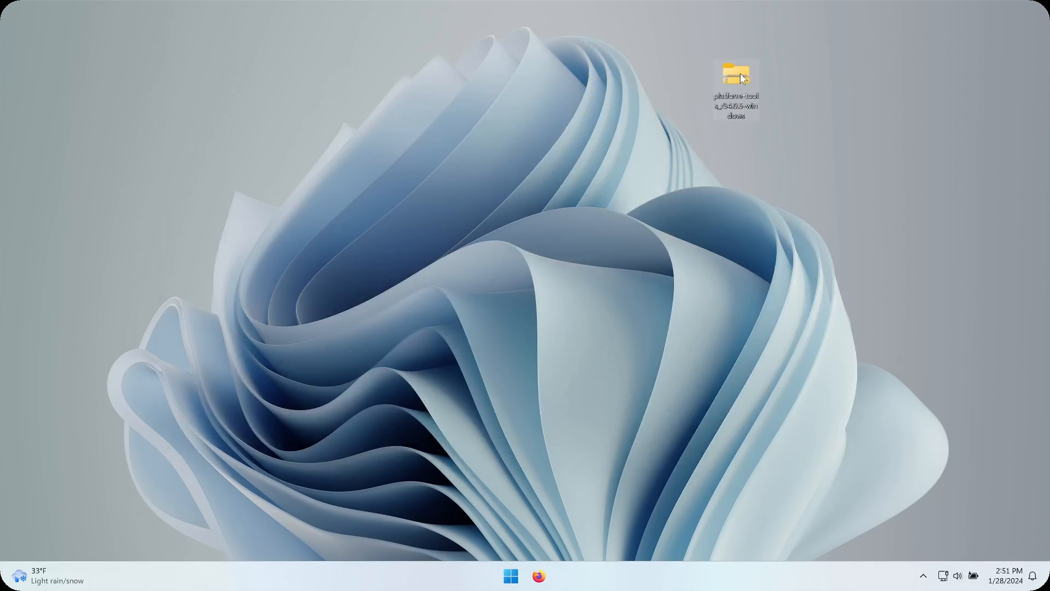
# Locate the extracted platform-tools folder at the root of Local Disk (C:).
pyautogui.doubleClick(736, 74)
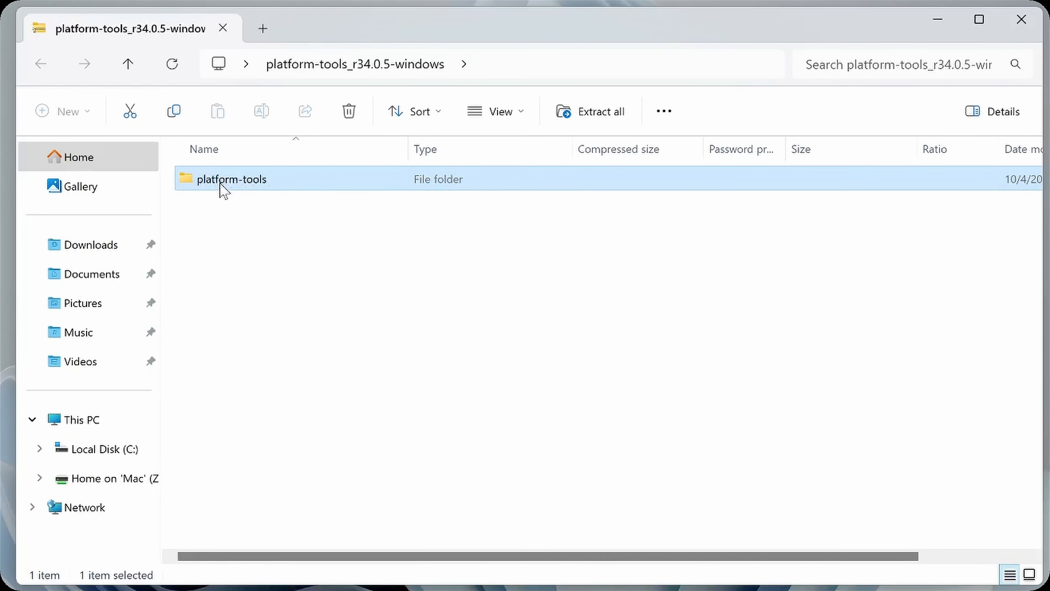
pyautogui.moveTo(101, 449)
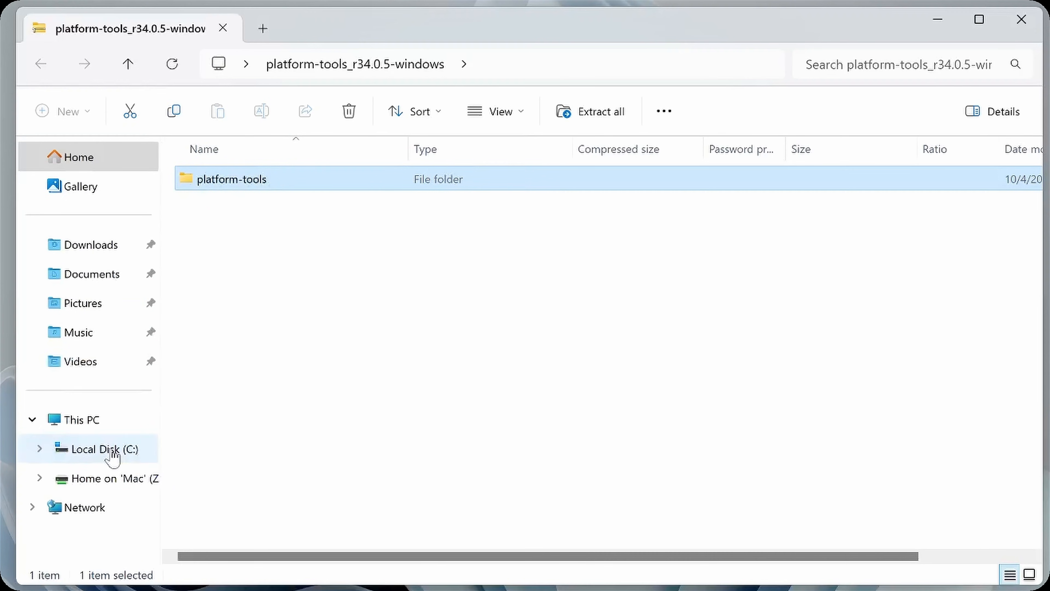
pyautogui.click(101, 448)
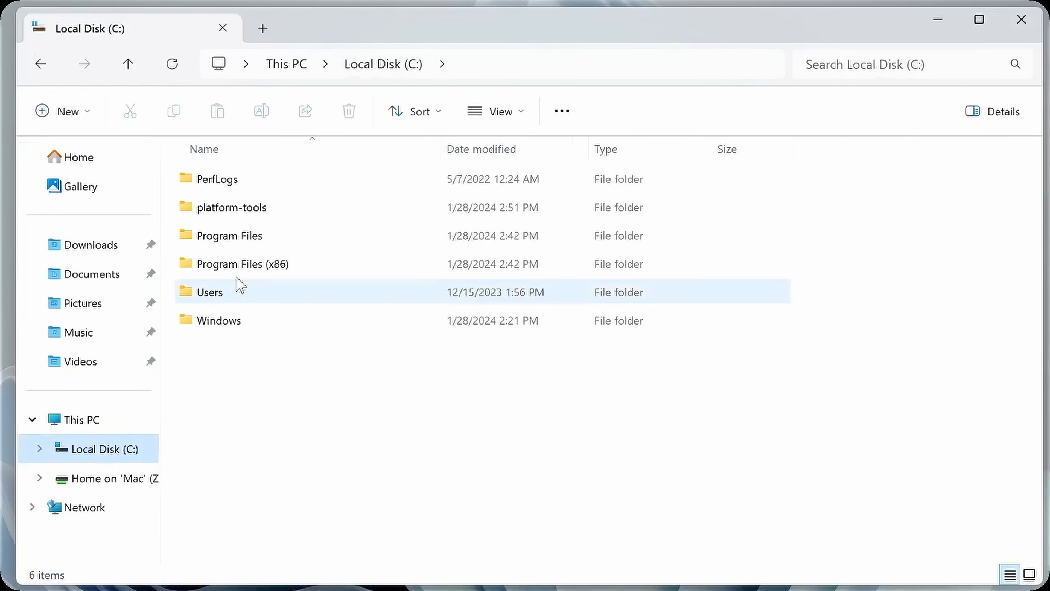
pyautogui.click(231, 207)
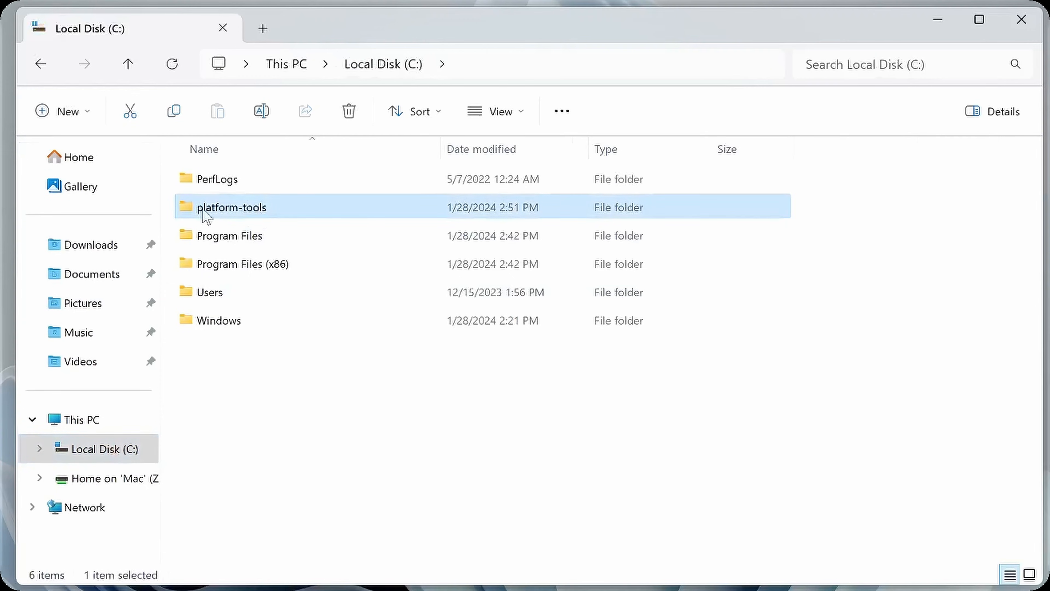
pyautogui.moveTo(260, 213)
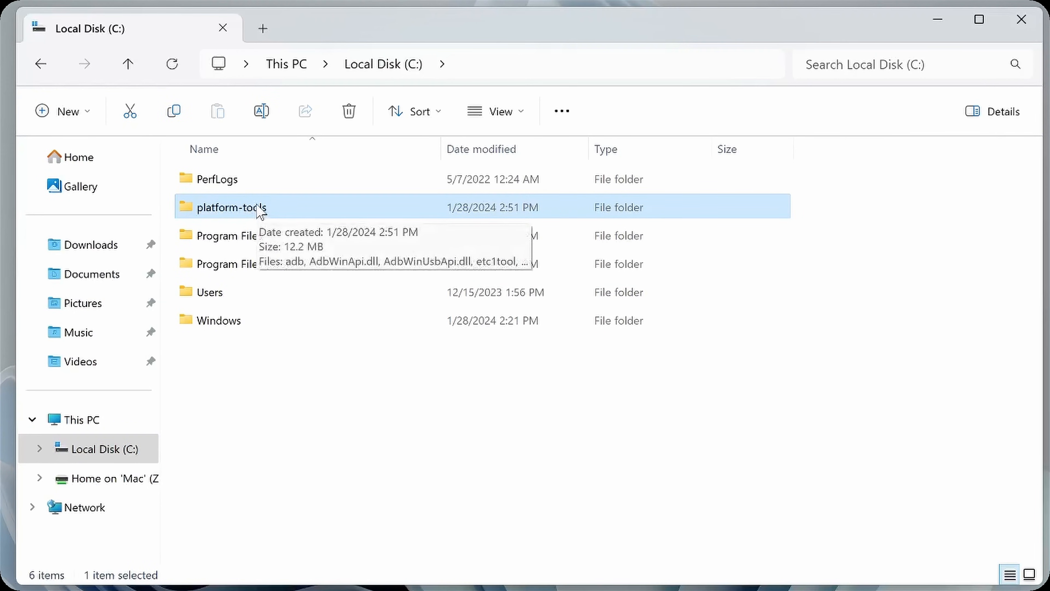
pyautogui.moveTo(427, 541)
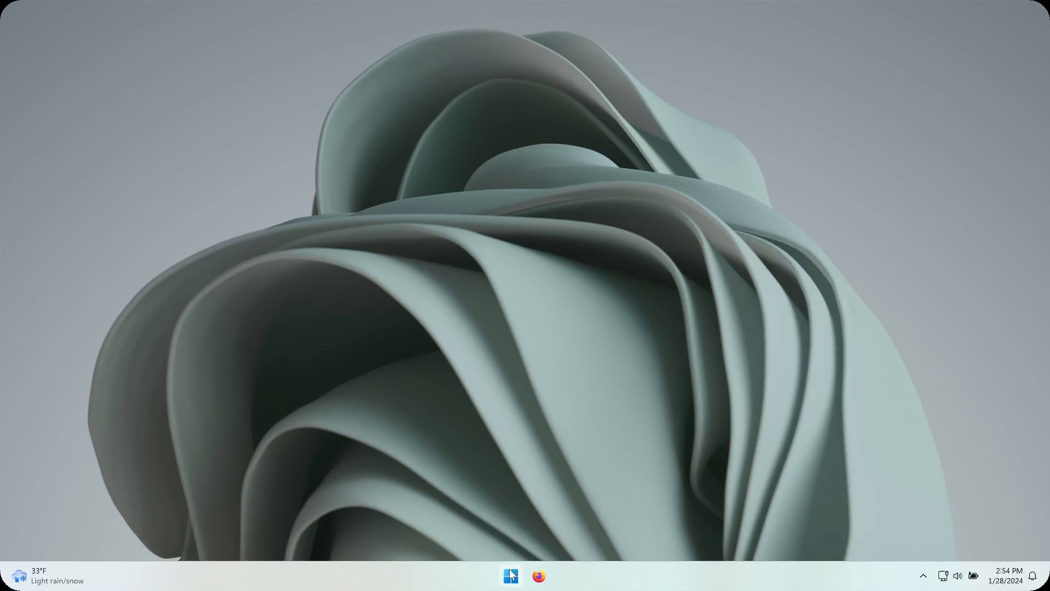
# Start Windows Terminal with a new Command Prompt tab.
pyautogui.click(510, 576)
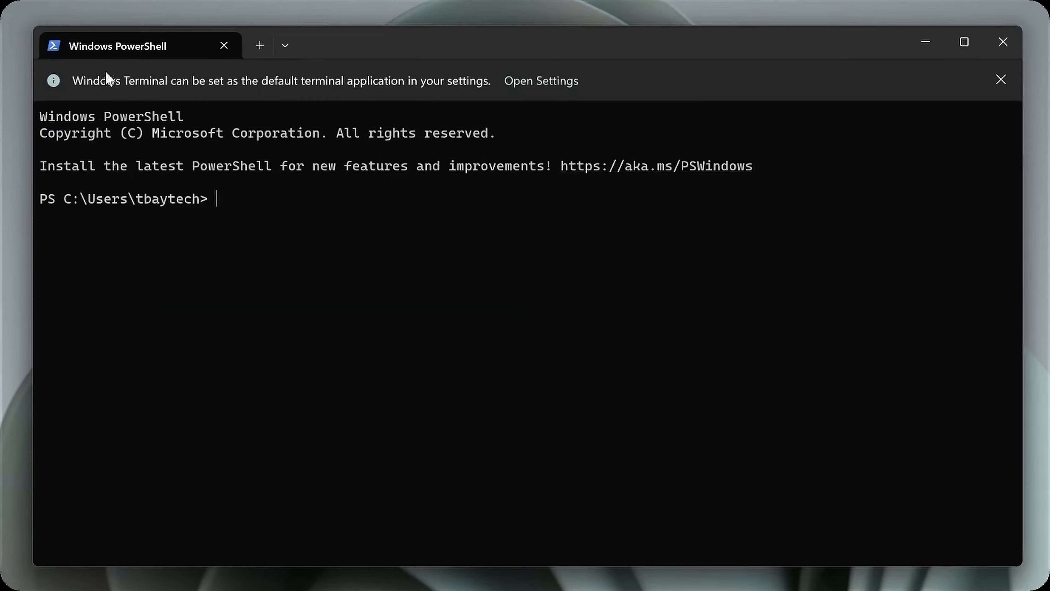
pyautogui.click(285, 45)
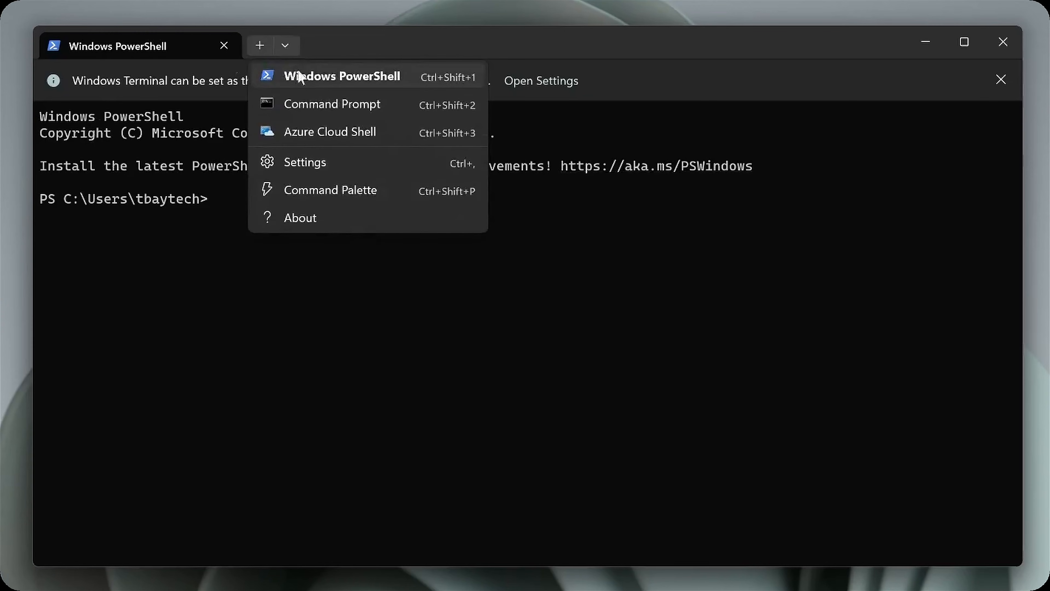
pyautogui.click(332, 104)
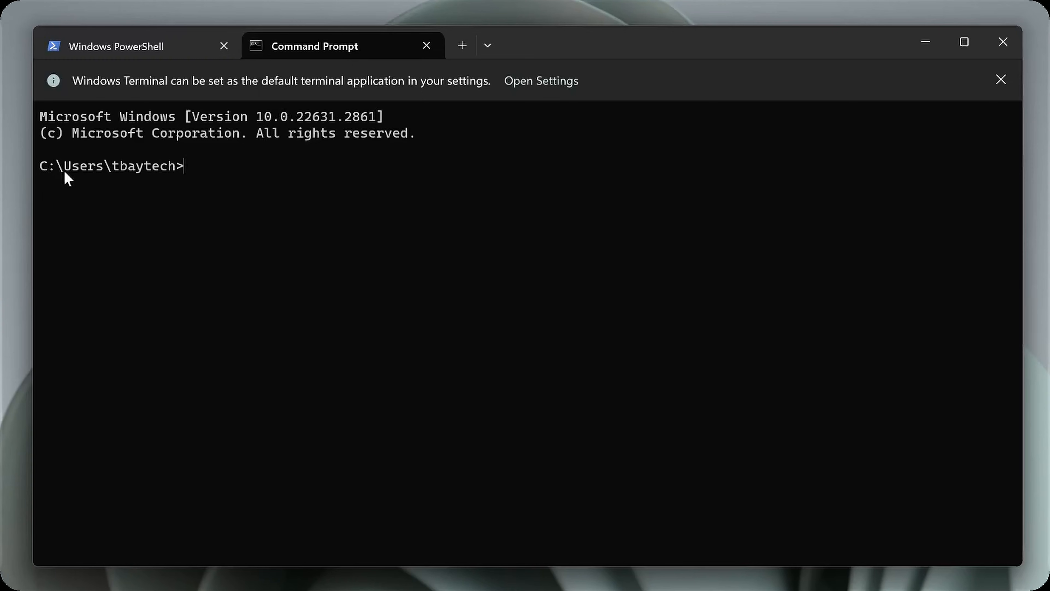
pyautogui.moveTo(153, 122)
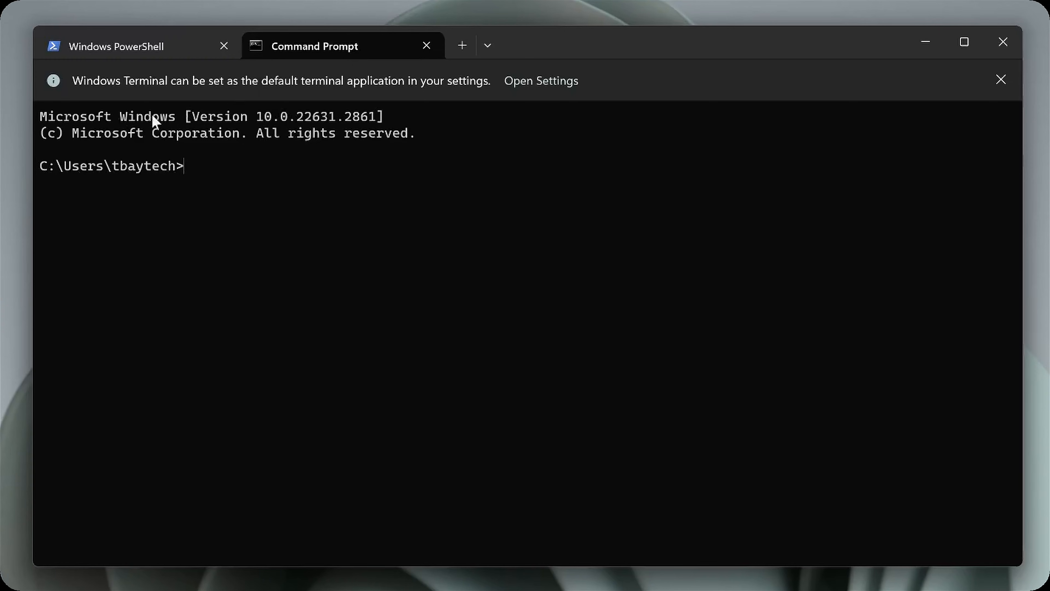
pyautogui.moveTo(420, 263)
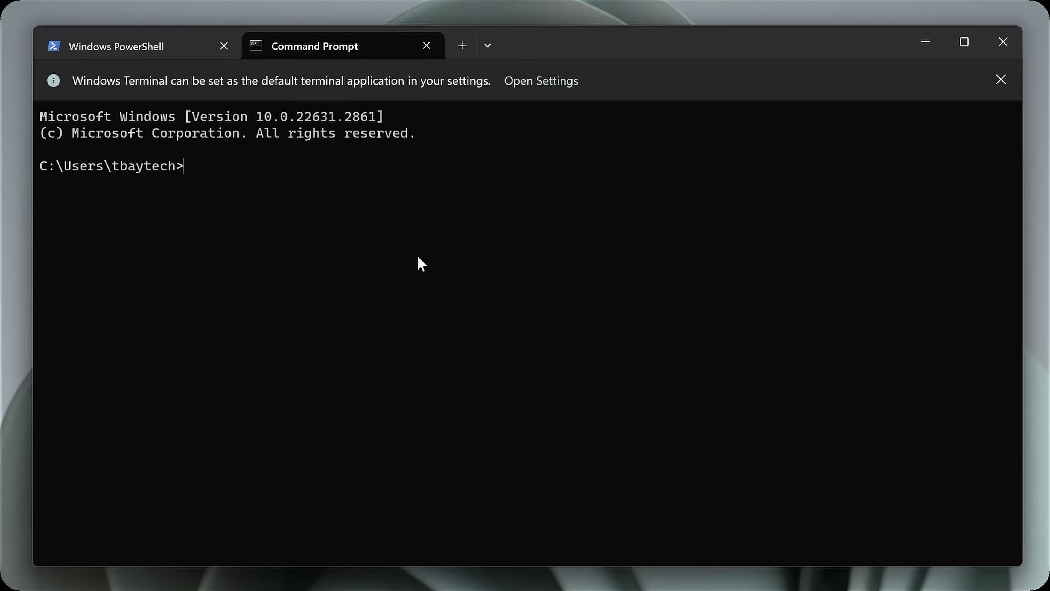
# Change the working directory to C:\ with 'cd C:\'.
pyautogui.write('cd')
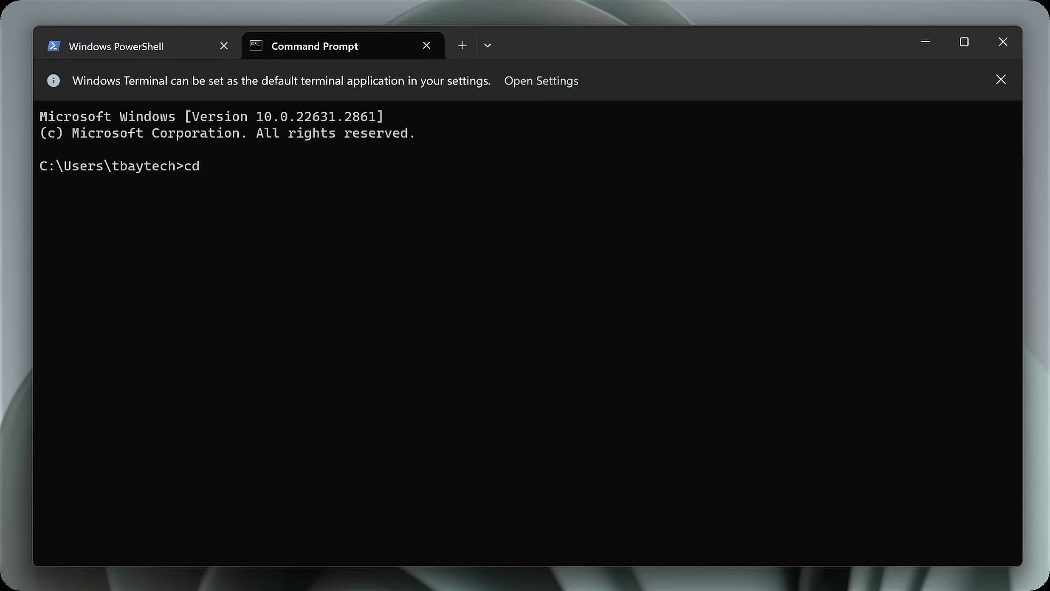
pyautogui.write('C')
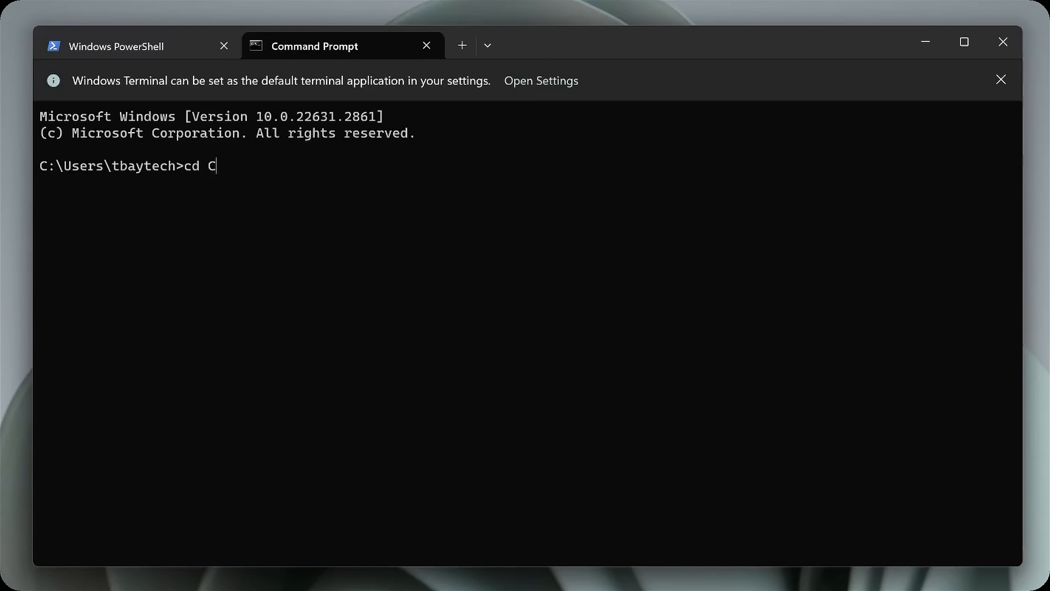
pyautogui.write(':\\')
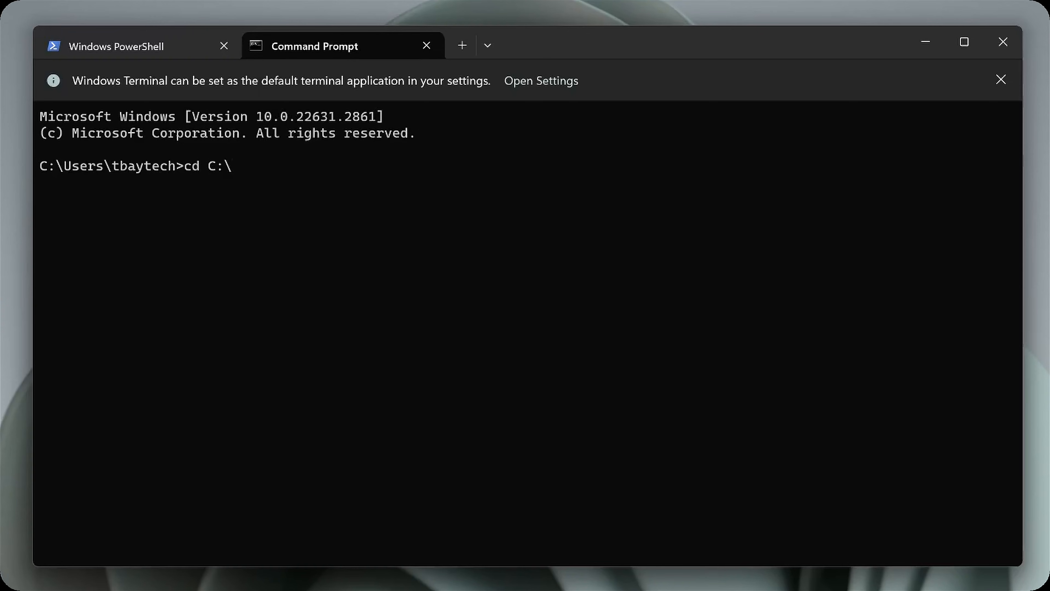
pyautogui.press('Return')
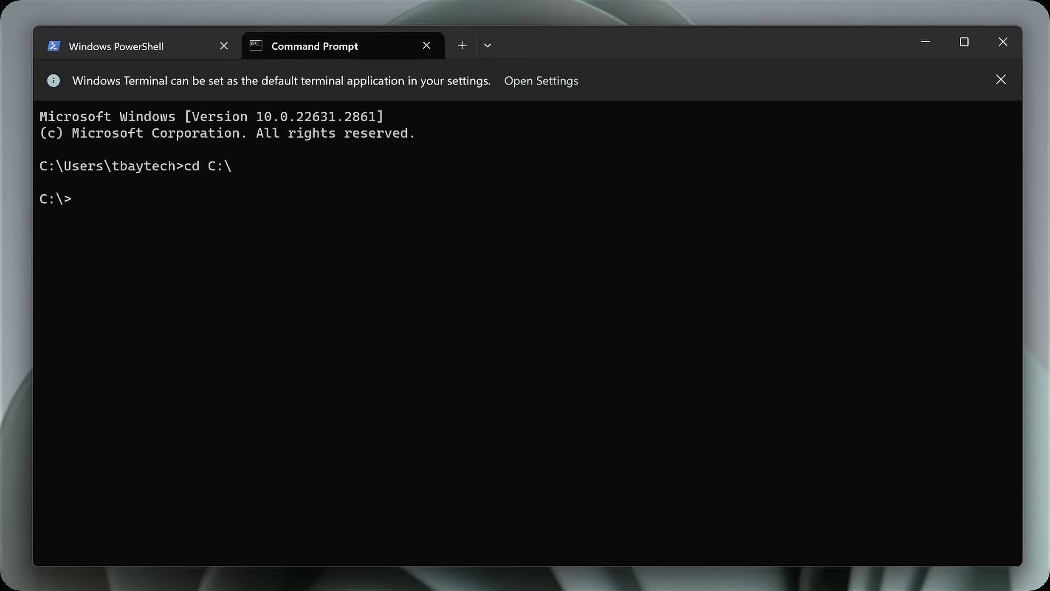
# List the C: drive contents and move into the platform-tools folder.
pyautogui.press('Return')
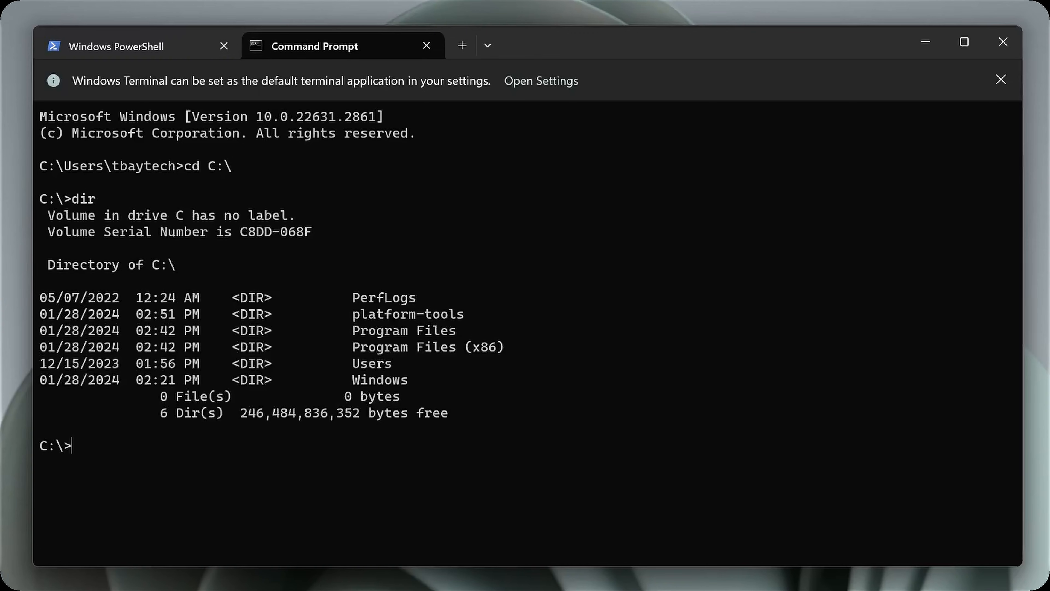
pyautogui.moveTo(575, 230)
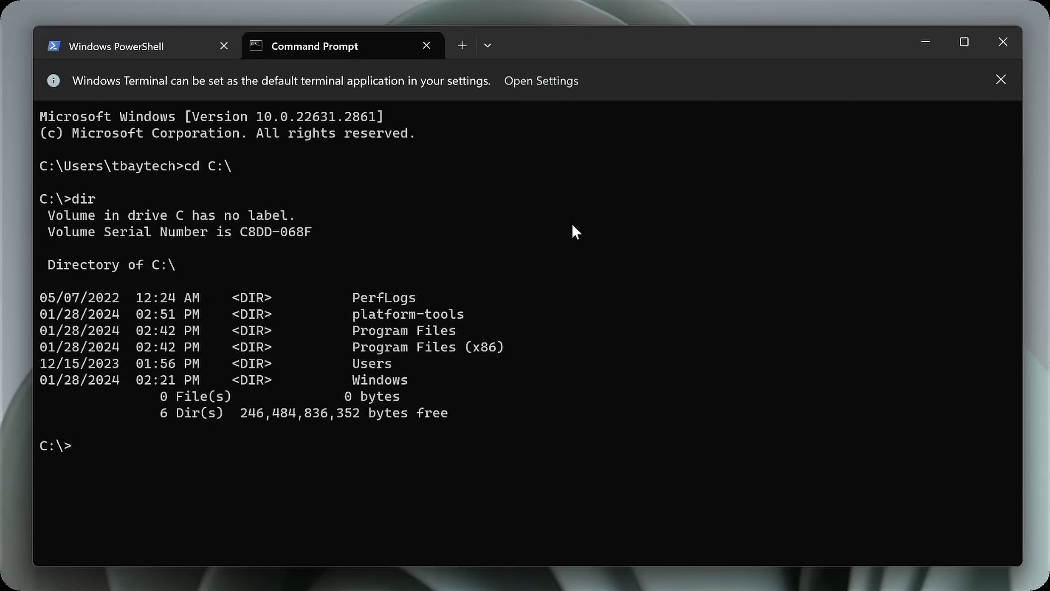
pyautogui.doubleClick(409, 314)
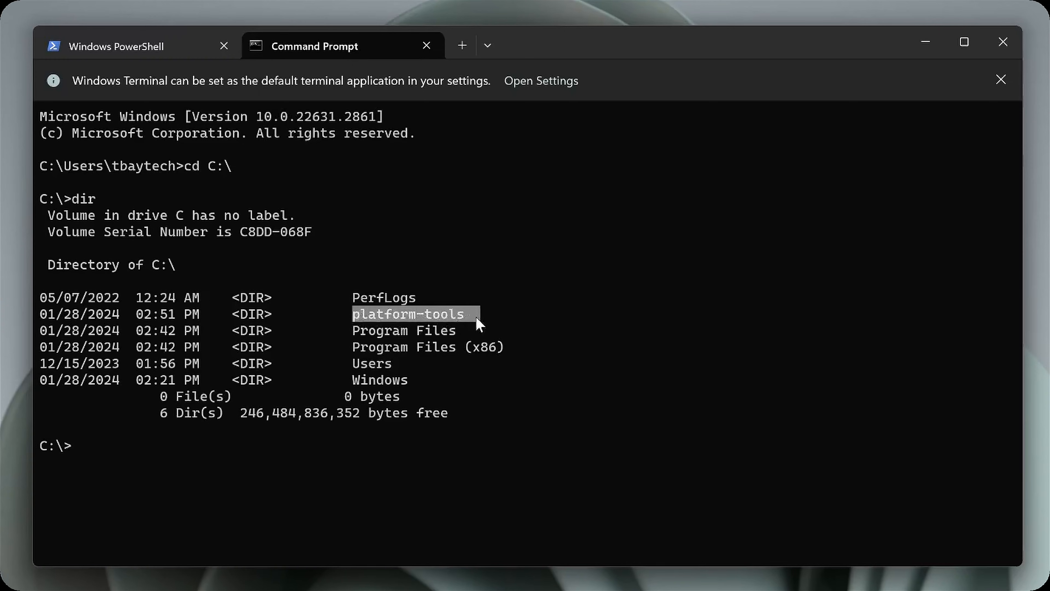
pyautogui.write('cd')
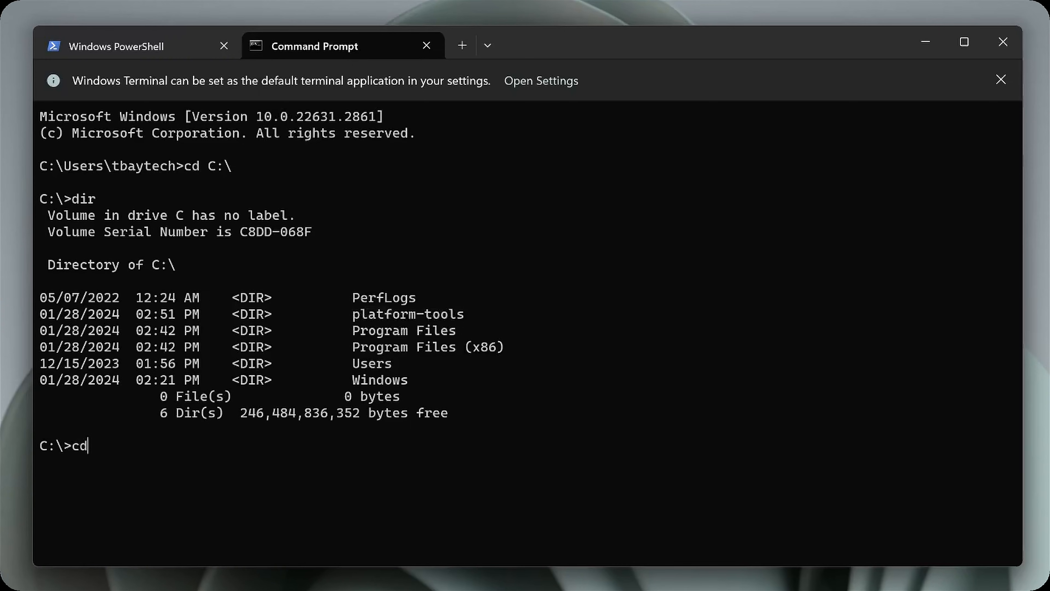
pyautogui.write('\\')
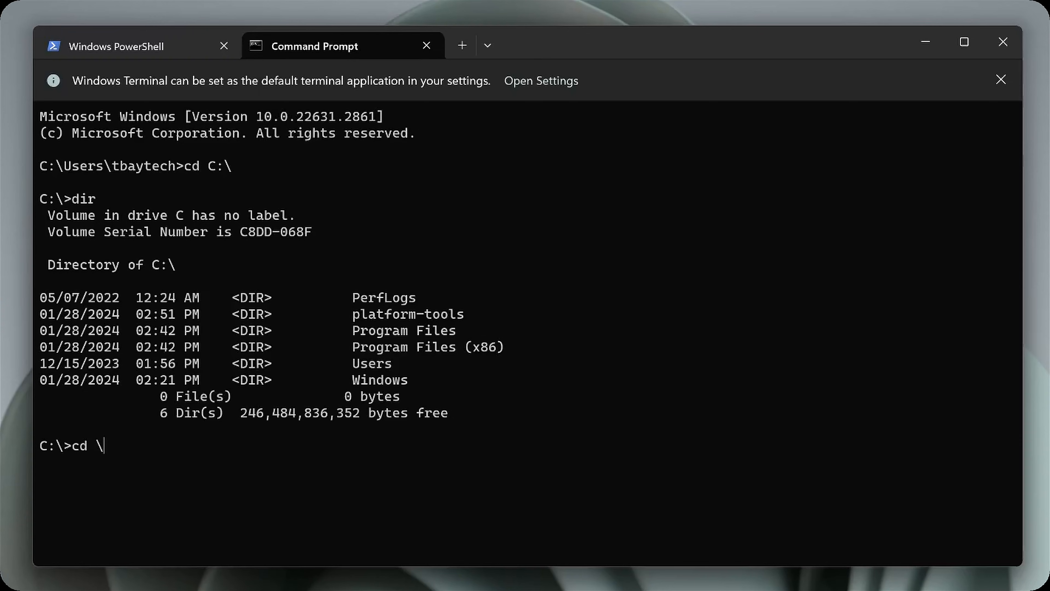
pyautogui.write('platform-tools')
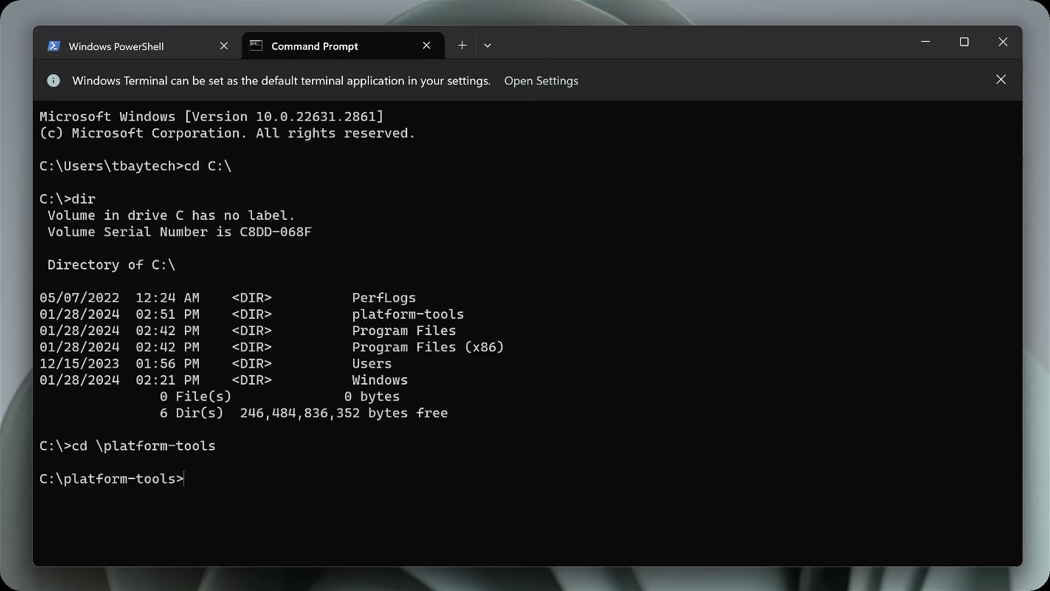
# Run dir in C:\platform-tools and check 'adb version' reports Android Debug Bridge 1.0.41.
pyautogui.write('dir')
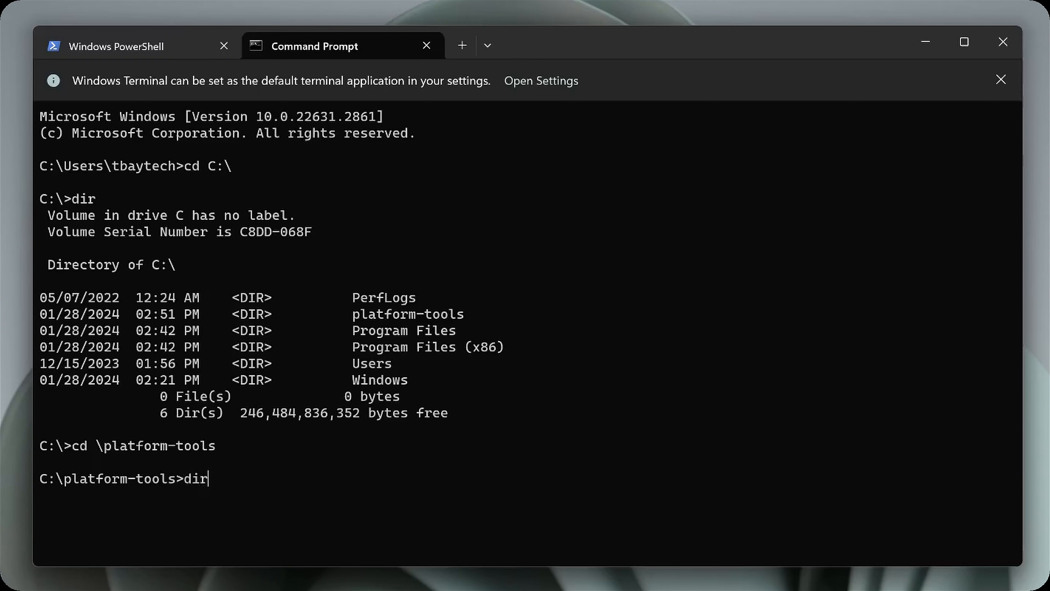
pyautogui.press('Return')
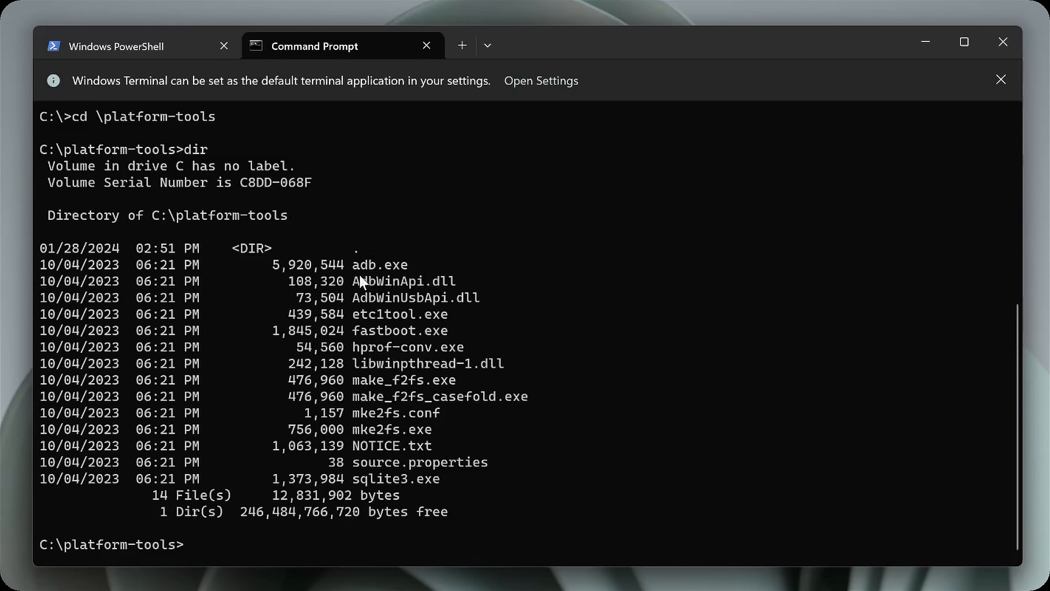
pyautogui.moveTo(278, 555)
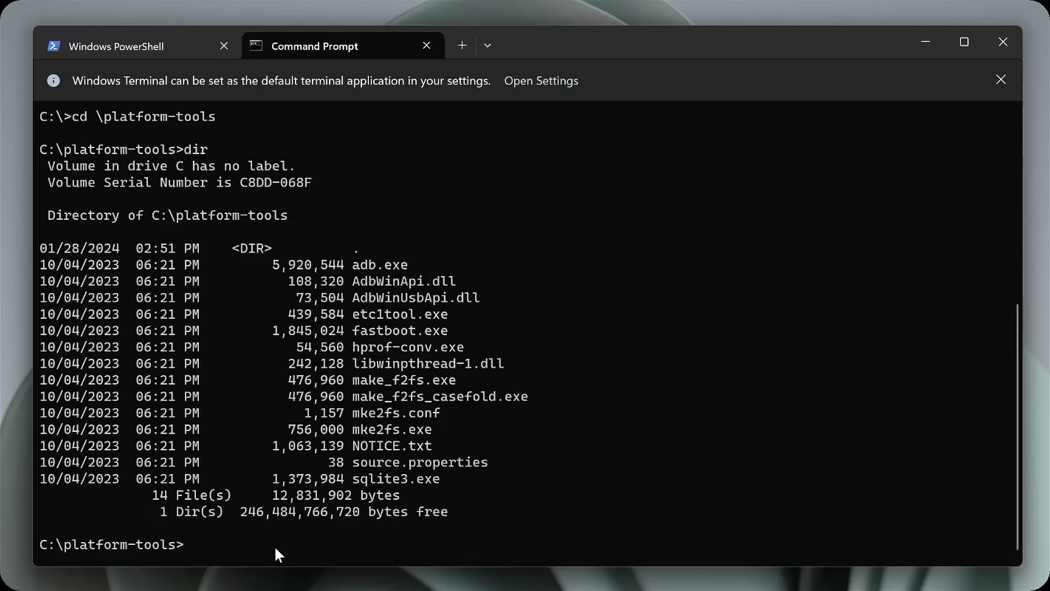
pyautogui.write('adb version')
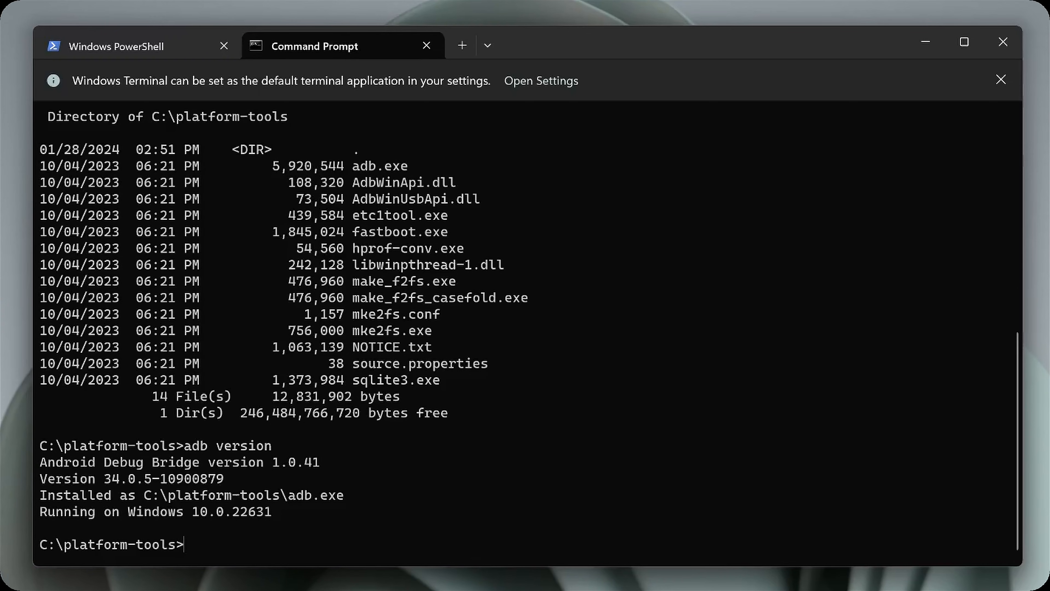
pyautogui.moveTo(451, 325)
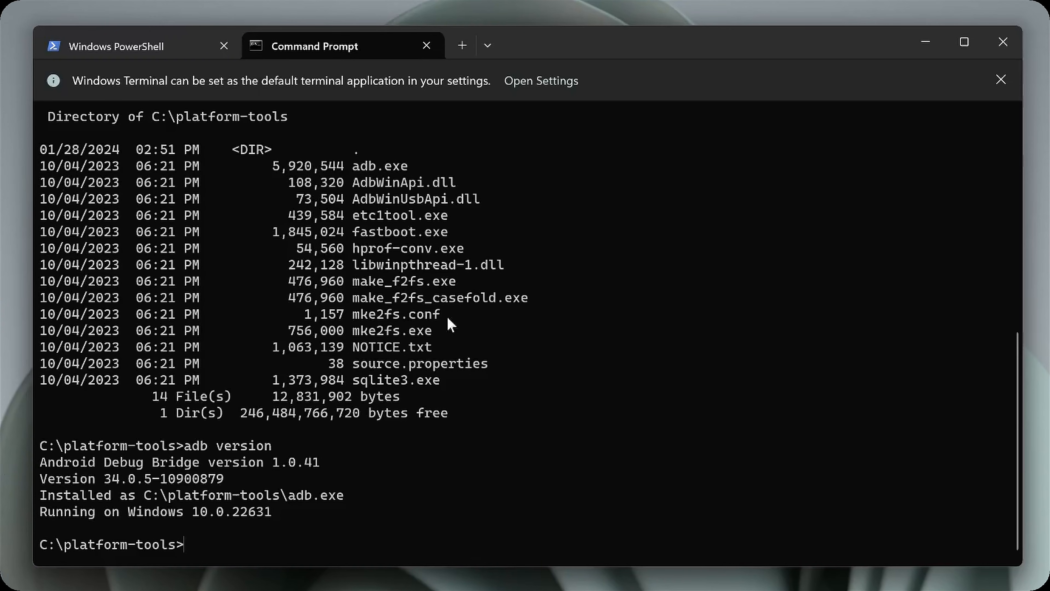
# Close the Command Prompt tab and go to Windows Settings' System About page.
pyautogui.click(426, 46)
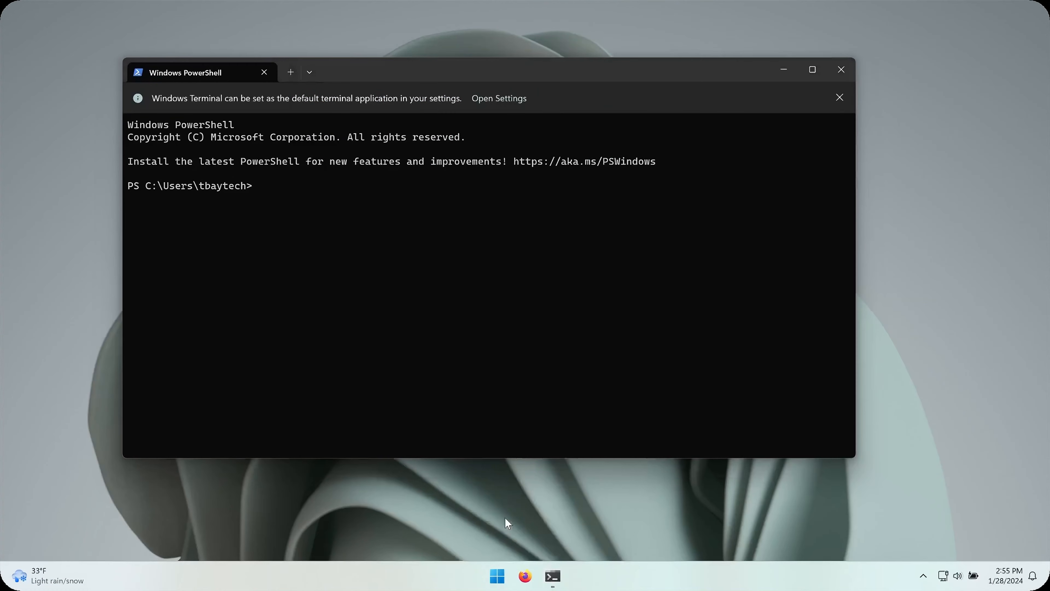
pyautogui.click(841, 69)
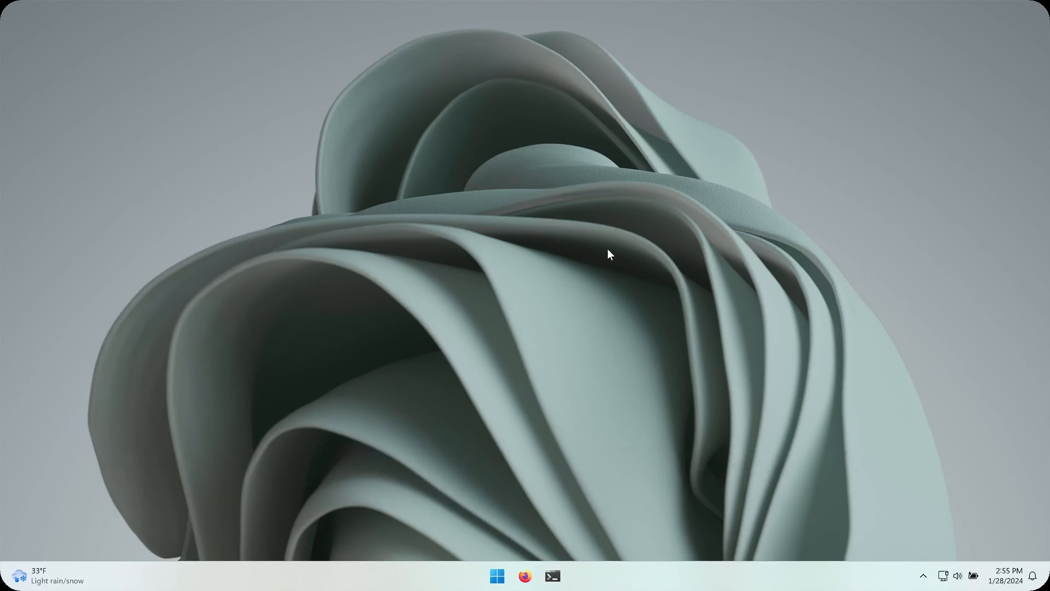
pyautogui.moveTo(497, 576)
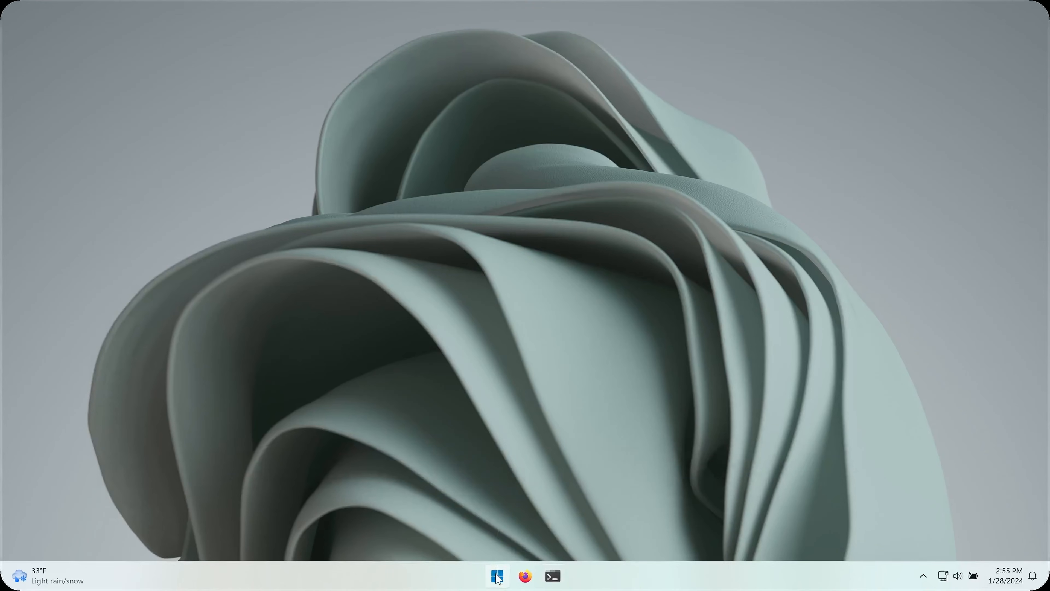
pyautogui.click(567, 576)
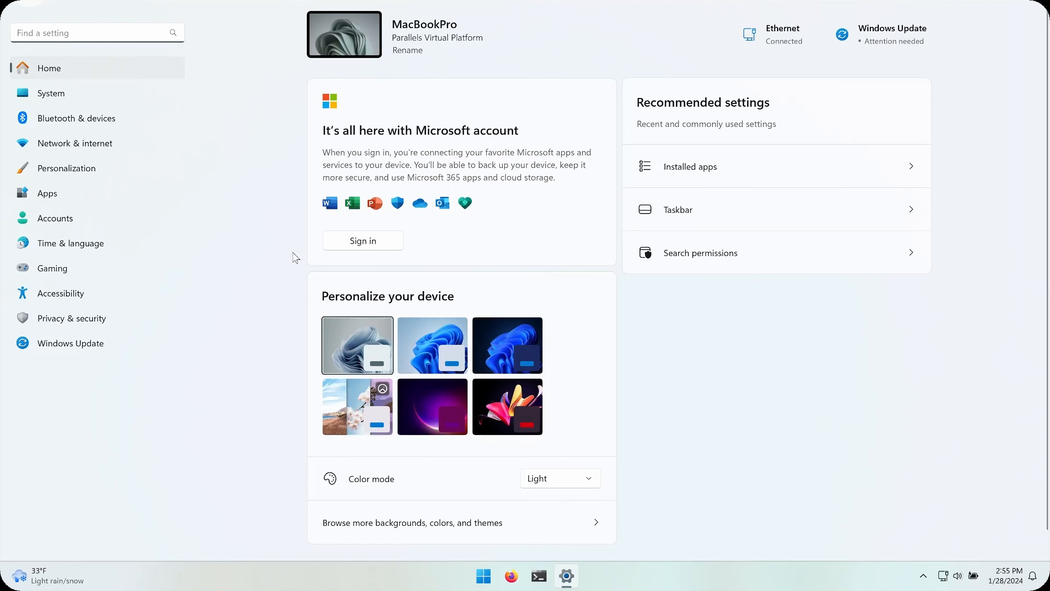
pyautogui.click(51, 93)
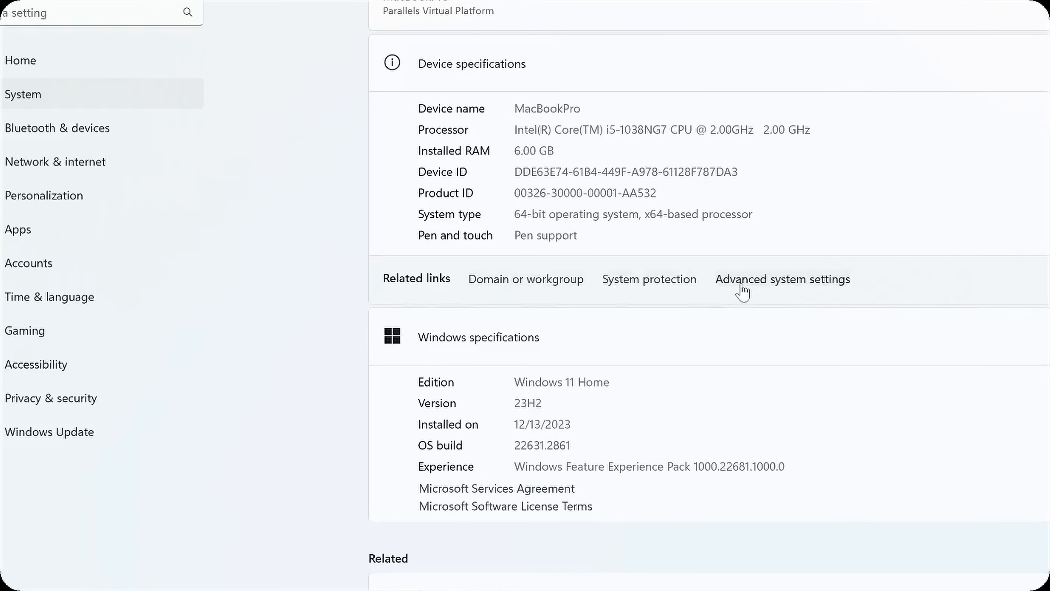
# Reach Environment Variables via Advanced system settings and select the system Path variable.
pyautogui.click(782, 278)
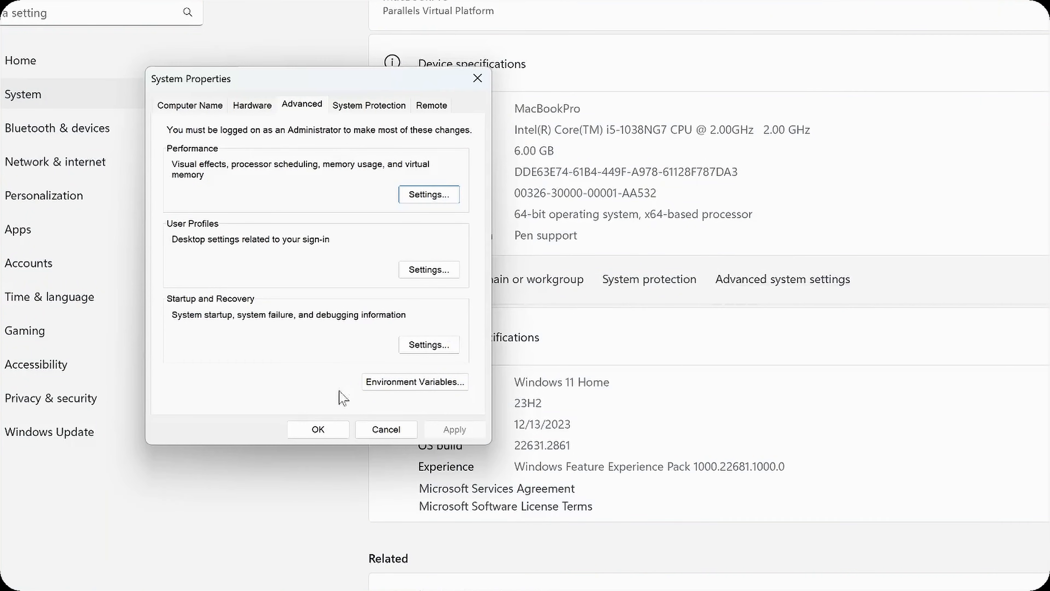
pyautogui.click(414, 381)
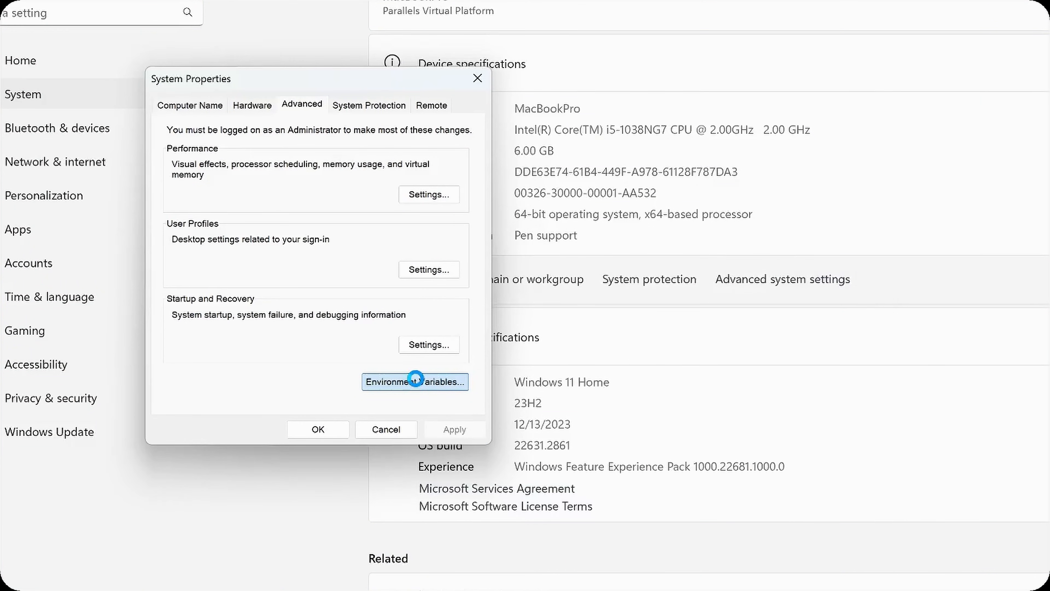
pyautogui.click(414, 381)
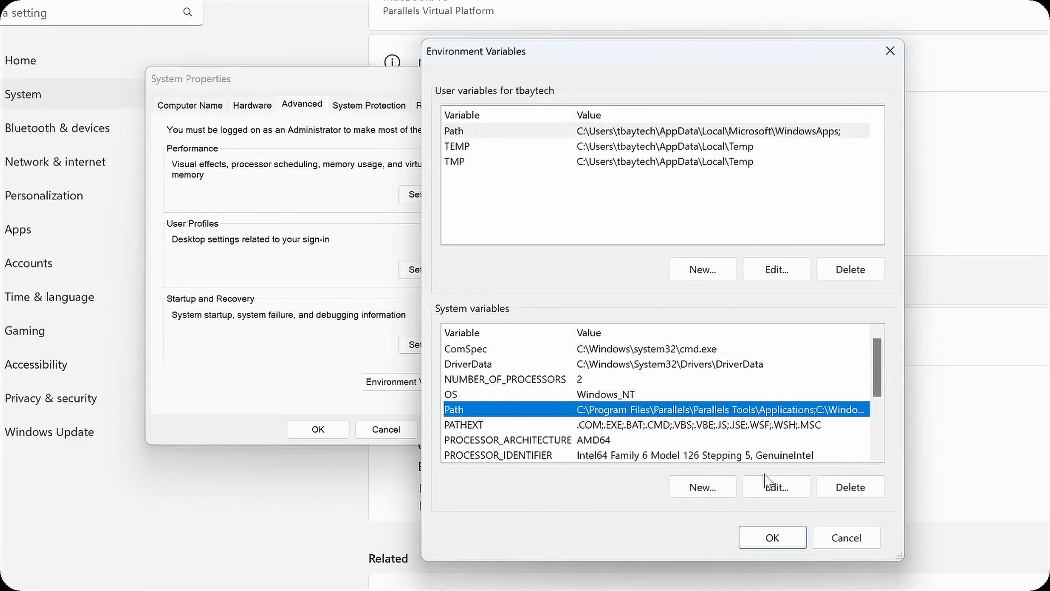
# Add C:\platform-tools\ as a new entry in the system Path and confirm the edit.
pyautogui.click(776, 487)
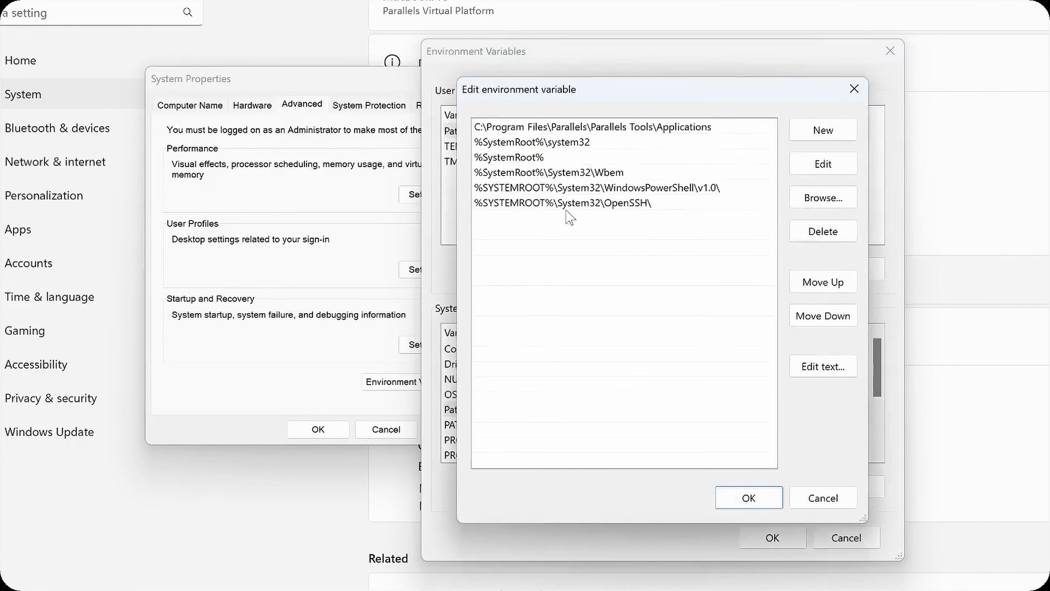
pyautogui.moveTo(823, 129)
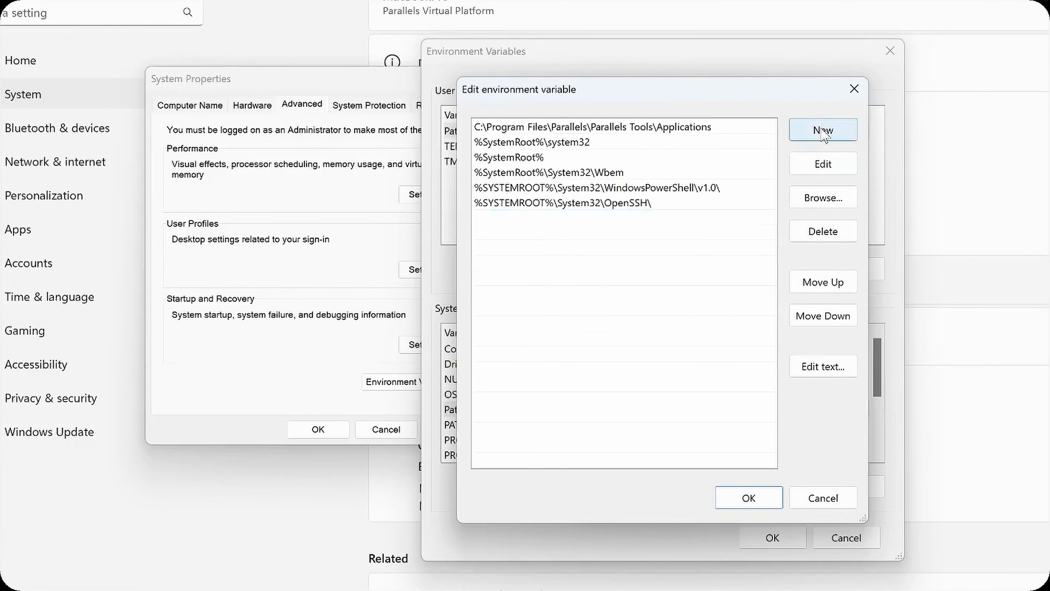
pyautogui.click(823, 129)
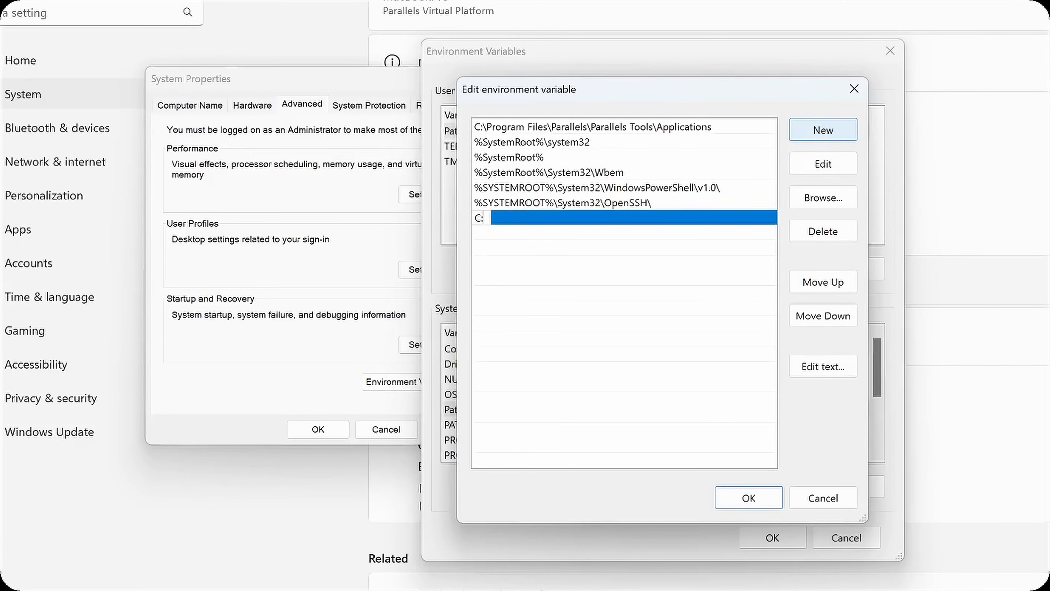
pyautogui.write('platform-tools')
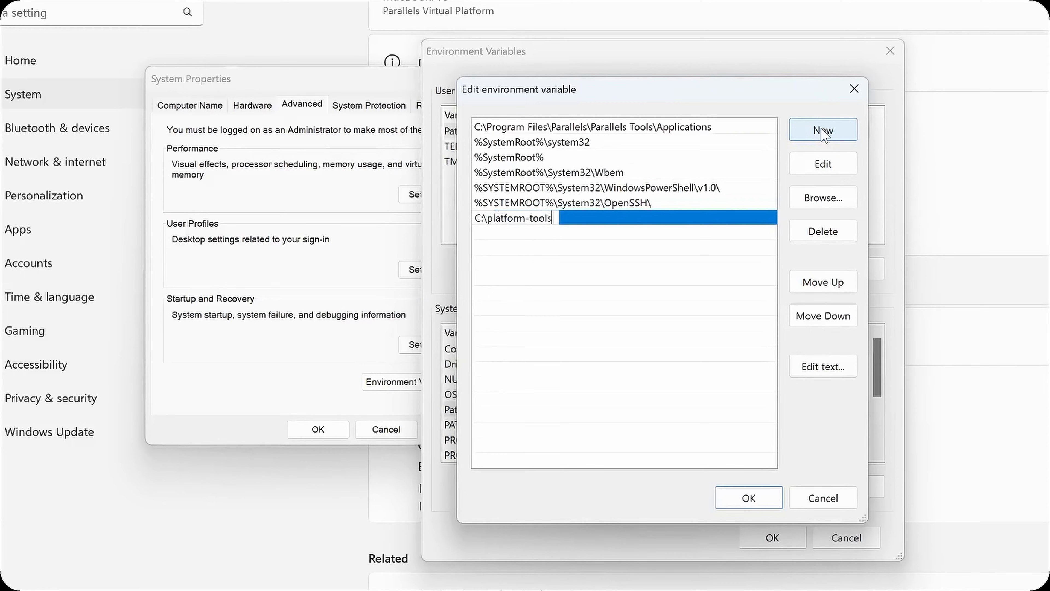
pyautogui.write('\\')
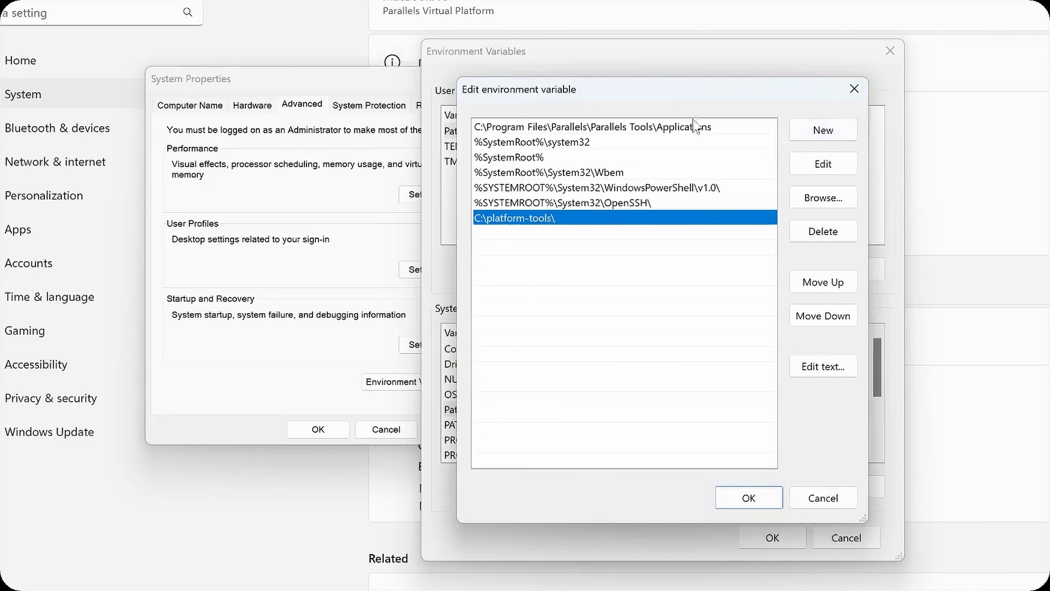
pyautogui.click(749, 497)
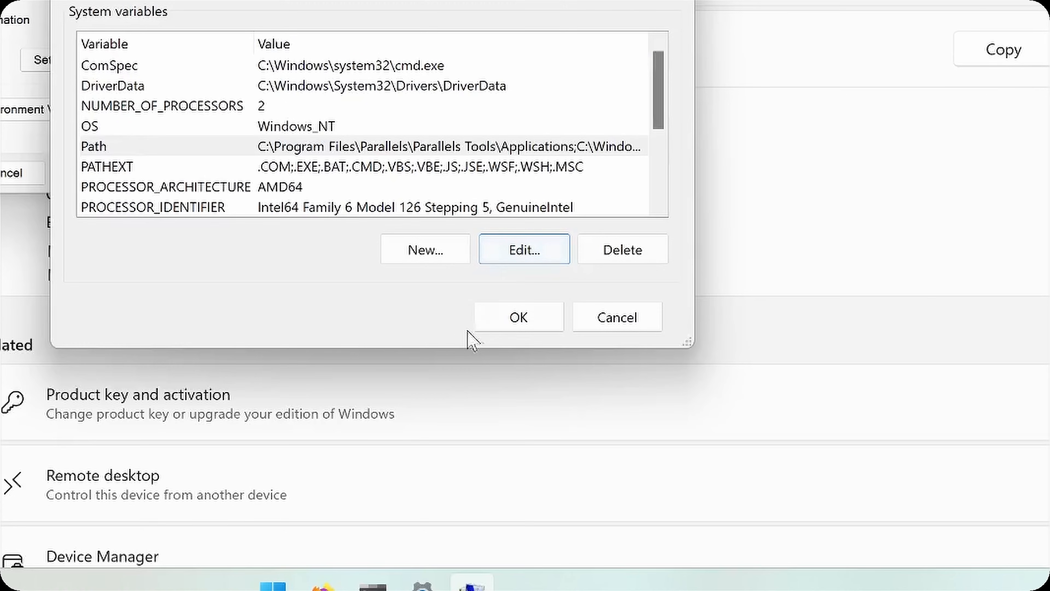
# Save the environment changes and verify 'adb version' now runs from a fresh PowerShell home folder.
pyautogui.click(518, 317)
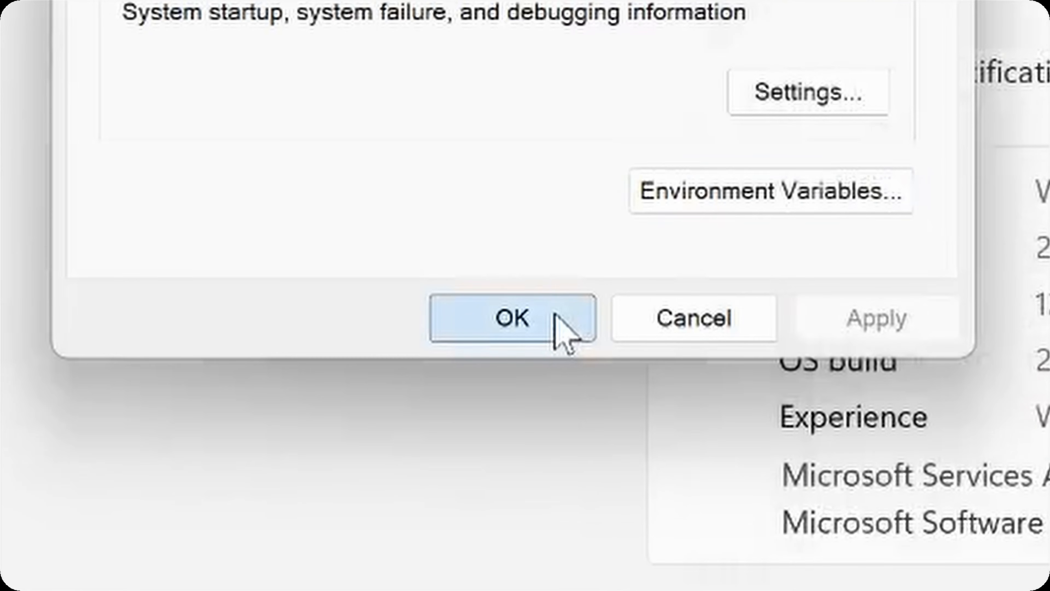
pyautogui.click(512, 317)
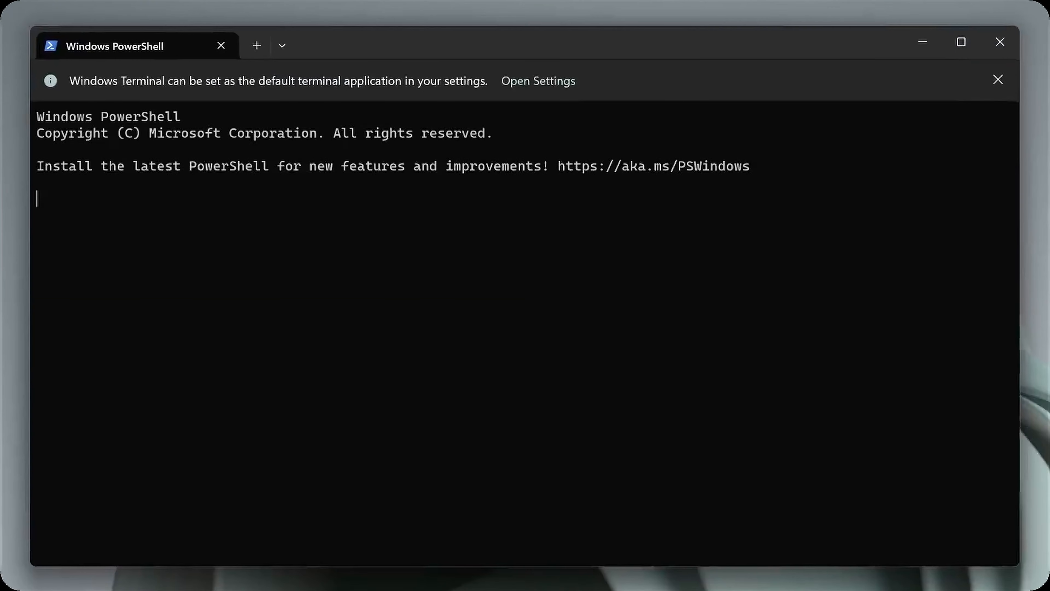
pyautogui.moveTo(112, 54)
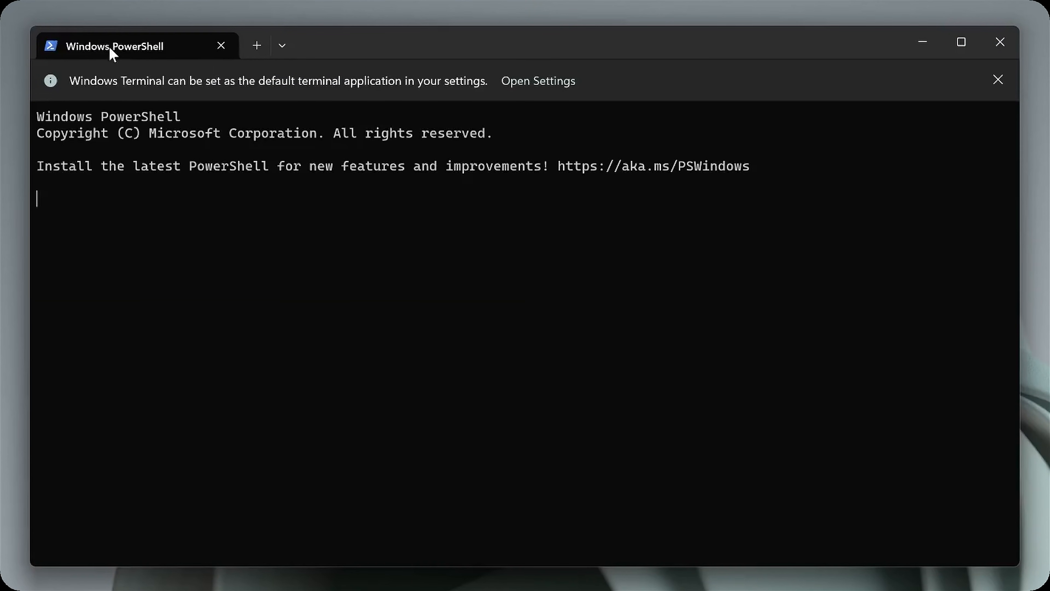
pyautogui.write('adb v')
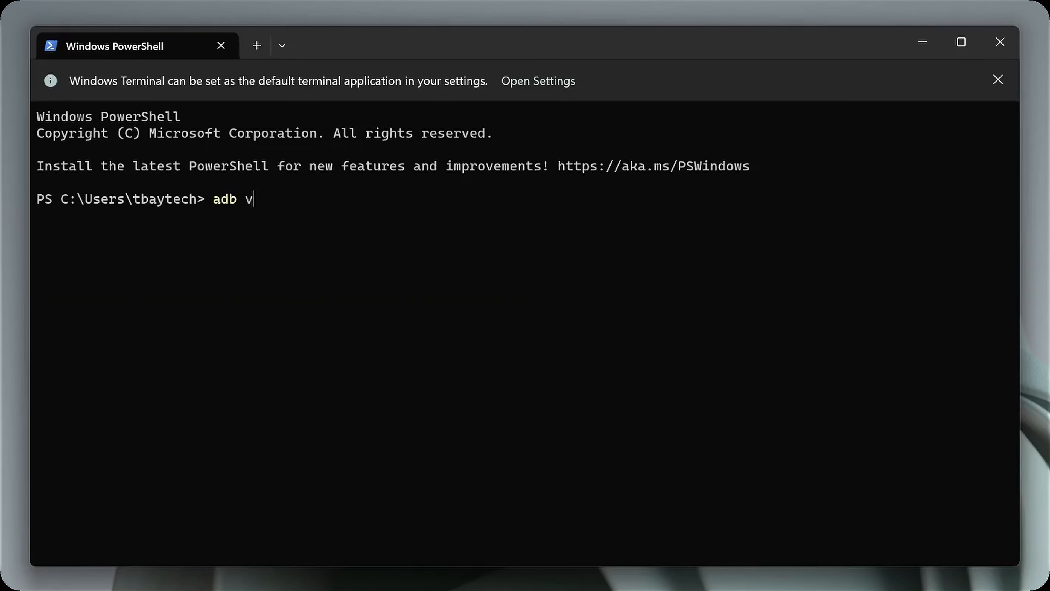
pyautogui.press('Return')
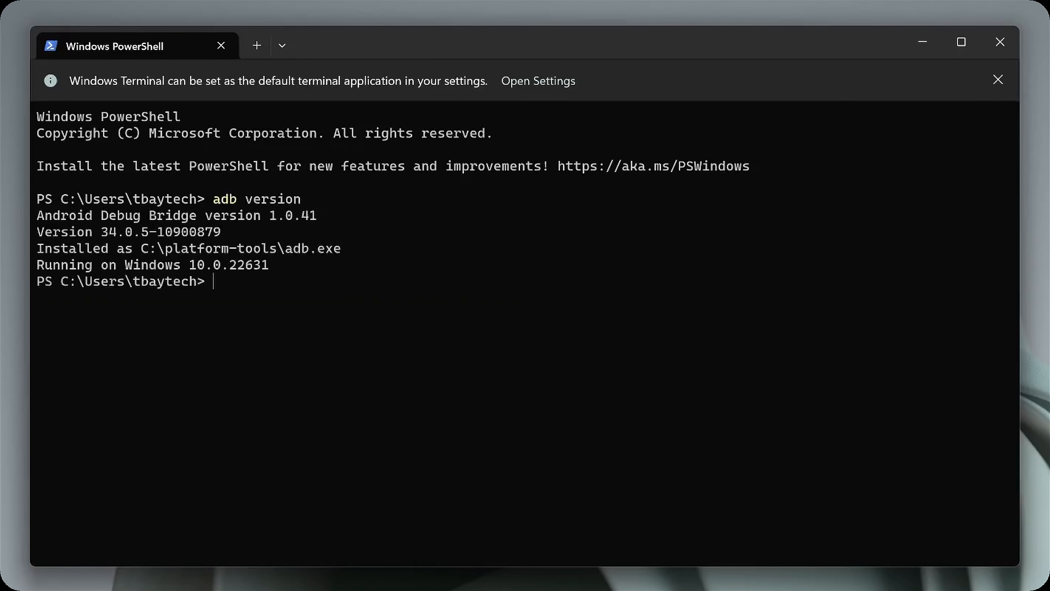
pyautogui.moveTo(215, 303)
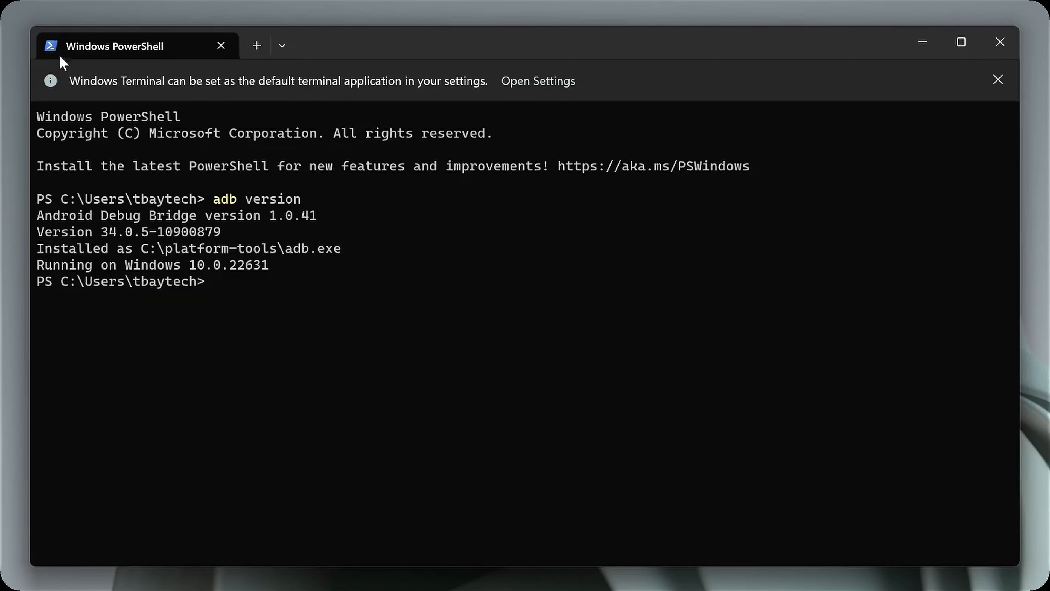
pyautogui.moveTo(163, 45)
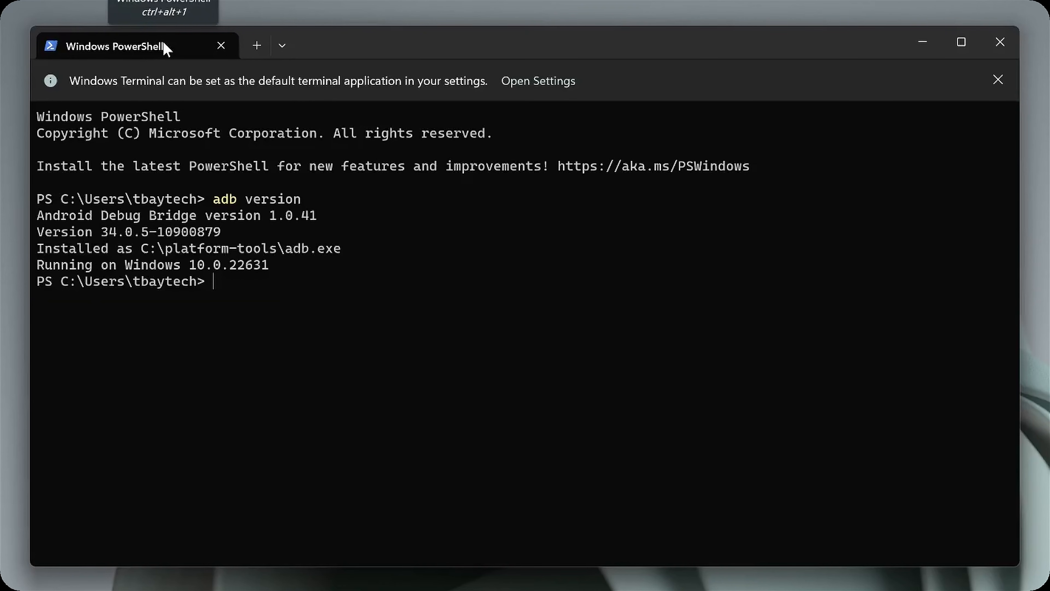
pyautogui.moveTo(296, 315)
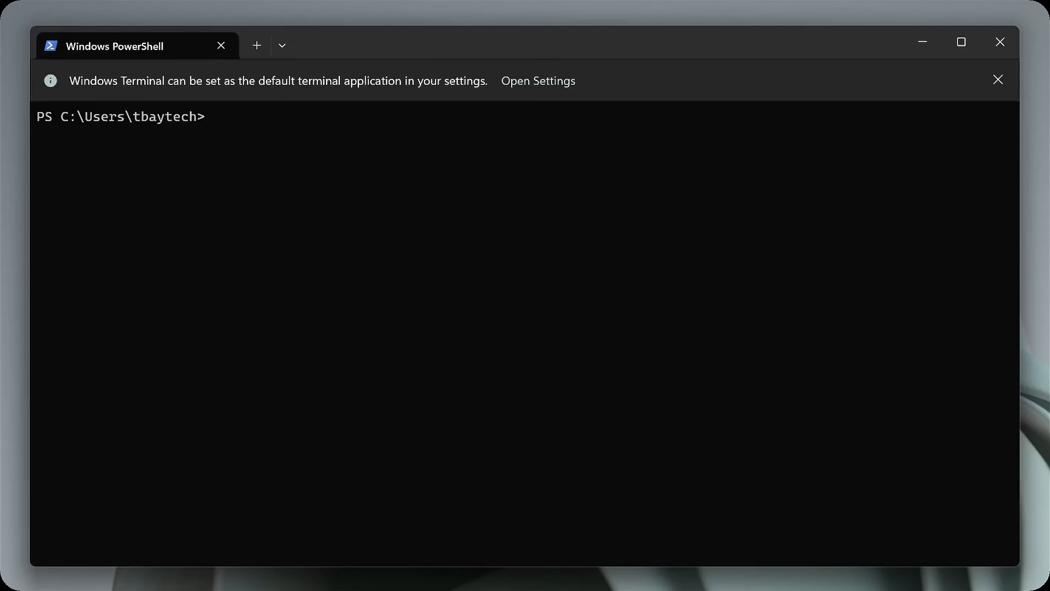
pyautogui.moveTo(346, 322)
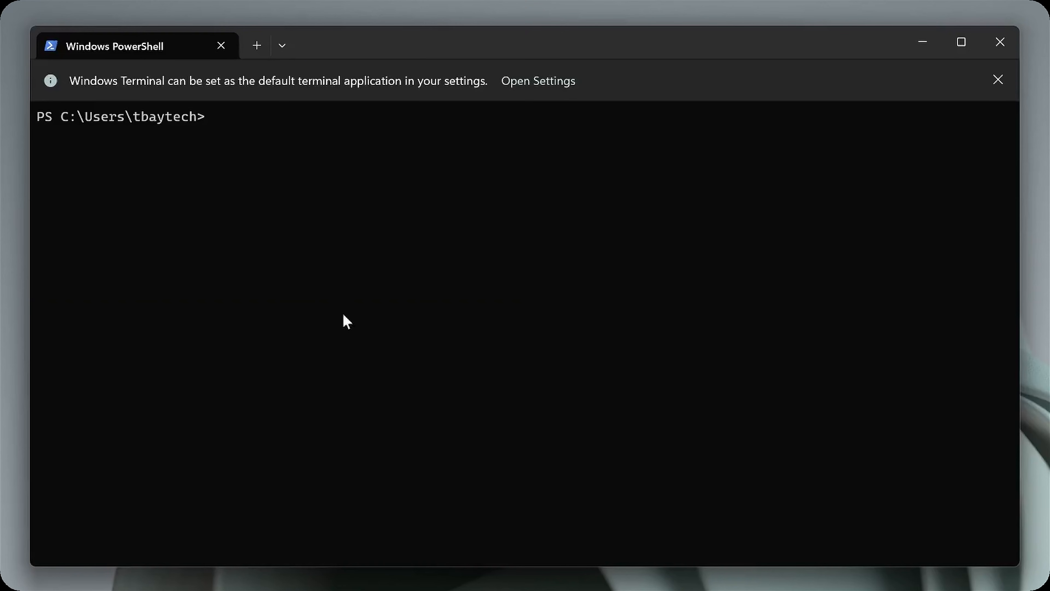
pyautogui.moveTo(292, 134)
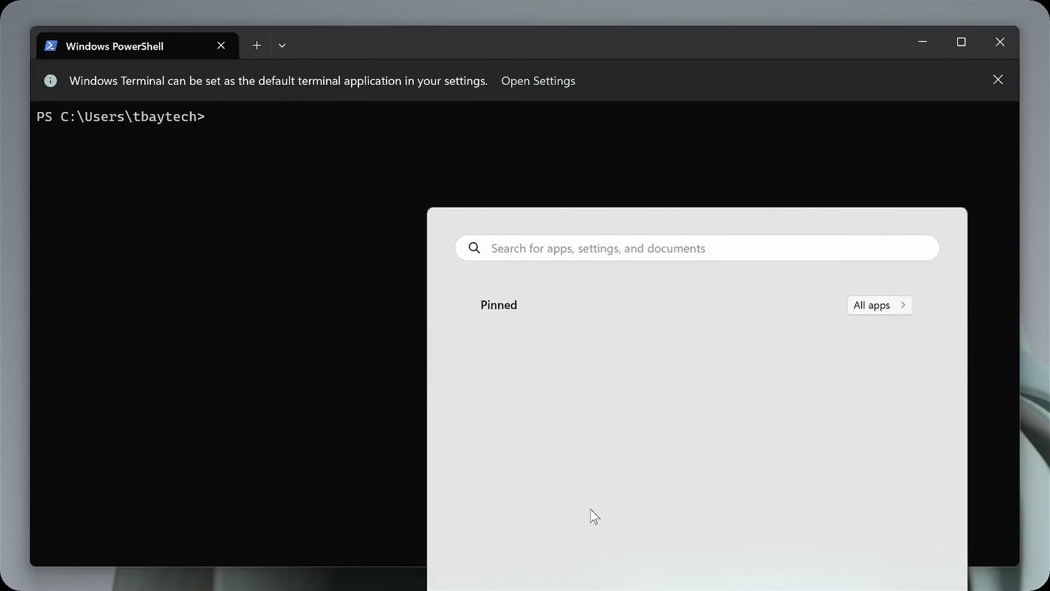
pyautogui.moveTo(554, 39)
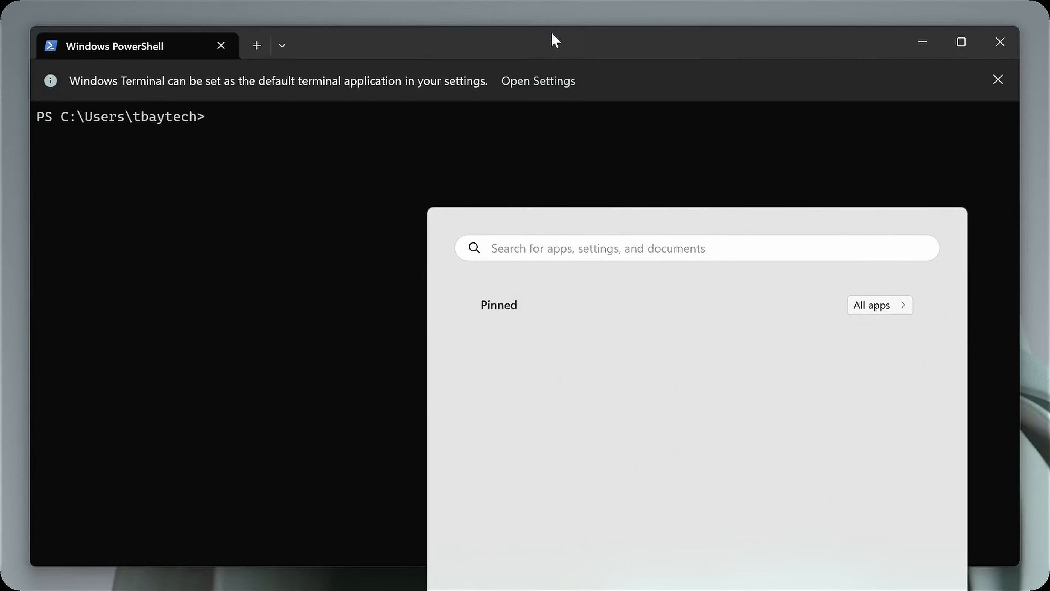
# Show the example command 'winget install --id Google.PlatformTools' without running it.
pyautogui.click(463, 160)
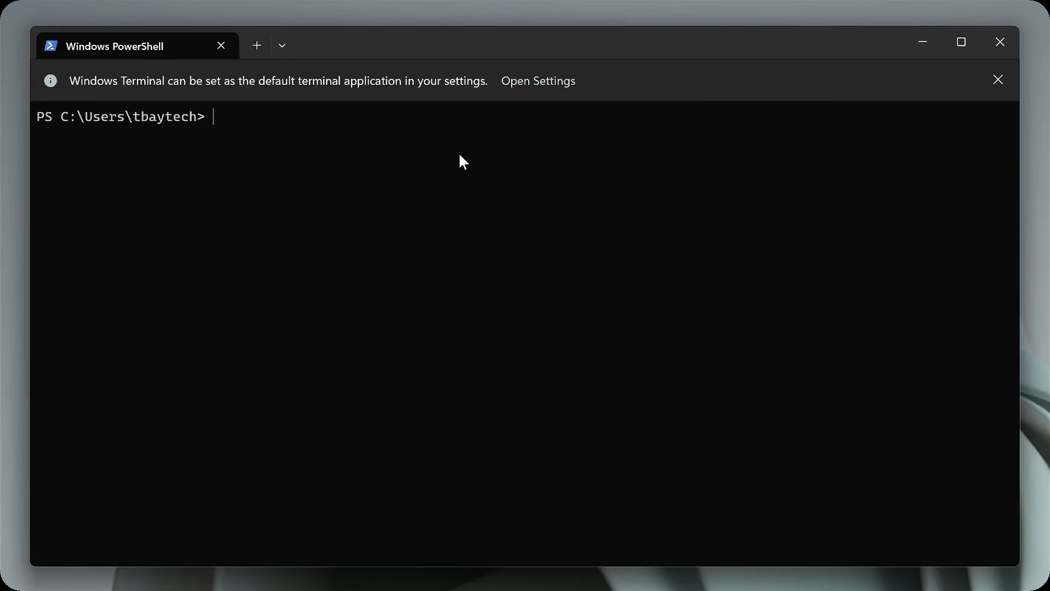
pyautogui.write('winget')
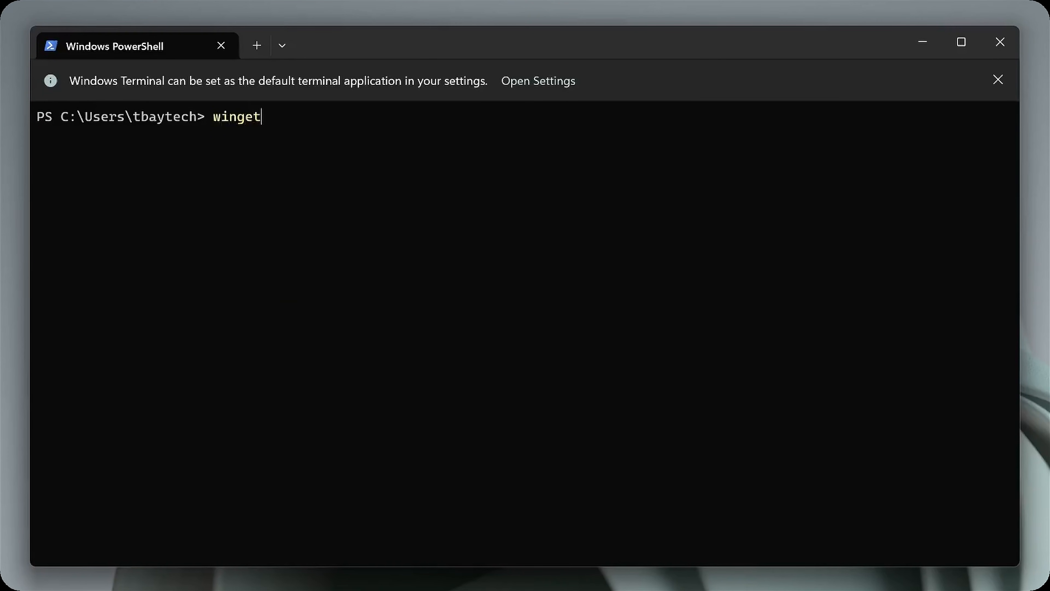
pyautogui.write('install')
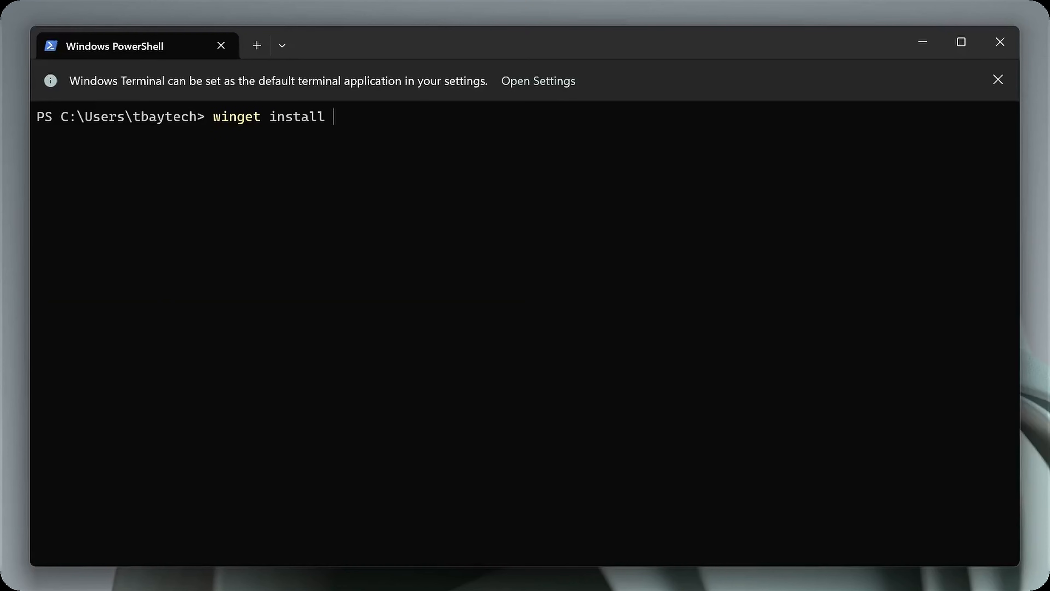
pyautogui.write('--id Go')
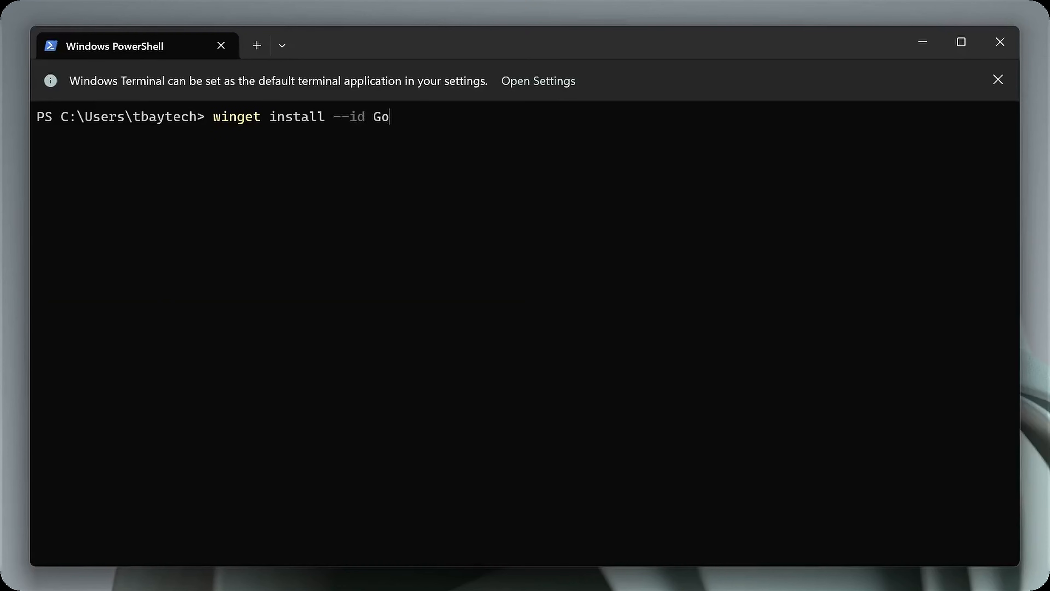
pyautogui.write('ogle.Plat')
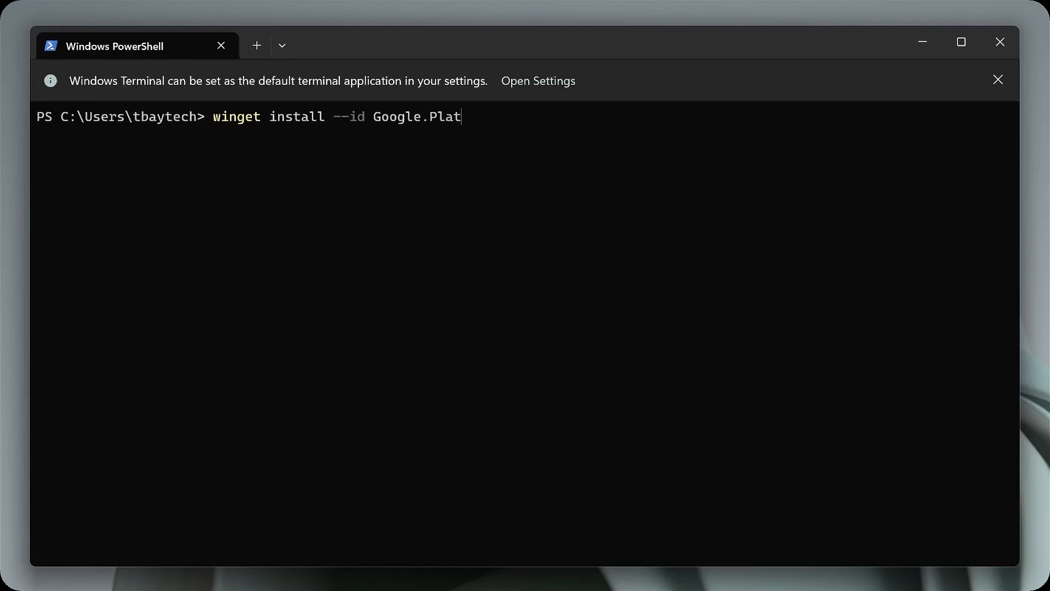
pyautogui.write('formTools')
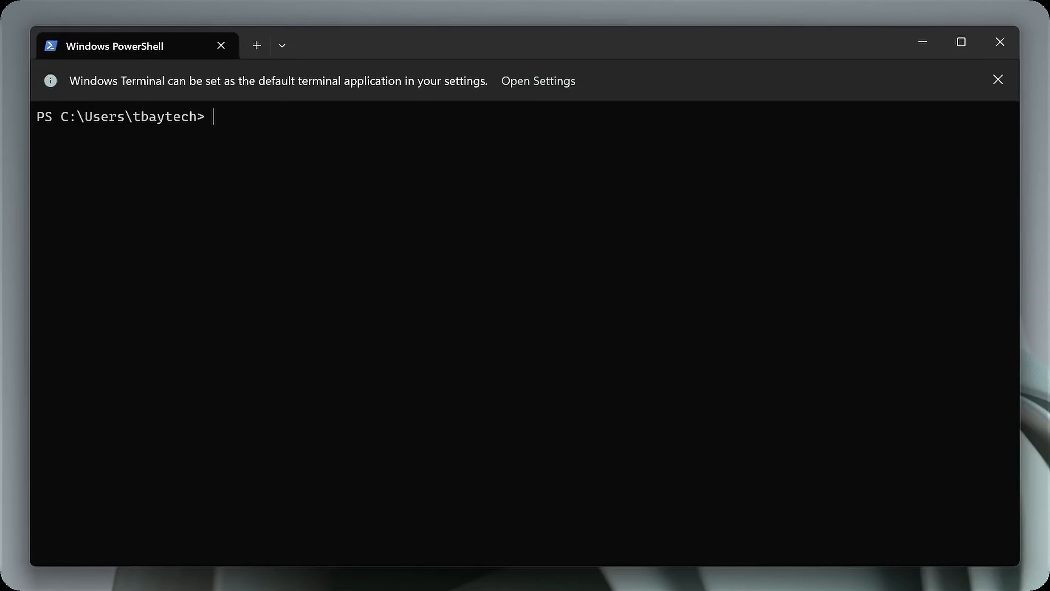
# Show 'scoop install adb' and 'choco install adb' examples, then close the PowerShell session.
pyautogui.write('sco')
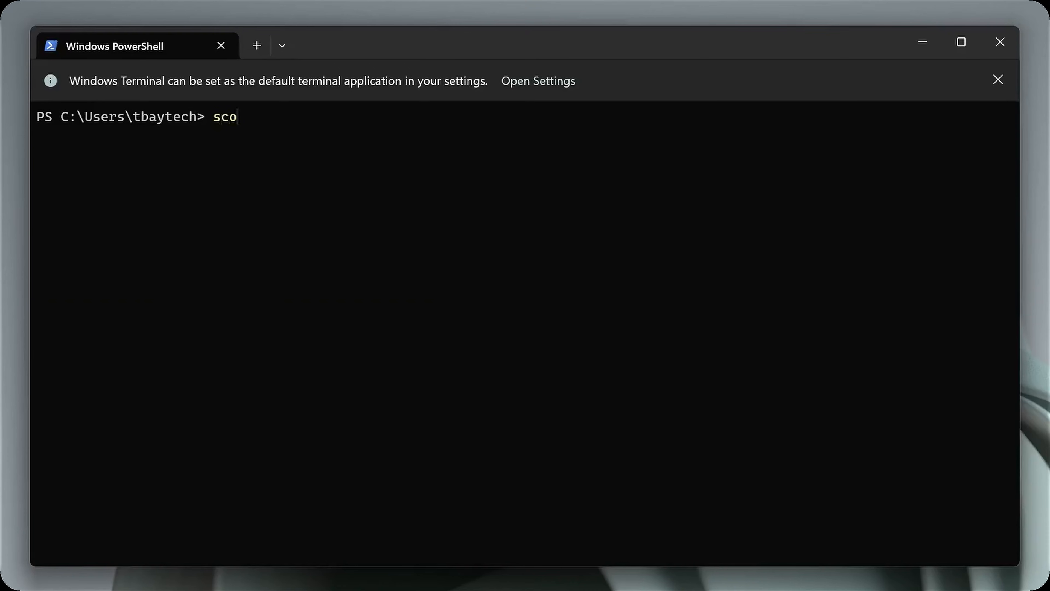
pyautogui.write('op install')
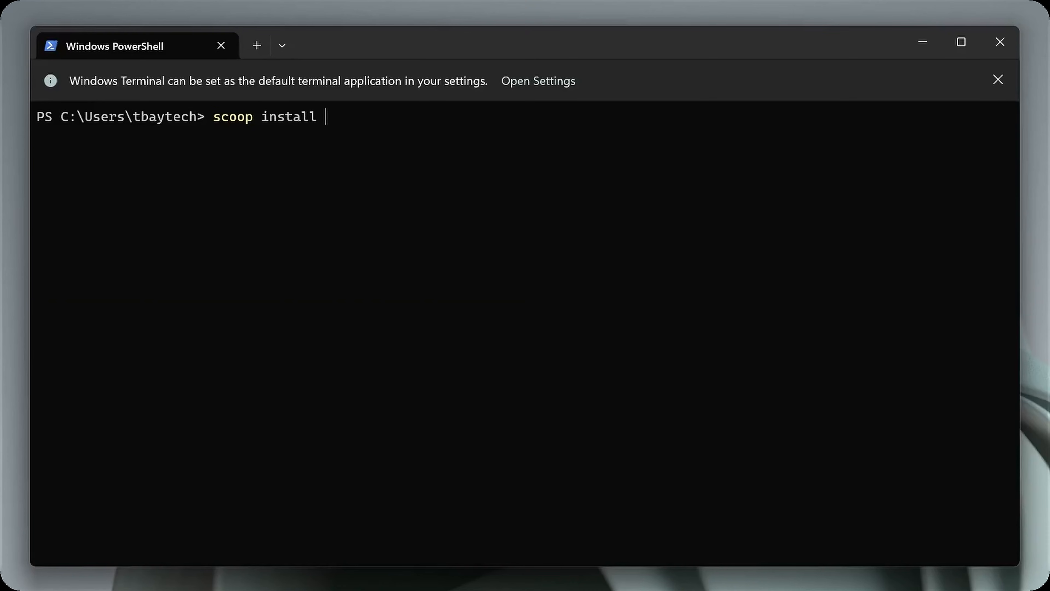
pyautogui.write('adb')
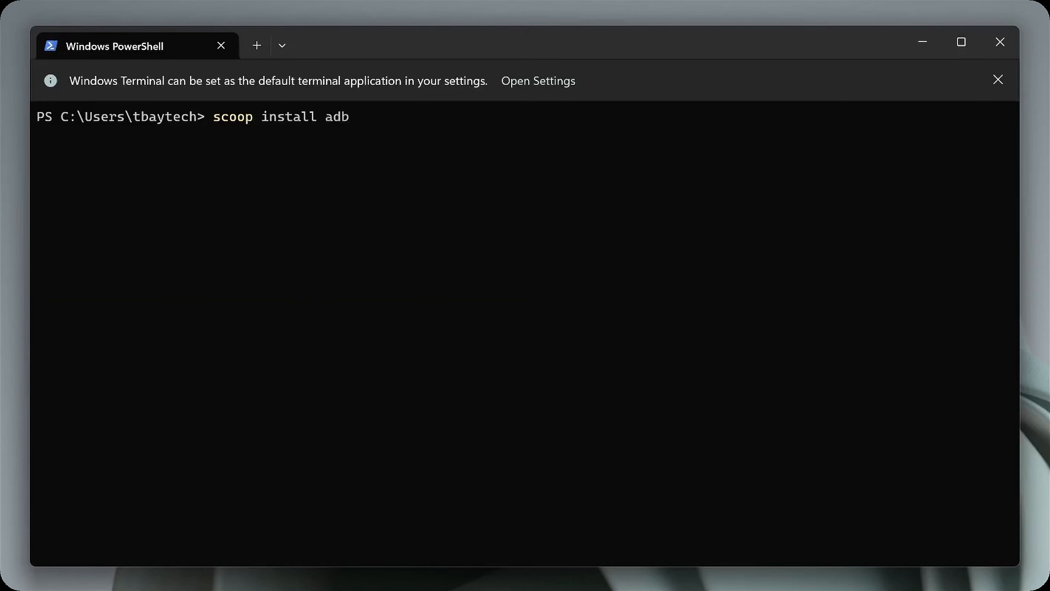
pyautogui.write('cho')
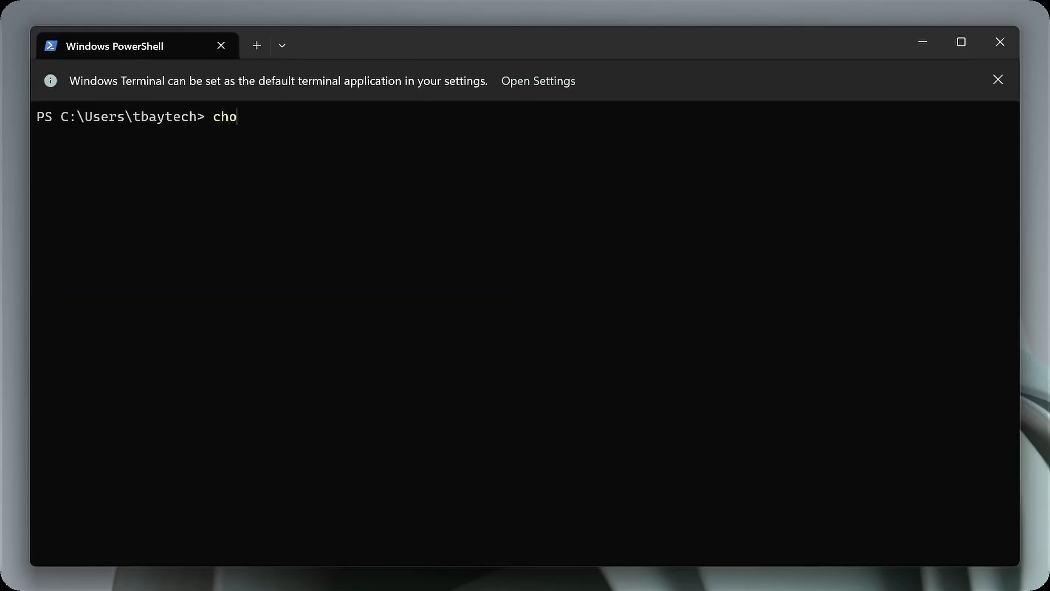
pyautogui.write('co')
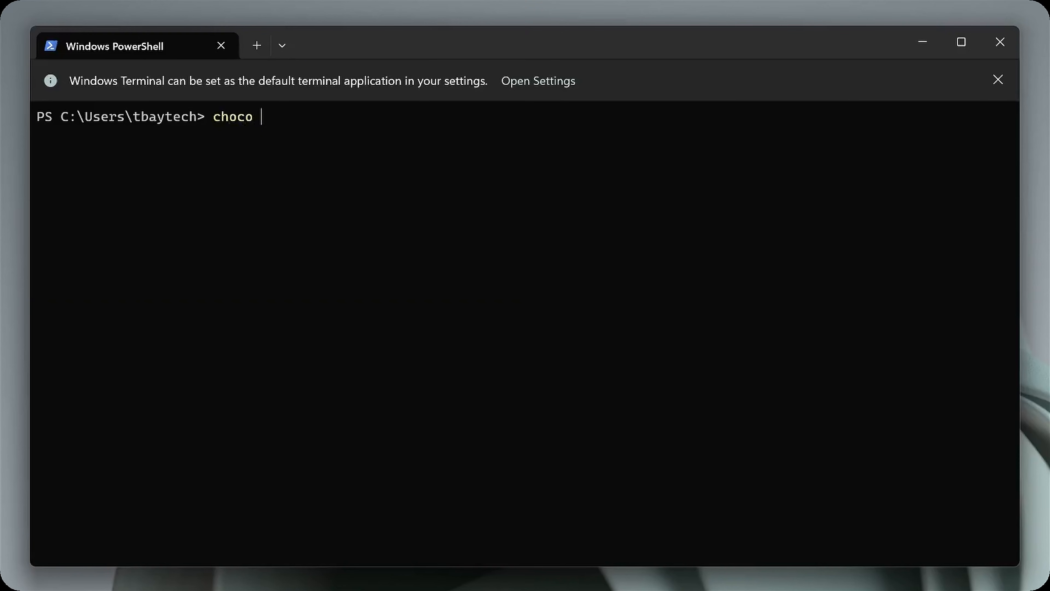
pyautogui.write('install adb')
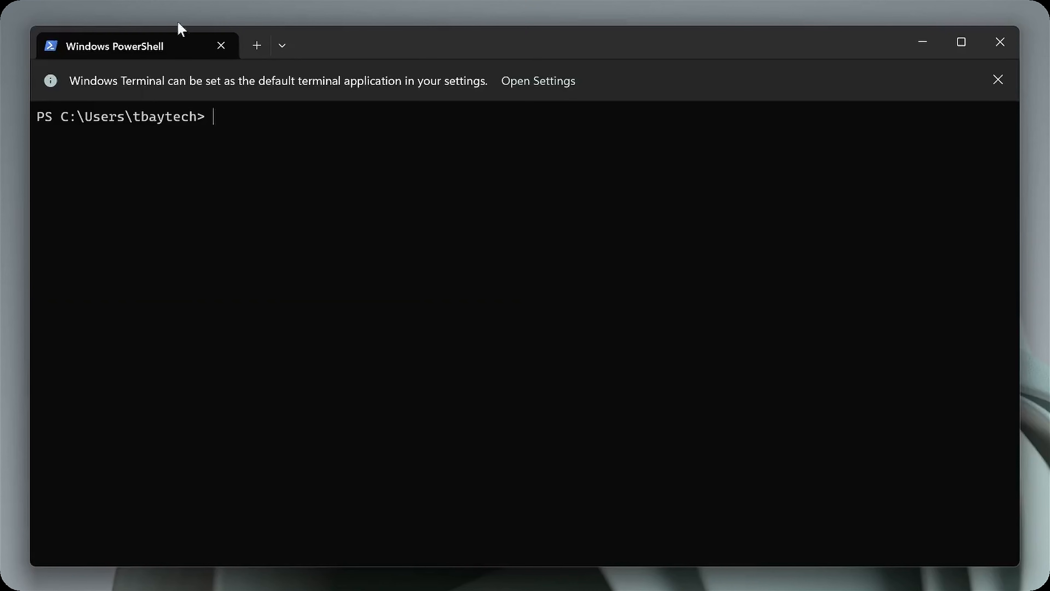
pyautogui.moveTo(259, 131)
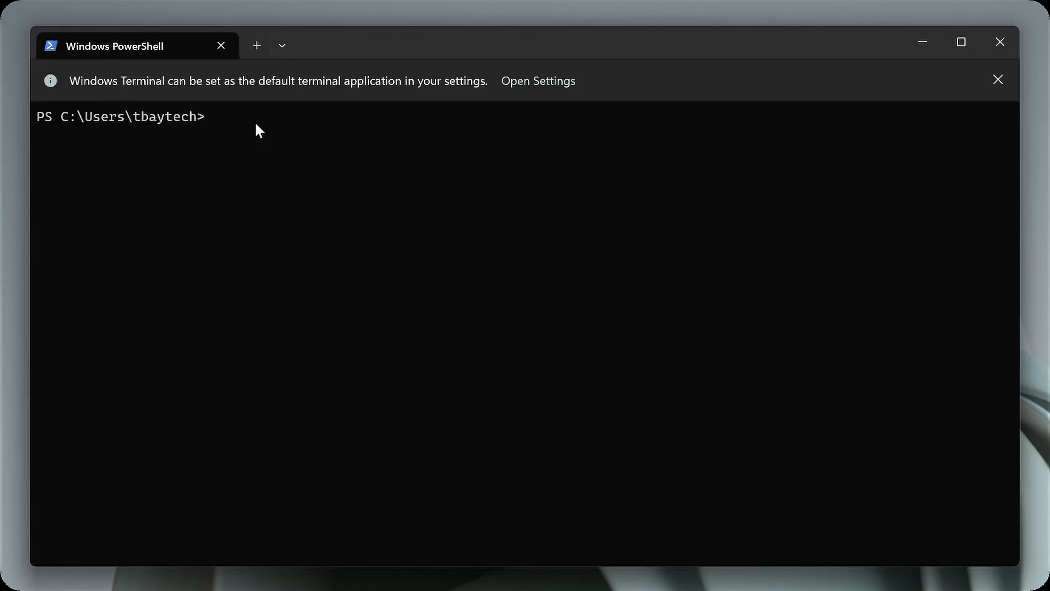
pyautogui.moveTo(256, 129)
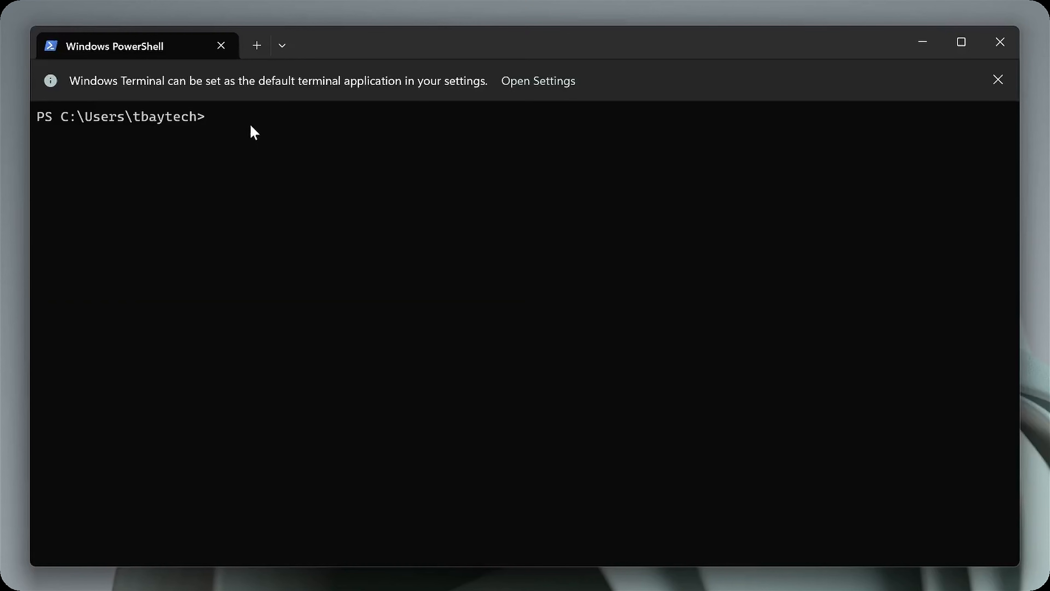
pyautogui.moveTo(221, 45)
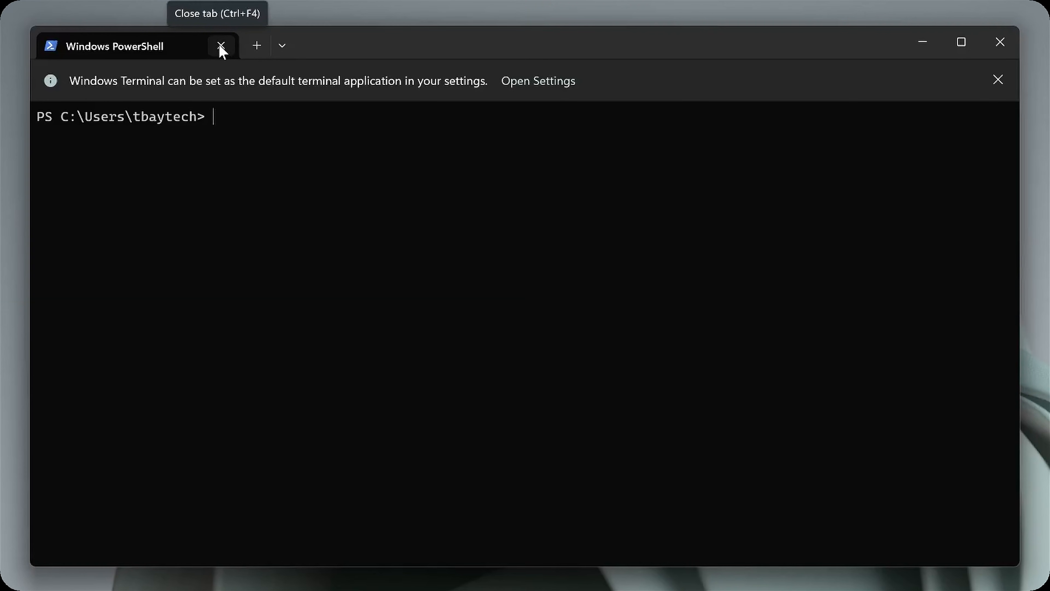
pyautogui.moveTo(290, 179)
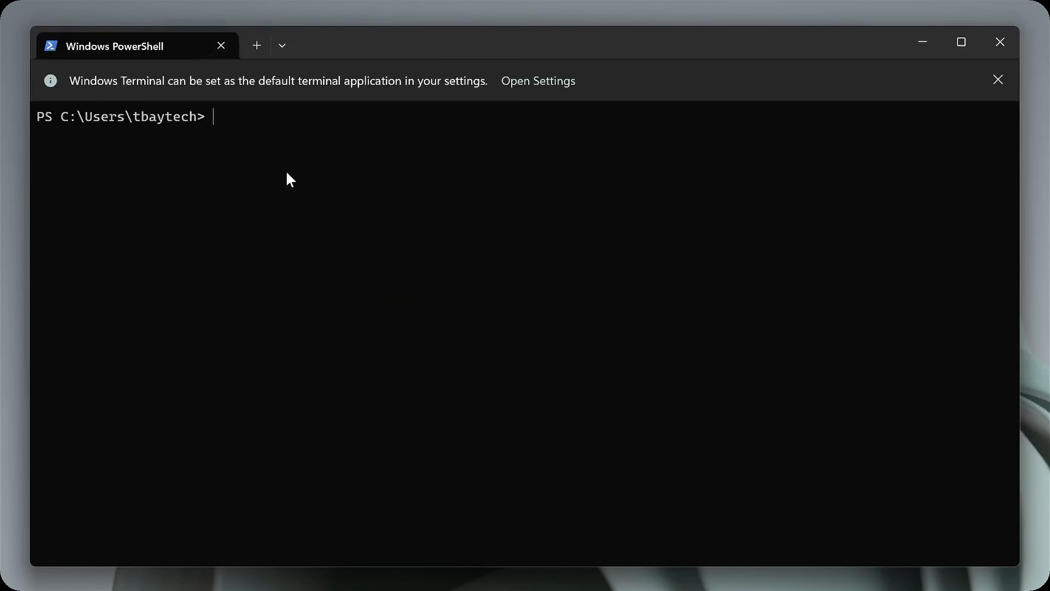
pyautogui.moveTo(221, 46)
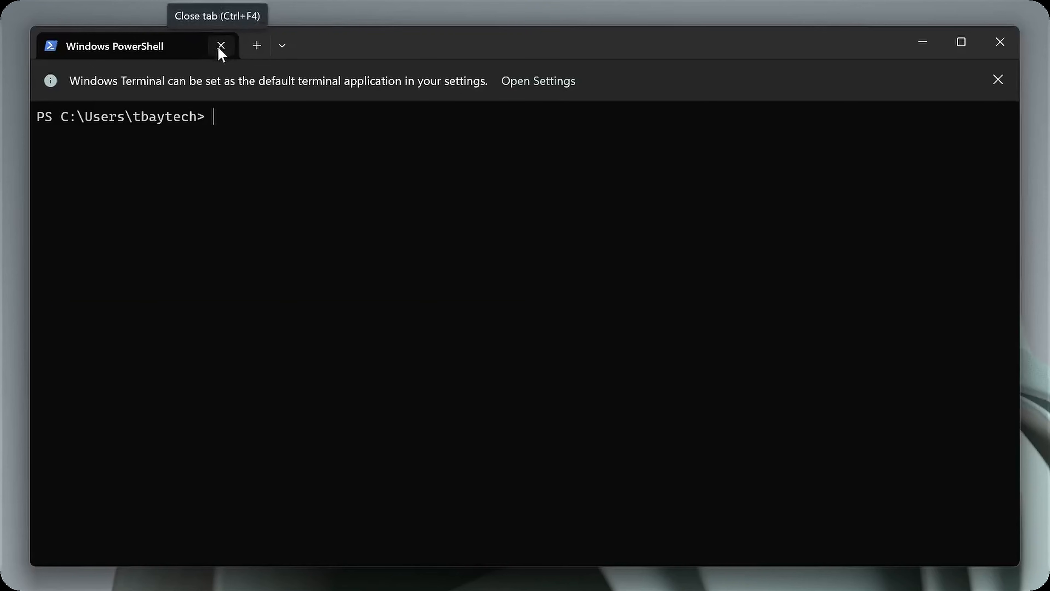
pyautogui.click(221, 45)
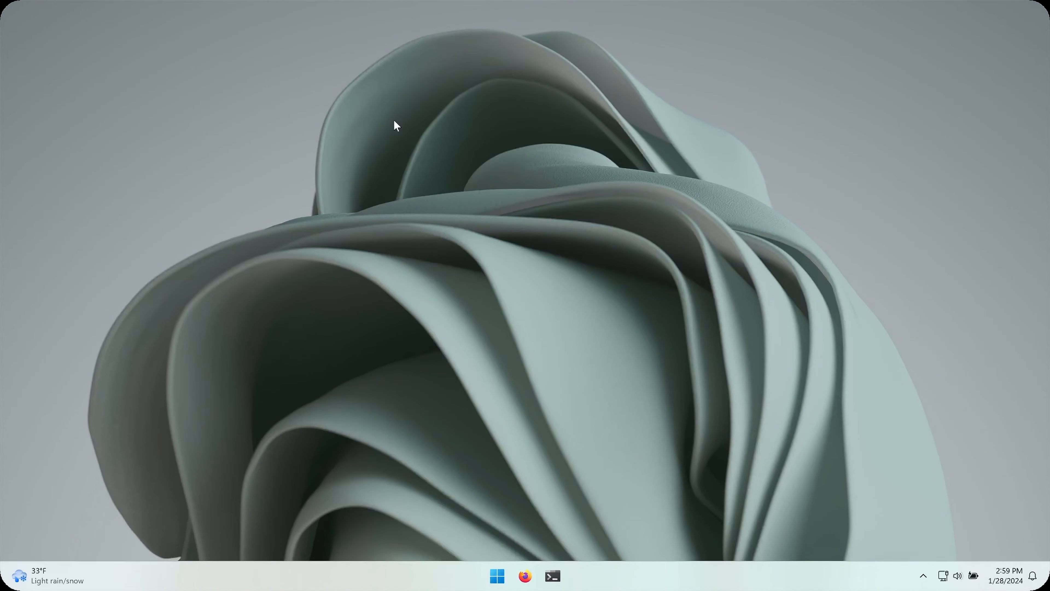
# Browse to the C: root in File Explorer to check platform-tools holds adb, then close it.
pyautogui.click(498, 576)
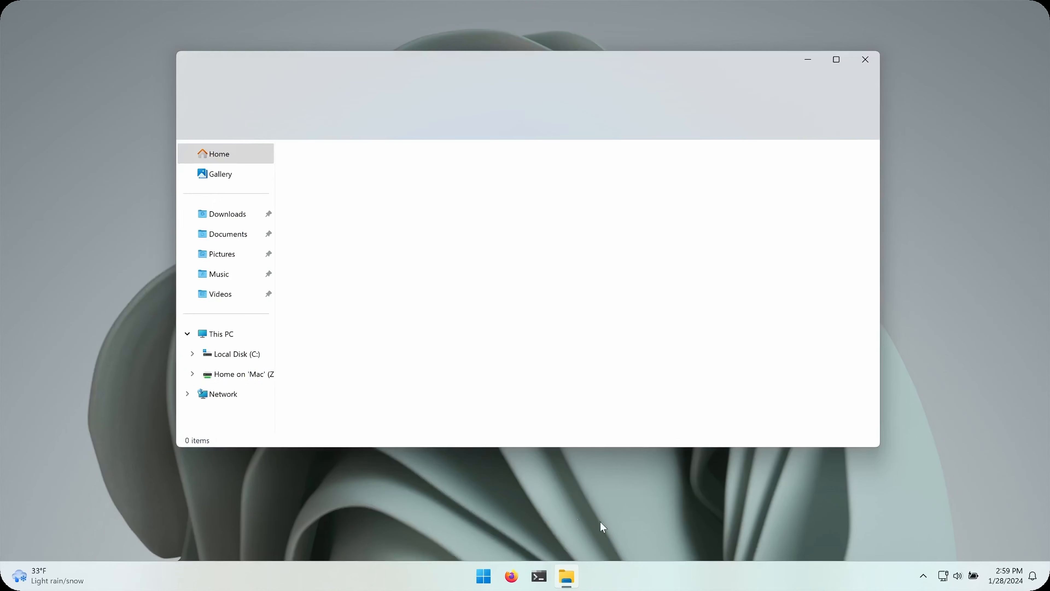
pyautogui.click(236, 354)
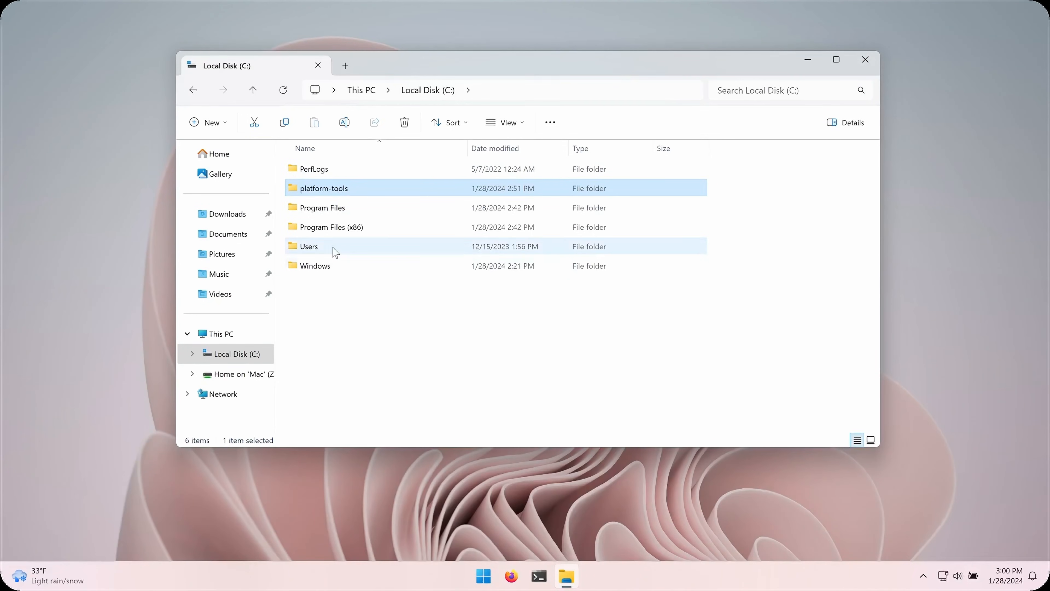
pyautogui.moveTo(323, 194)
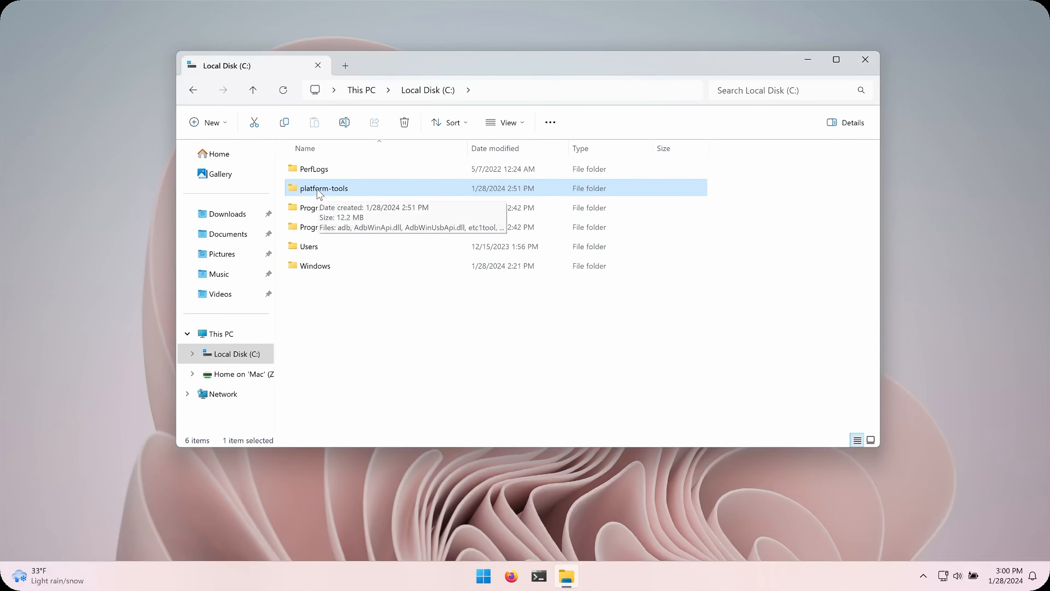
pyautogui.moveTo(357, 188)
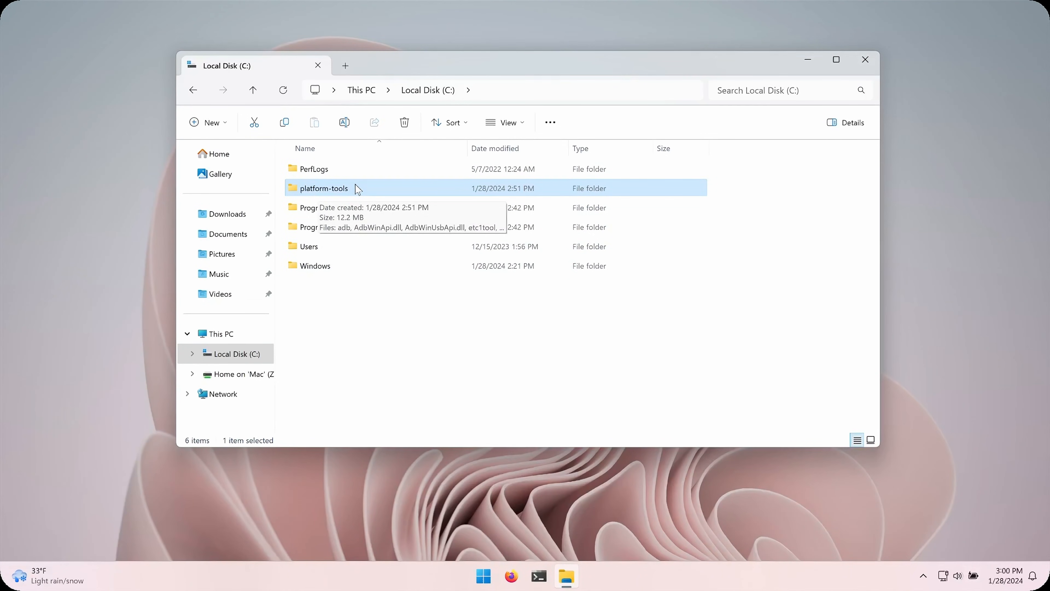
pyautogui.moveTo(395, 325)
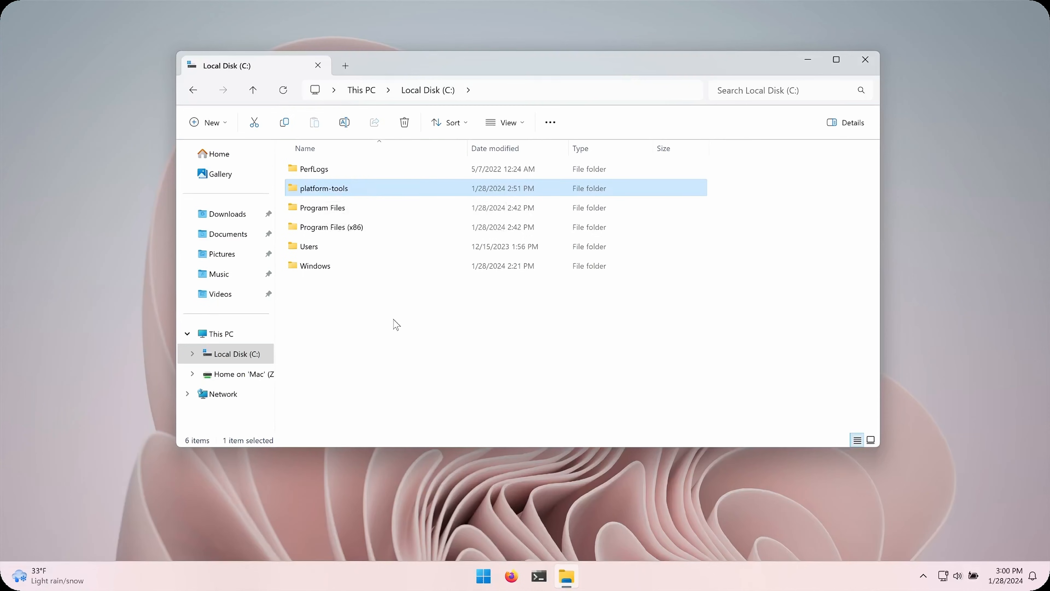
pyautogui.moveTo(865, 129)
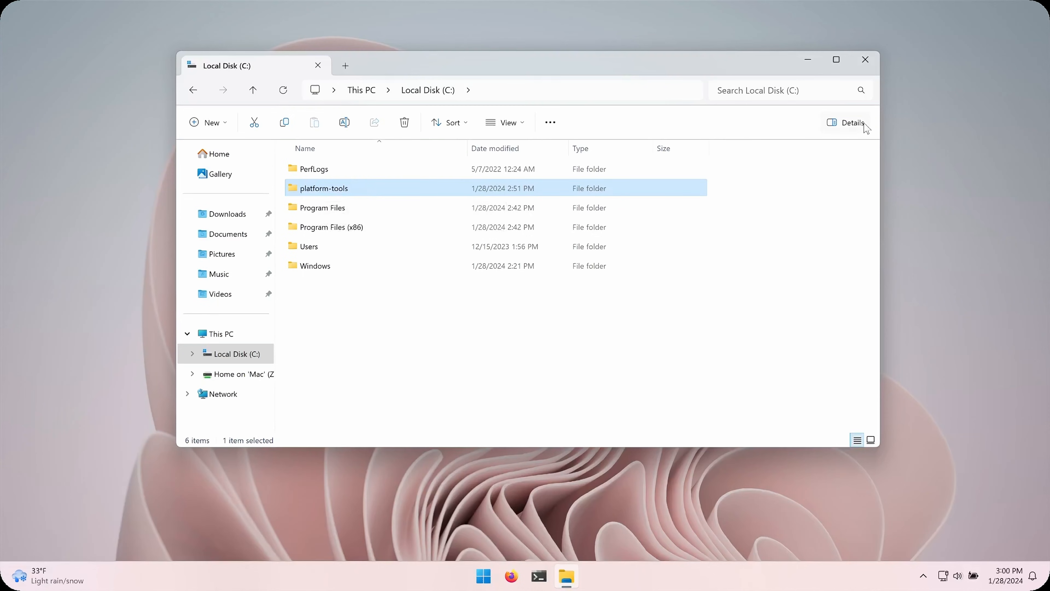
pyautogui.moveTo(865, 59)
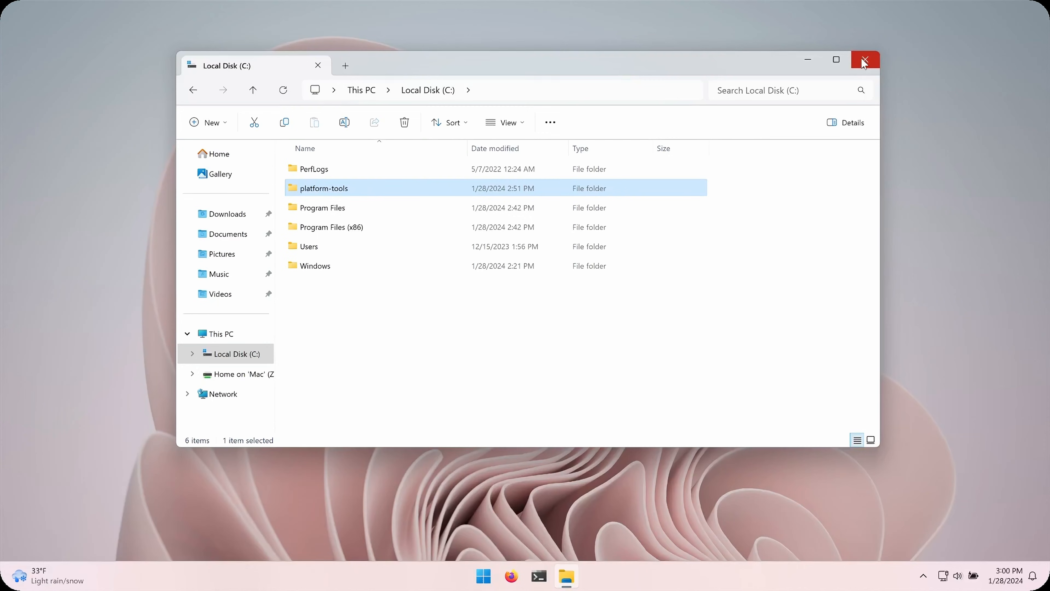
pyautogui.moveTo(865, 59)
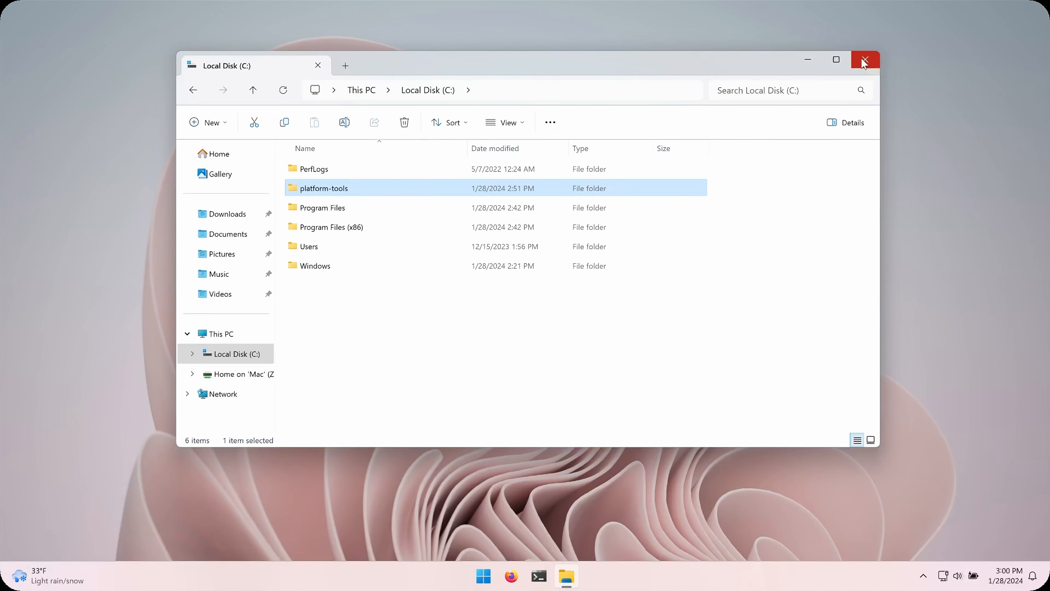
pyautogui.click(865, 60)
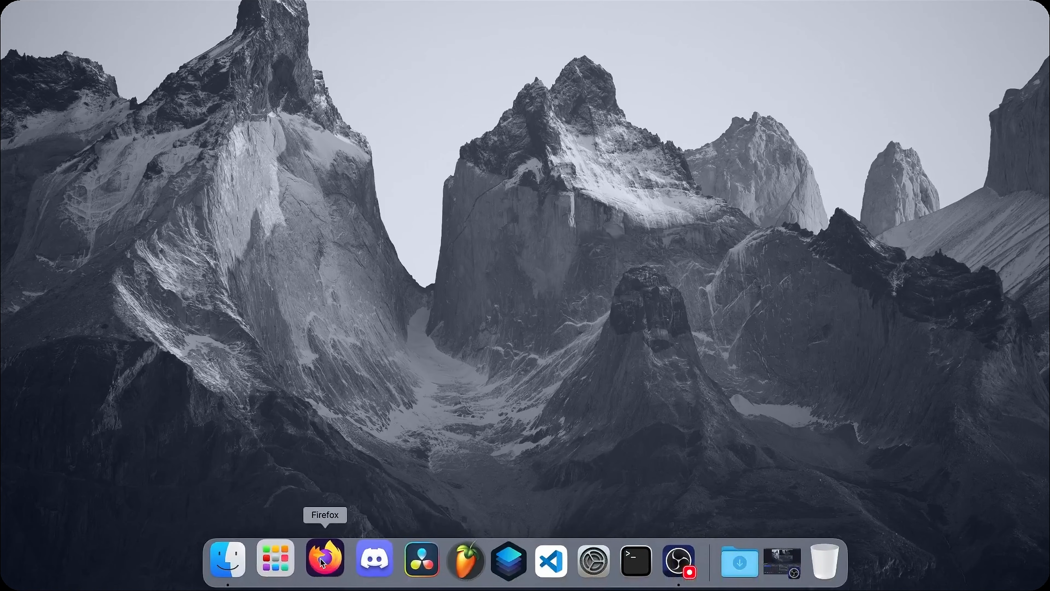
pyautogui.moveTo(324, 559)
pyautogui.write('brew.sh')
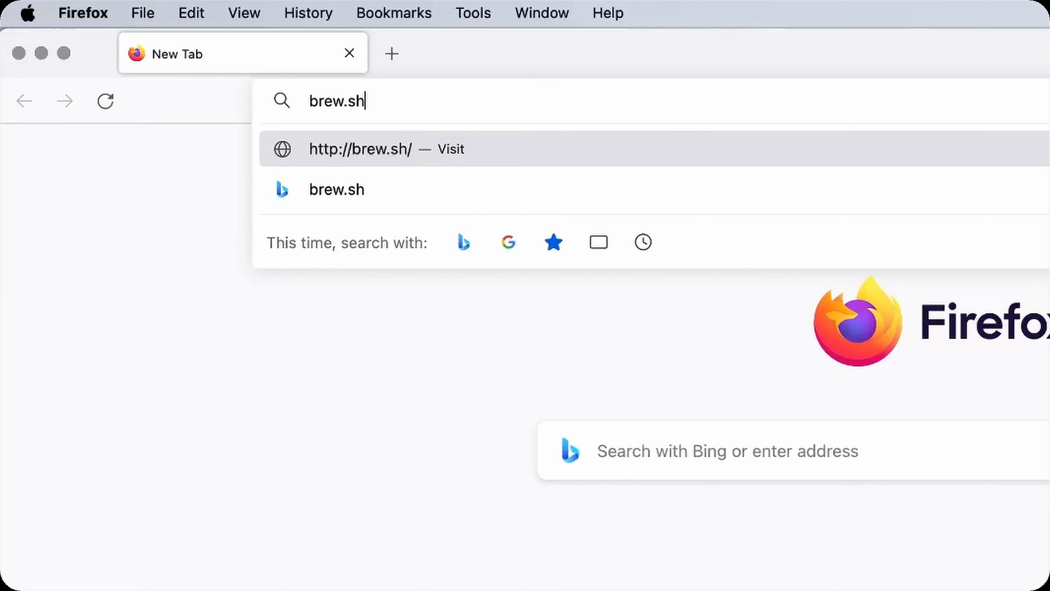
# Visit brew.sh in Firefox and copy the Homebrew install command.
pyautogui.click(360, 149)
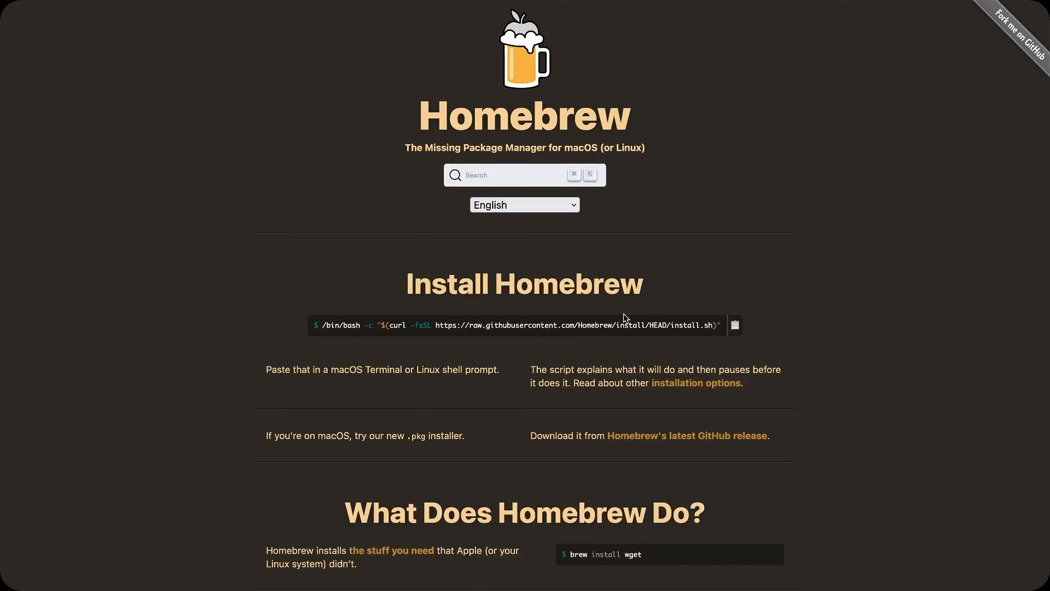
pyautogui.click(734, 325)
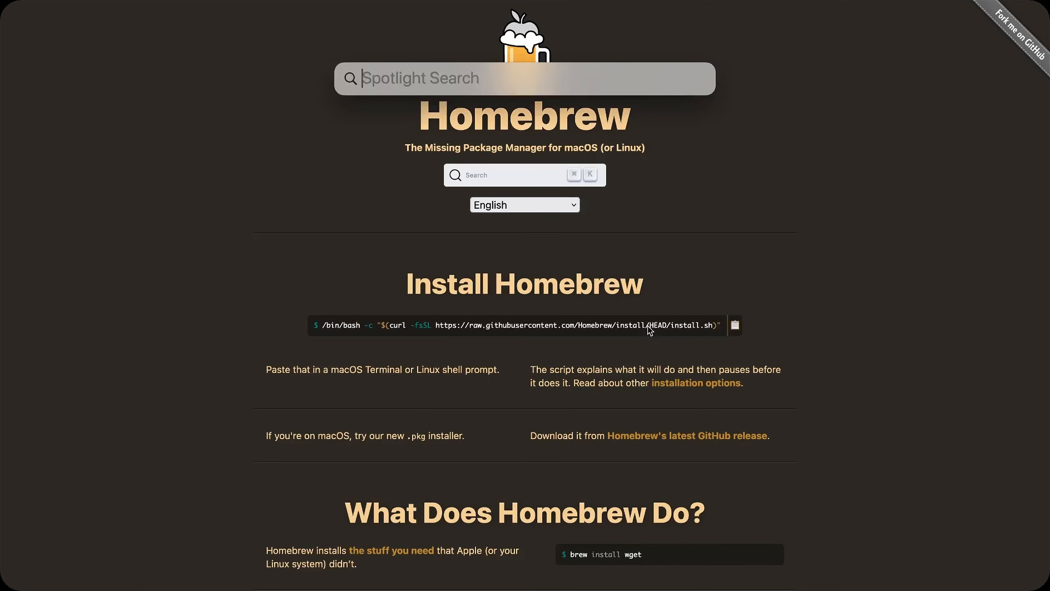
# Launch Terminal and let the Homebrew install script run until 'Installation successful!'.
pyautogui.write('terminal')
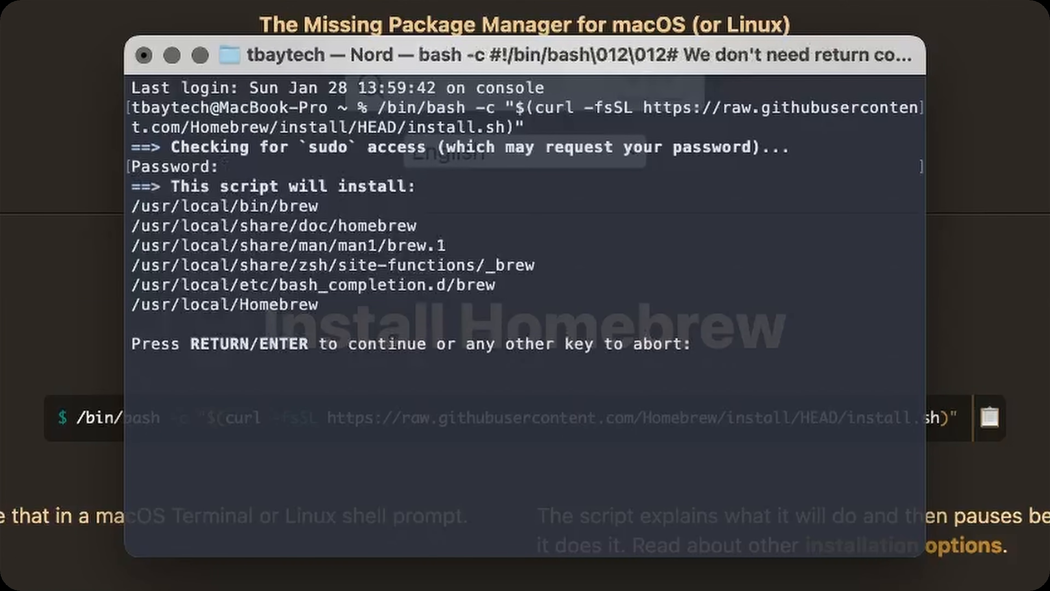
pyautogui.press('Return')
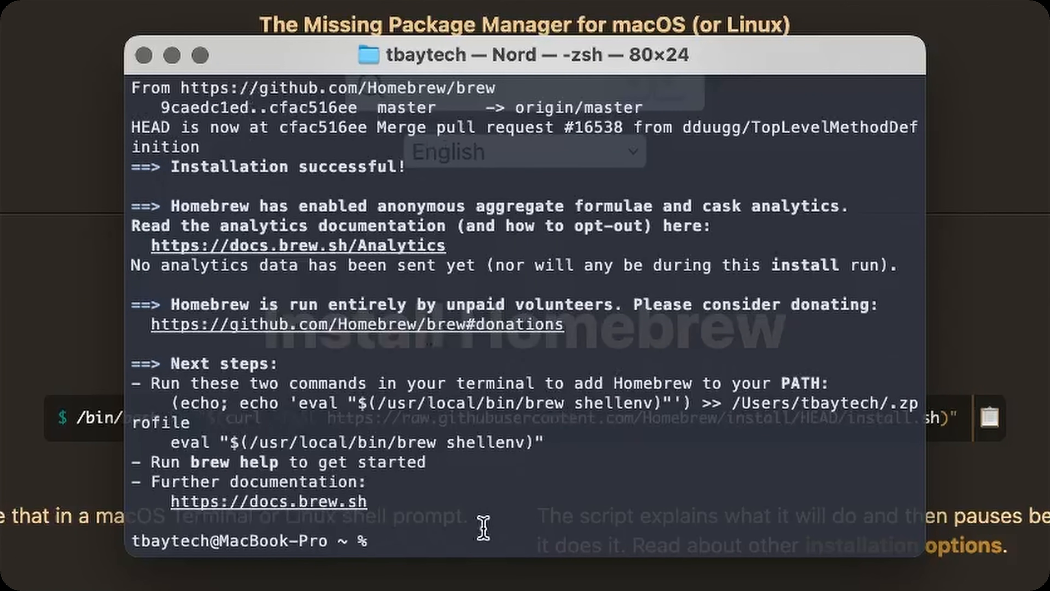
pyautogui.moveTo(456, 539)
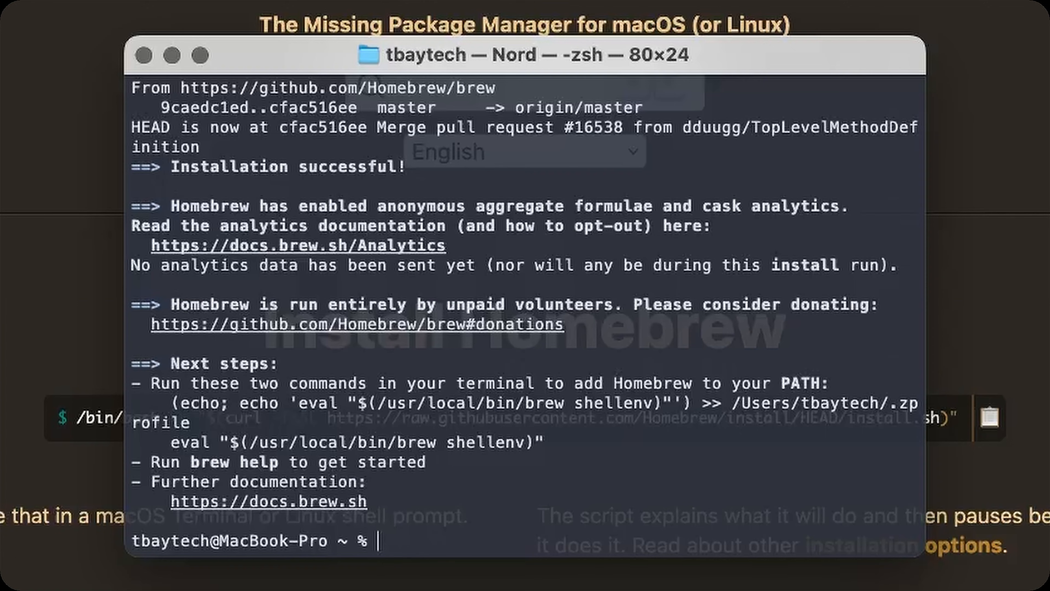
# Run 'brew install --cask android-platform-tools' to install adb via Homebrew.
pyautogui.write('brew')
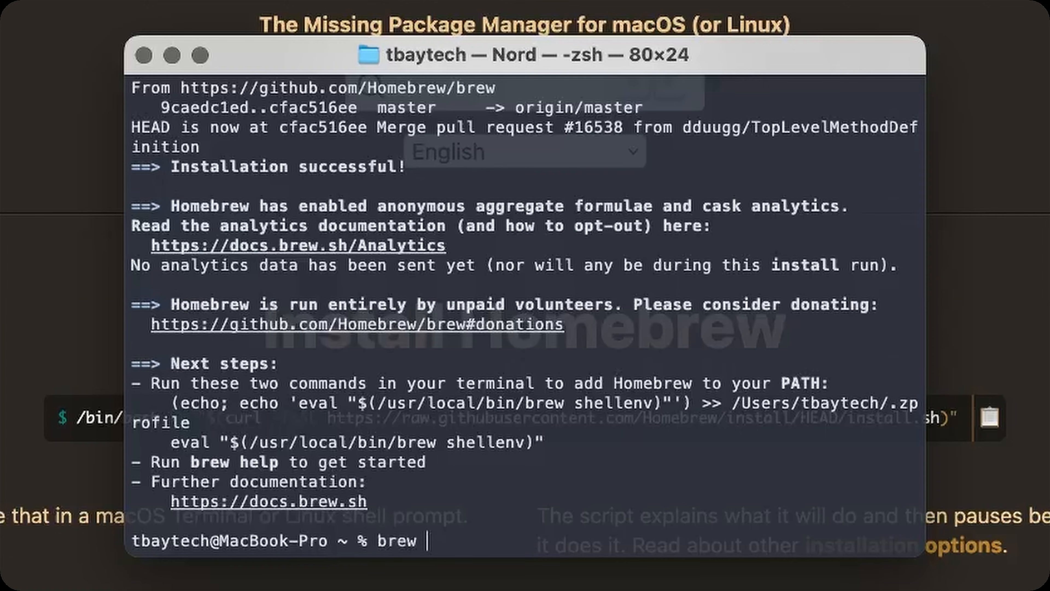
pyautogui.write('install --cask')
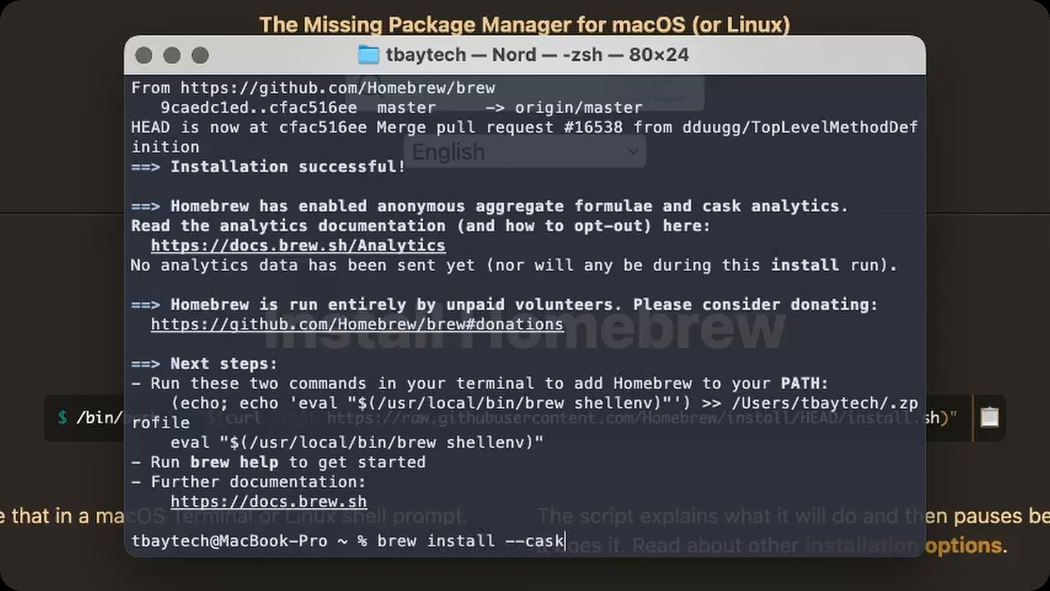
pyautogui.write('android')
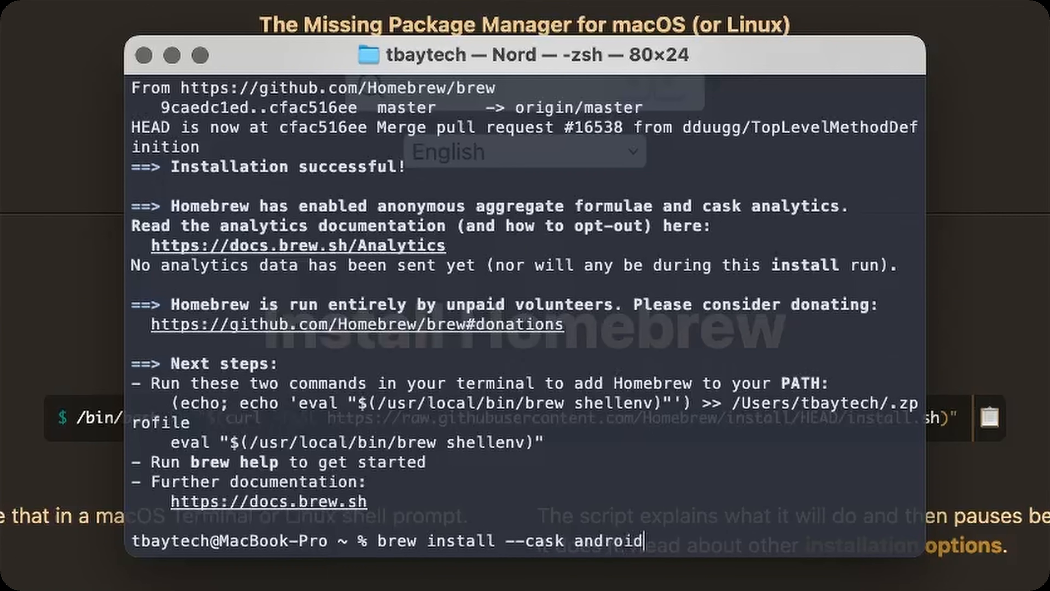
pyautogui.write('-platform-t')
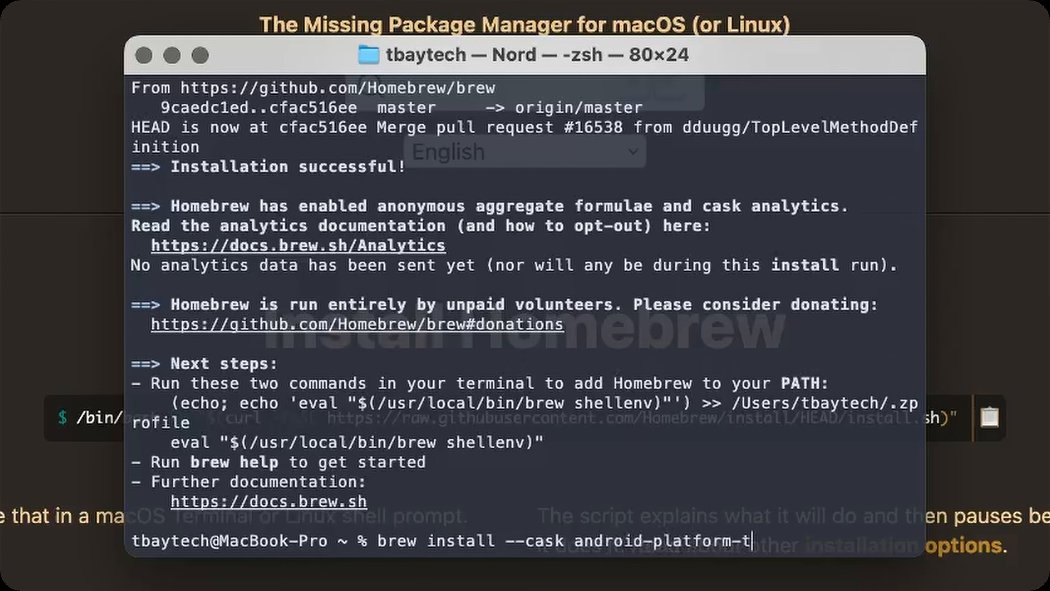
pyautogui.press('Return')
pyautogui.write('adb ve')
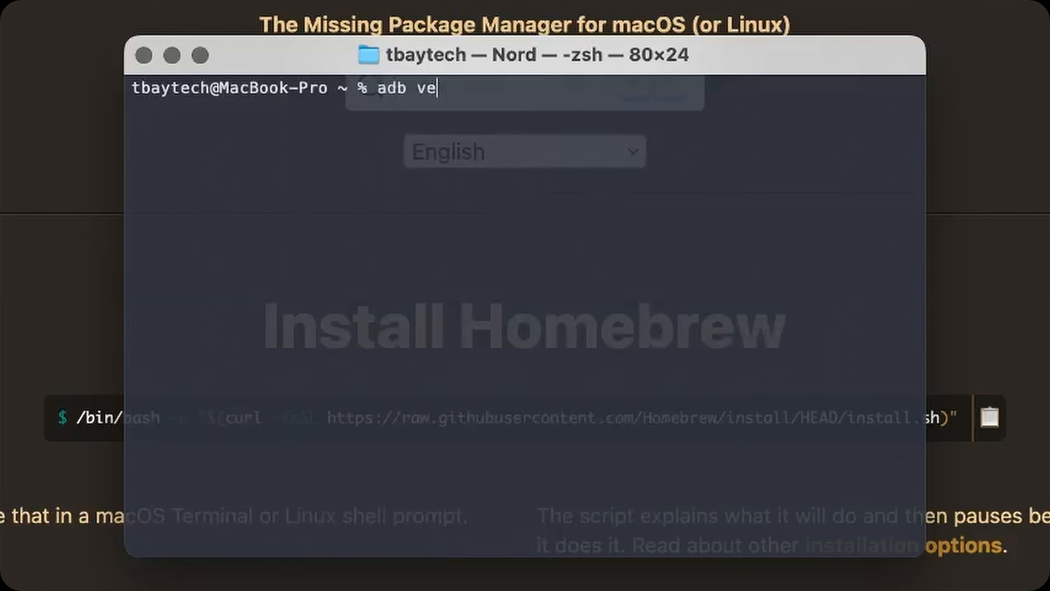
# Run 'adb version', confirming Android Debug Bridge 1.0.41 at /usr/local/bin/adb.
pyautogui.press('Return')
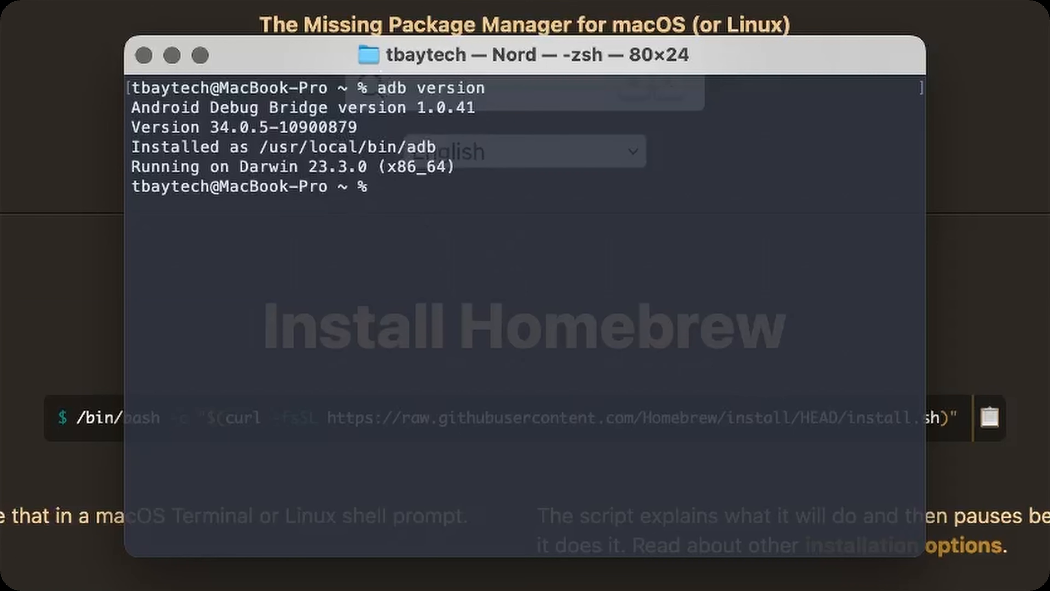
pyautogui.moveTo(397, 187)
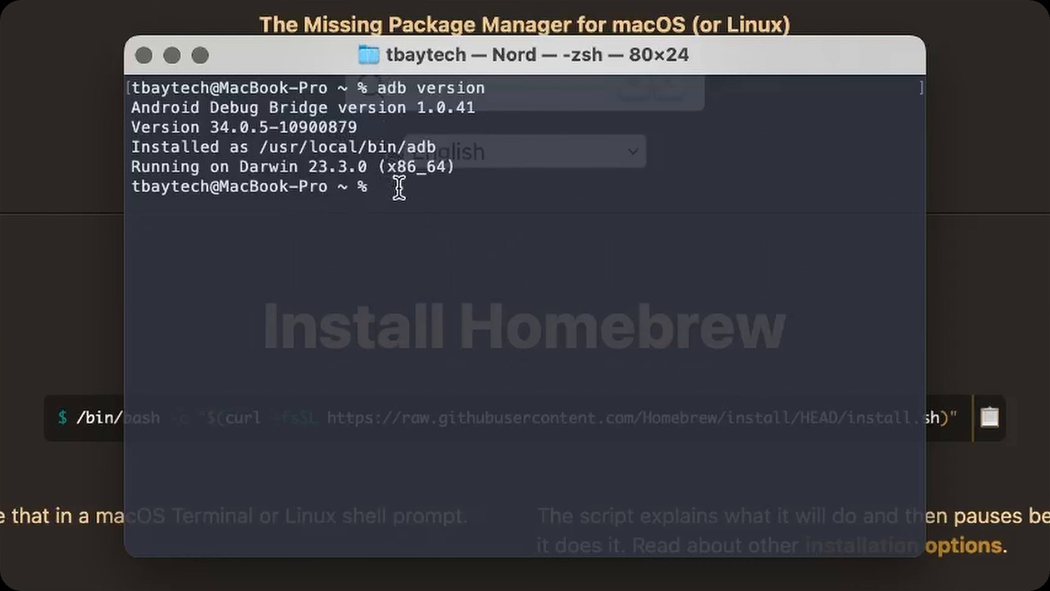
pyautogui.moveTo(315, 63)
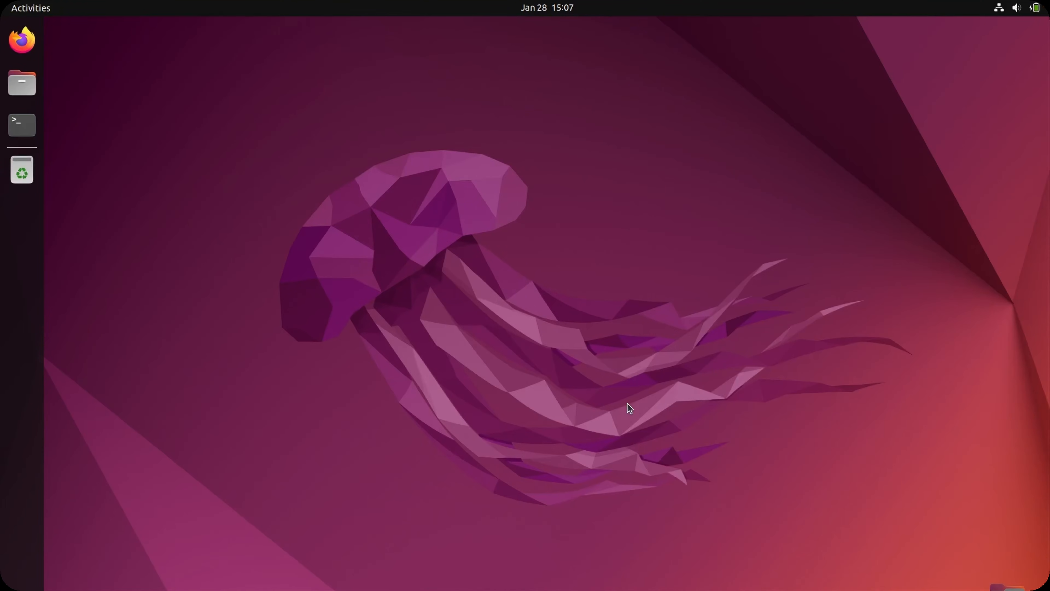
# Launch GNOME Terminal from the dock and refresh package lists with 'sudo apt update'.
pyautogui.click(20, 124)
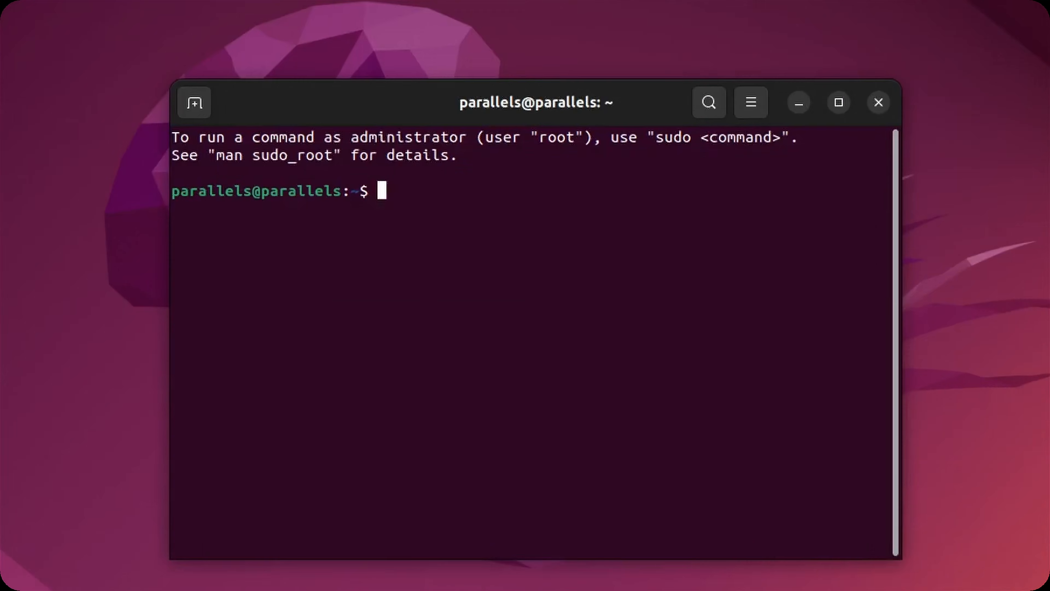
pyautogui.write('sudo apt update')
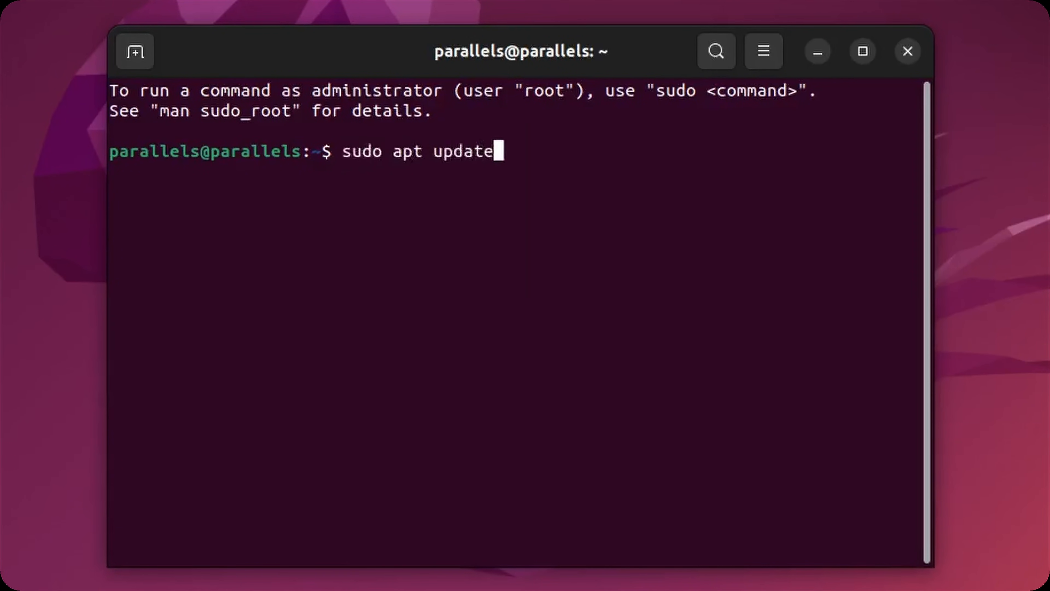
pyautogui.press('Return')
pyautogui.write('s')
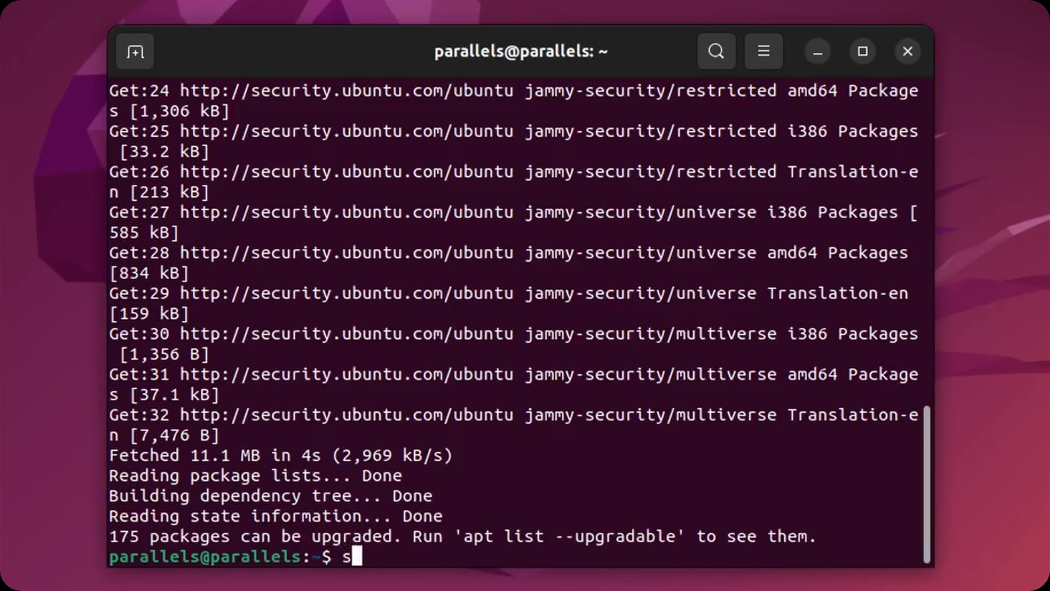
# Install adb with 'sudo apt install android-sdk-platform-tools -y'.
pyautogui.write('udo apt install')
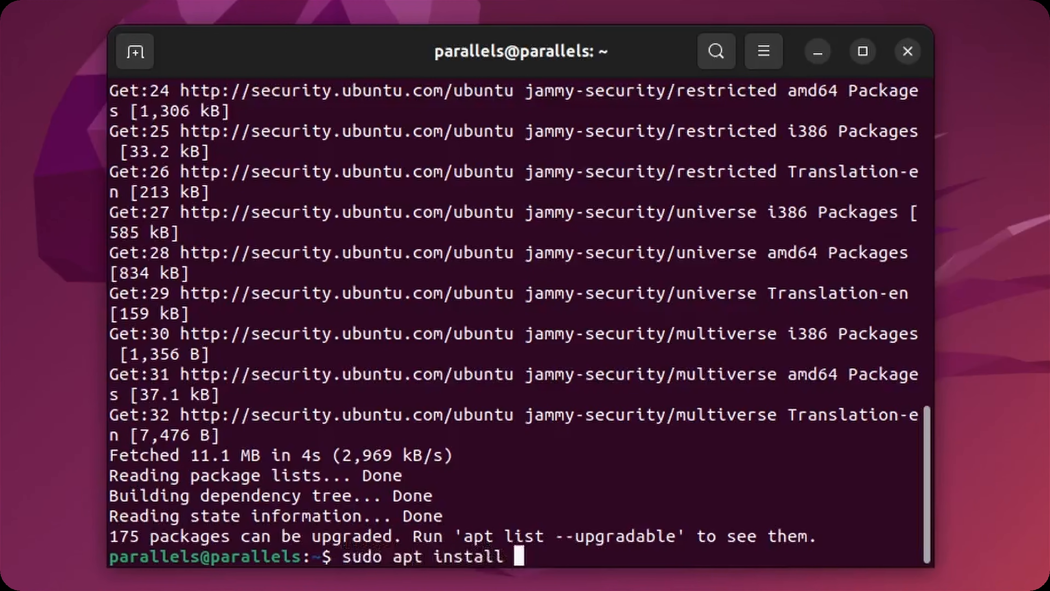
pyautogui.write('android-')
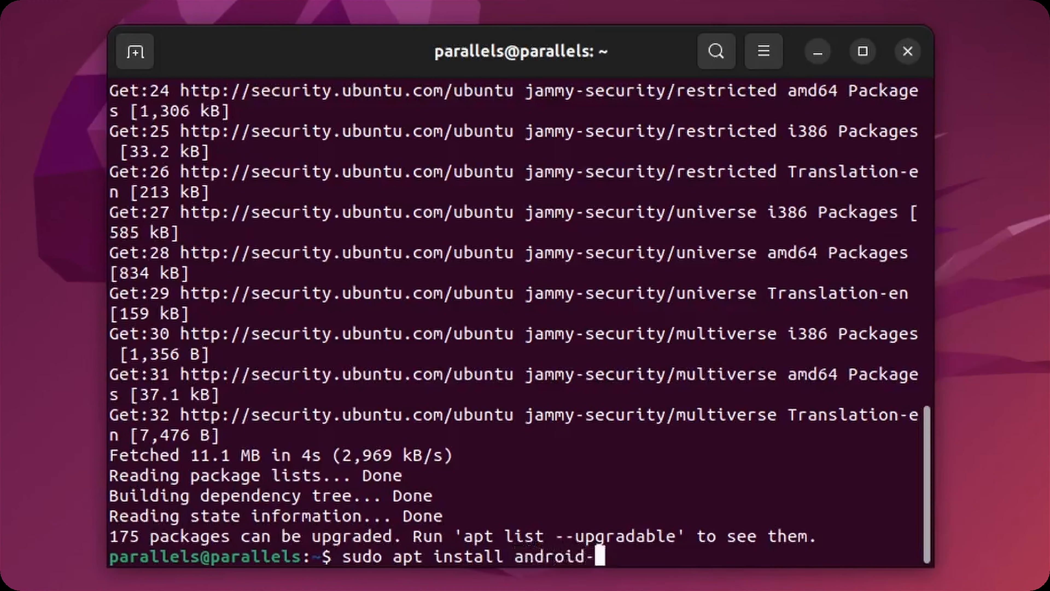
pyautogui.write('sdk-')
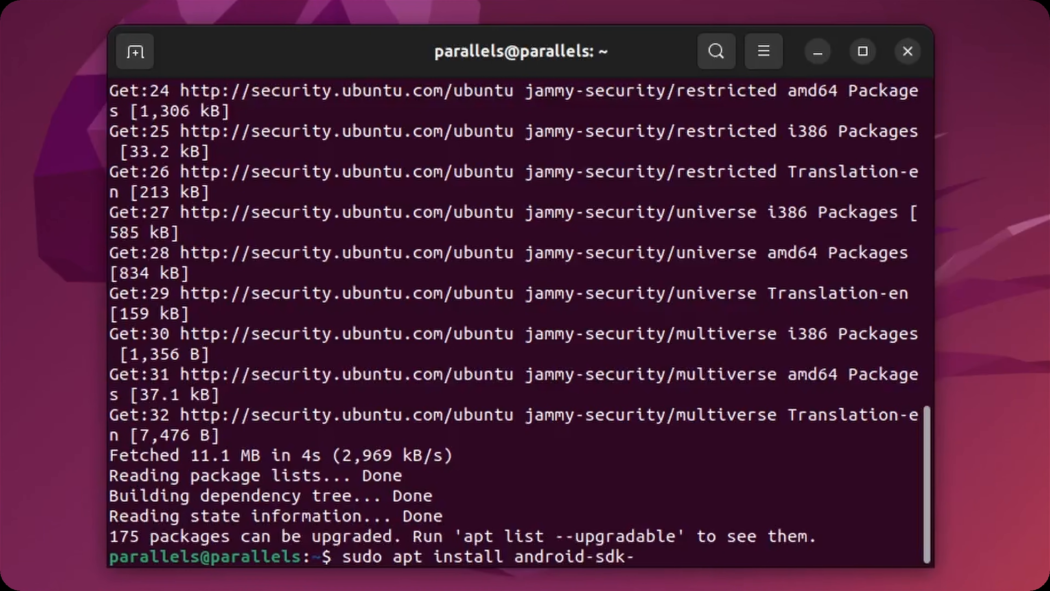
pyautogui.write('platform')
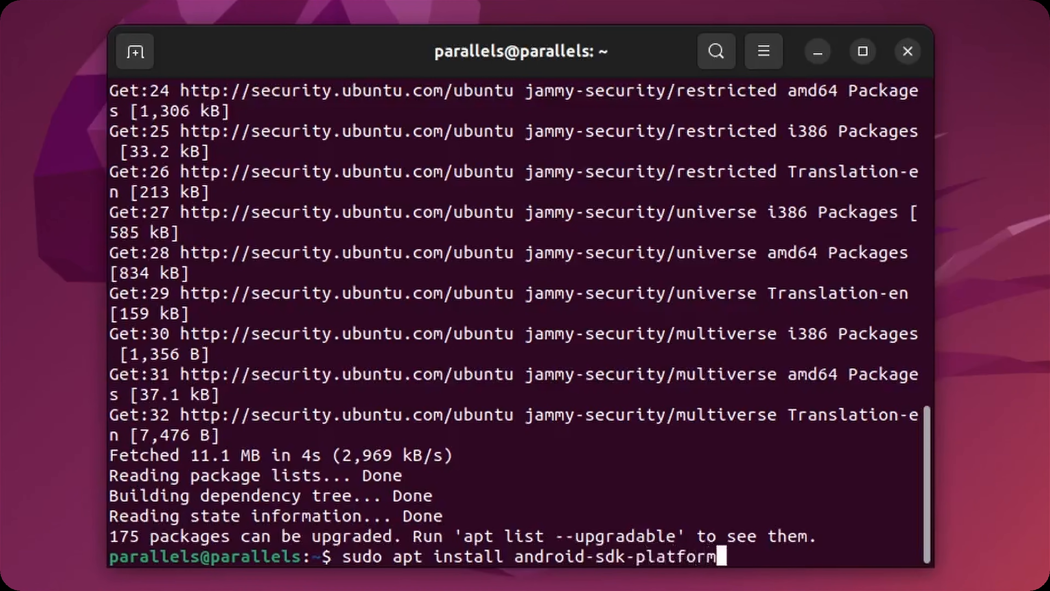
pyautogui.write('-tools')
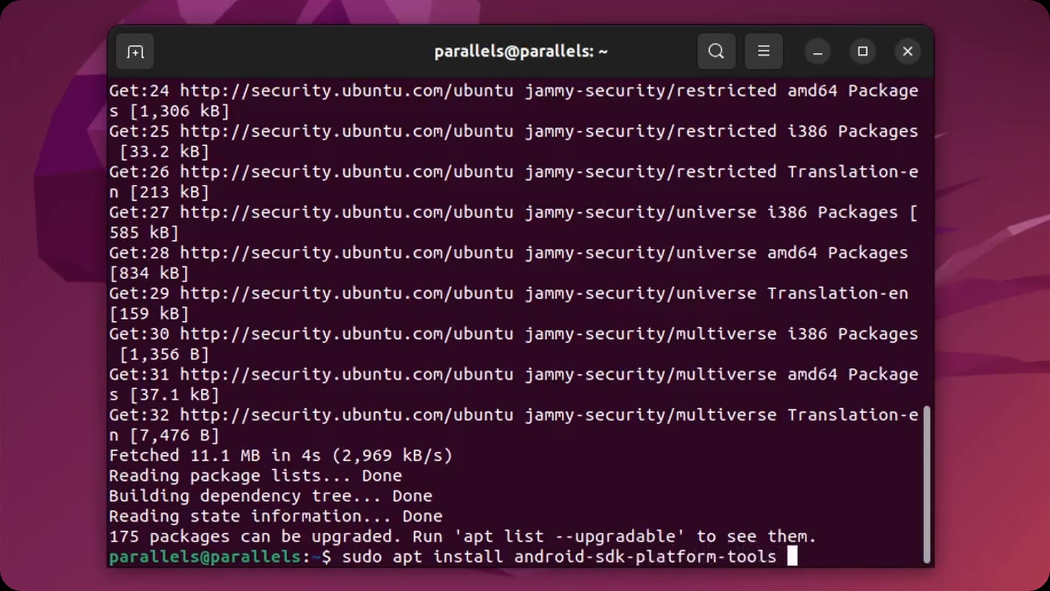
pyautogui.write('-y')
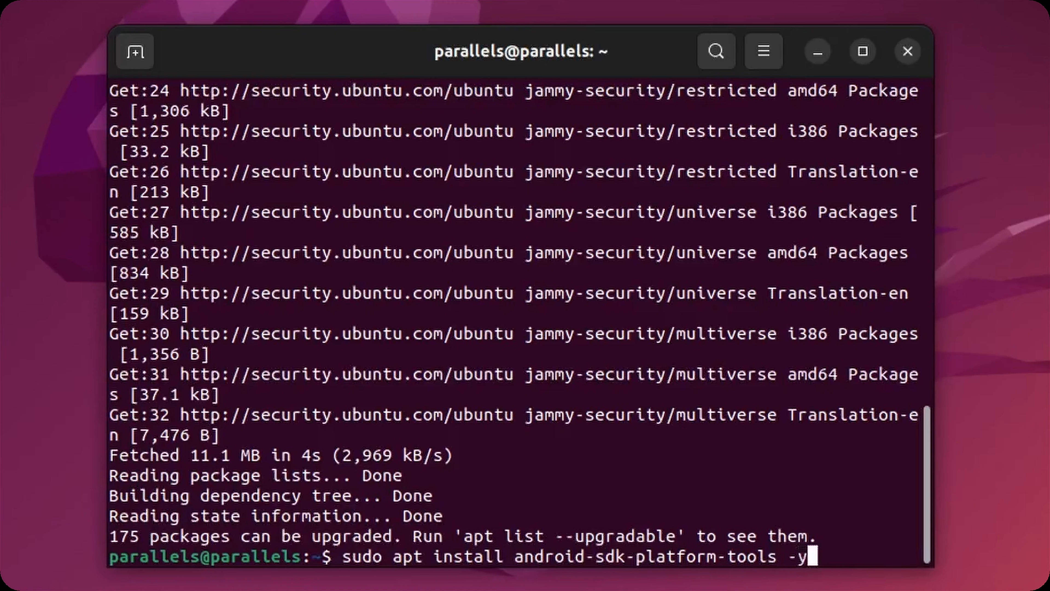
pyautogui.press('Return')
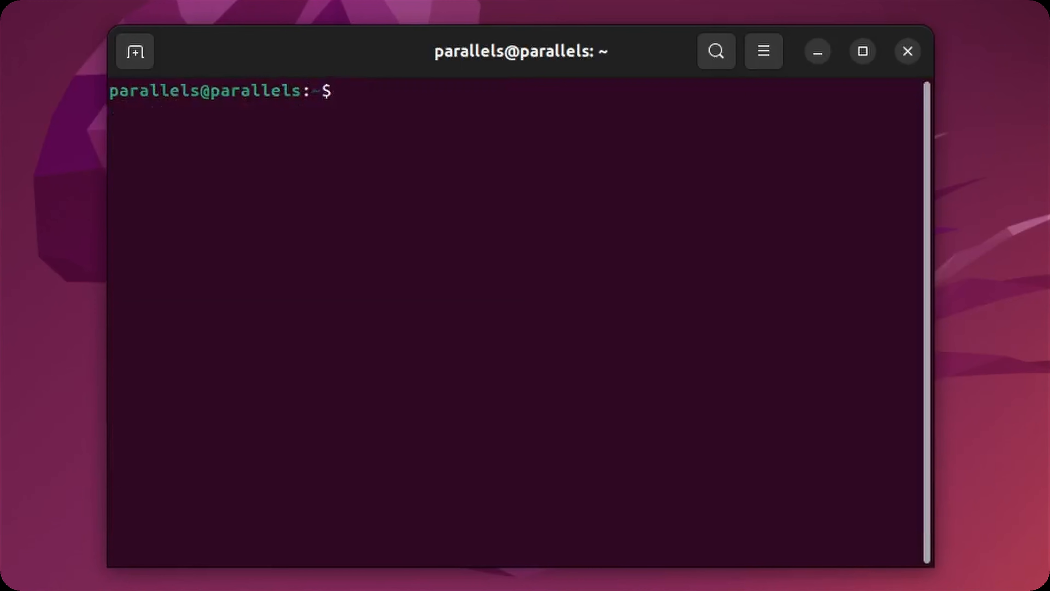
# Run 'adb version' showing 1.0.41, then start an example 'sudo dnf install' command.
pyautogui.press('Return')
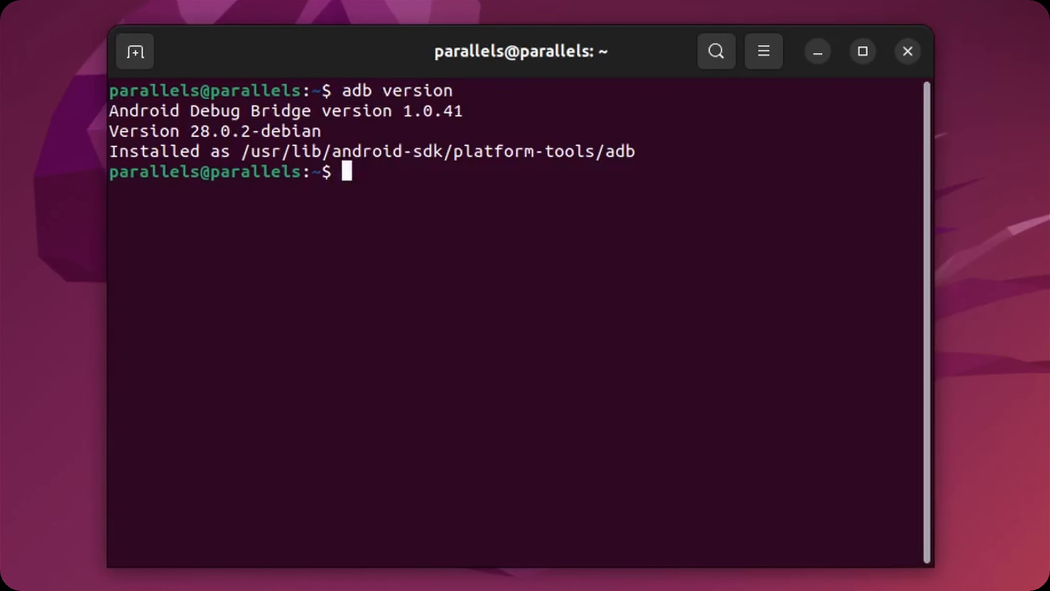
pyautogui.write('s')
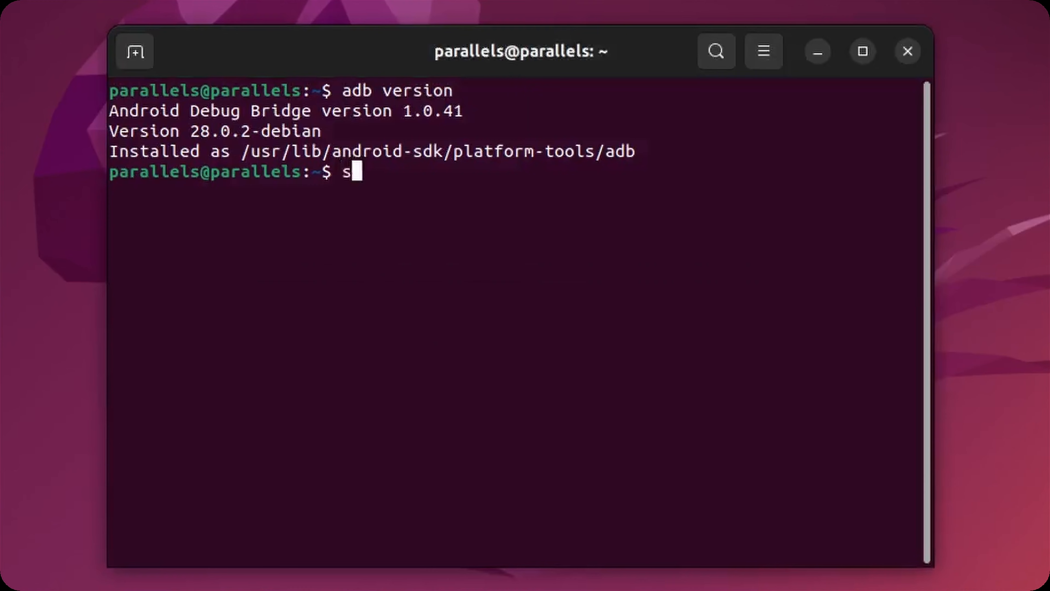
pyautogui.write('udo dnf instal')
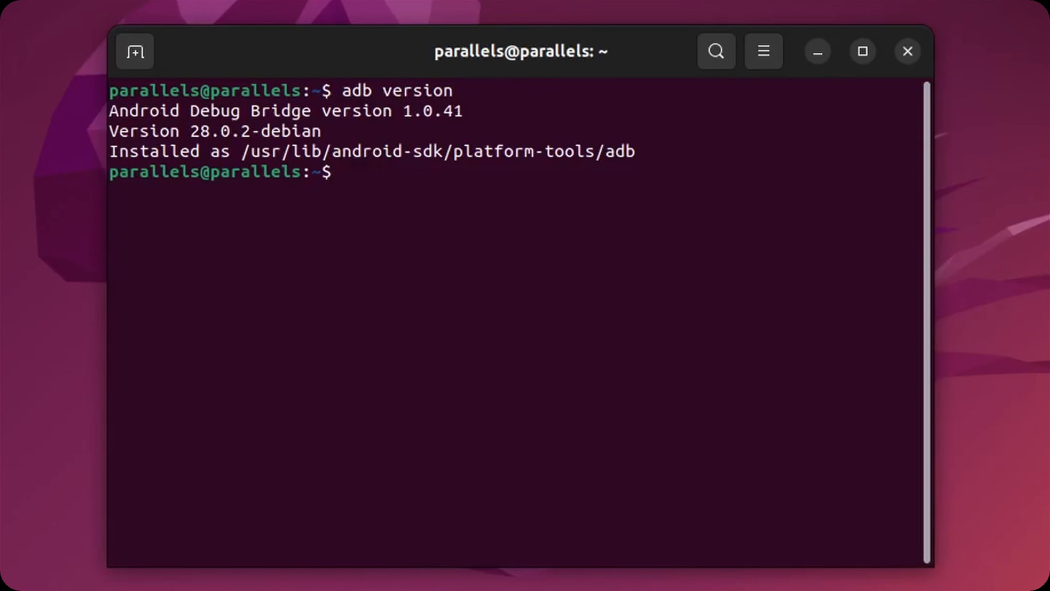
# Type an example 'sudo pacman -S android...' command and cancel it with Ctrl+C.
pyautogui.write('sudo pac')
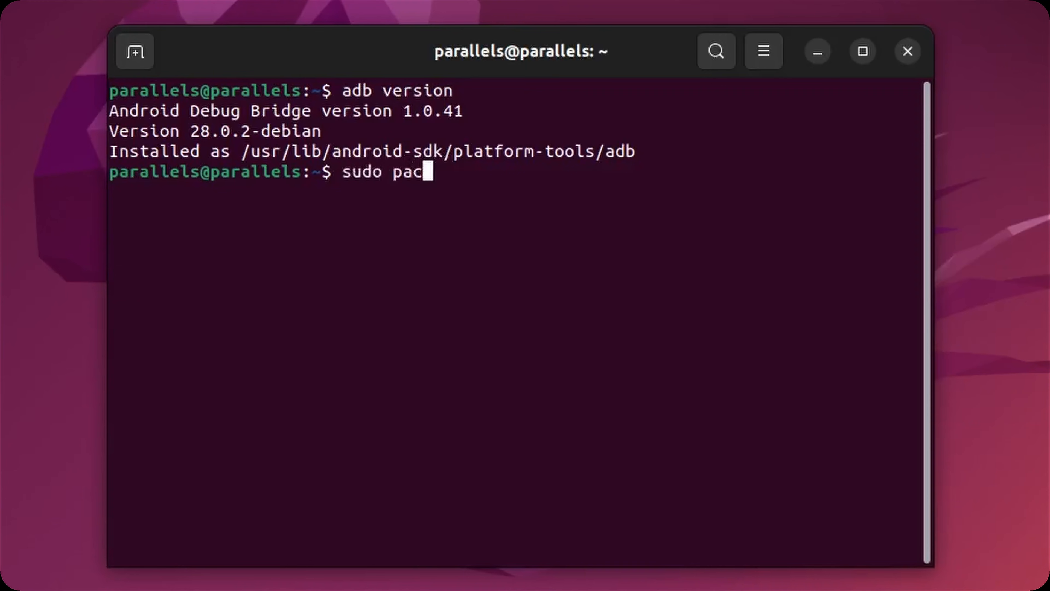
pyautogui.write('man -S')
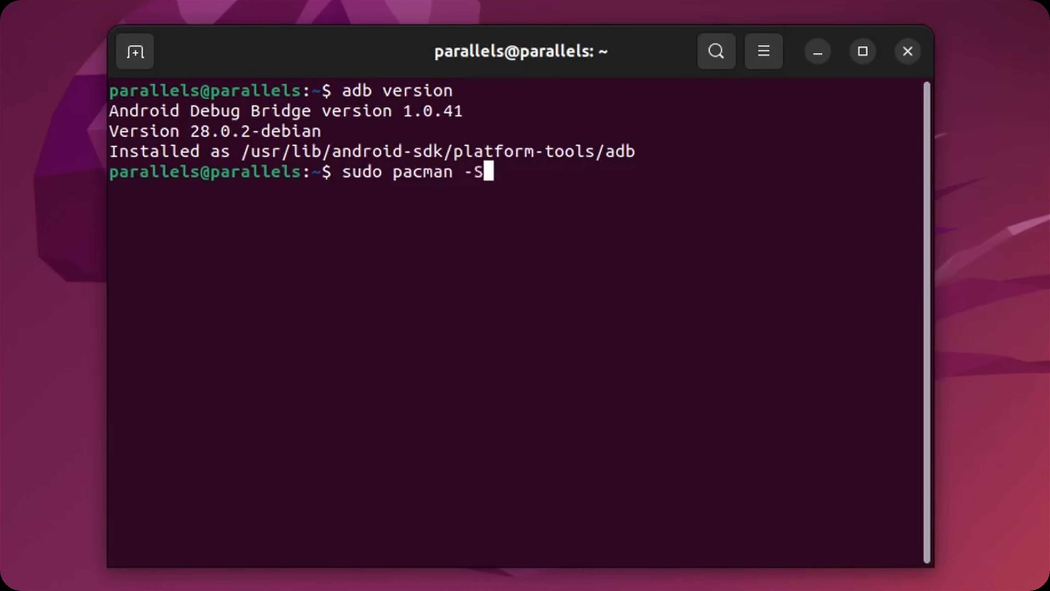
pyautogui.write('android')
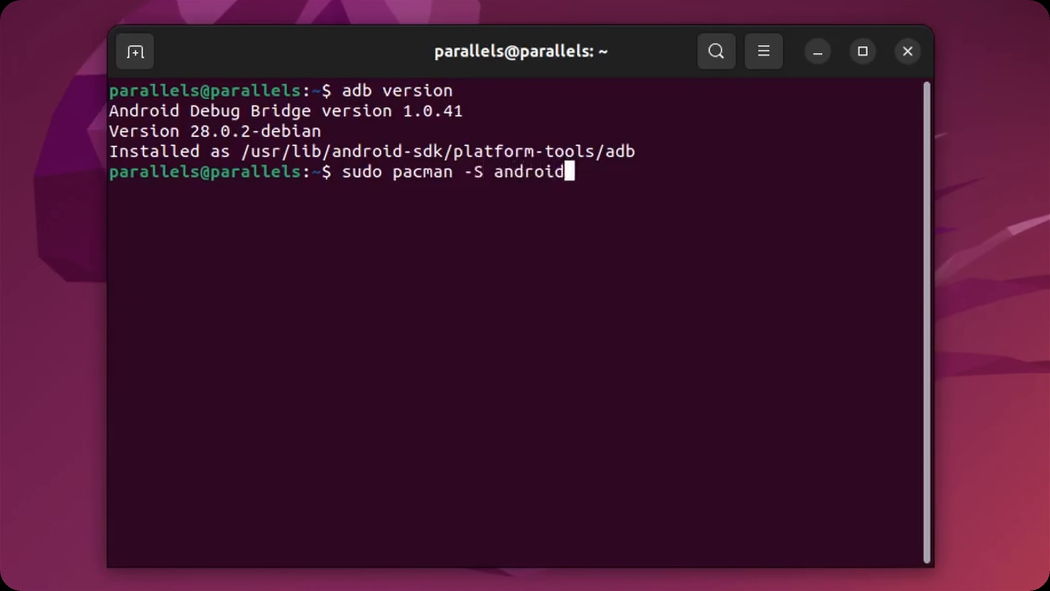
pyautogui.press('ctrl+c')
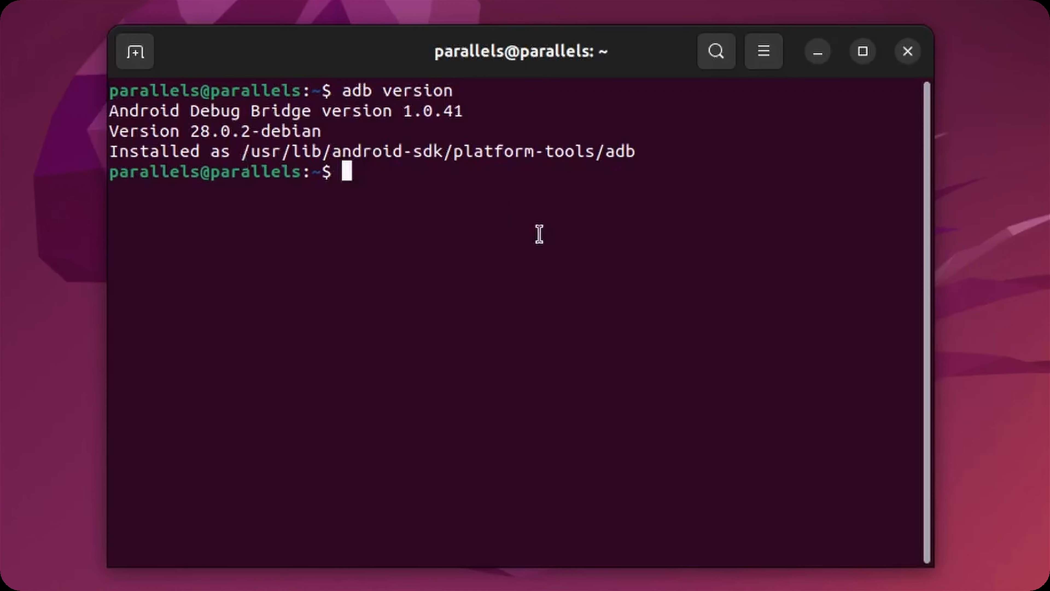
pyautogui.moveTo(352, 140)
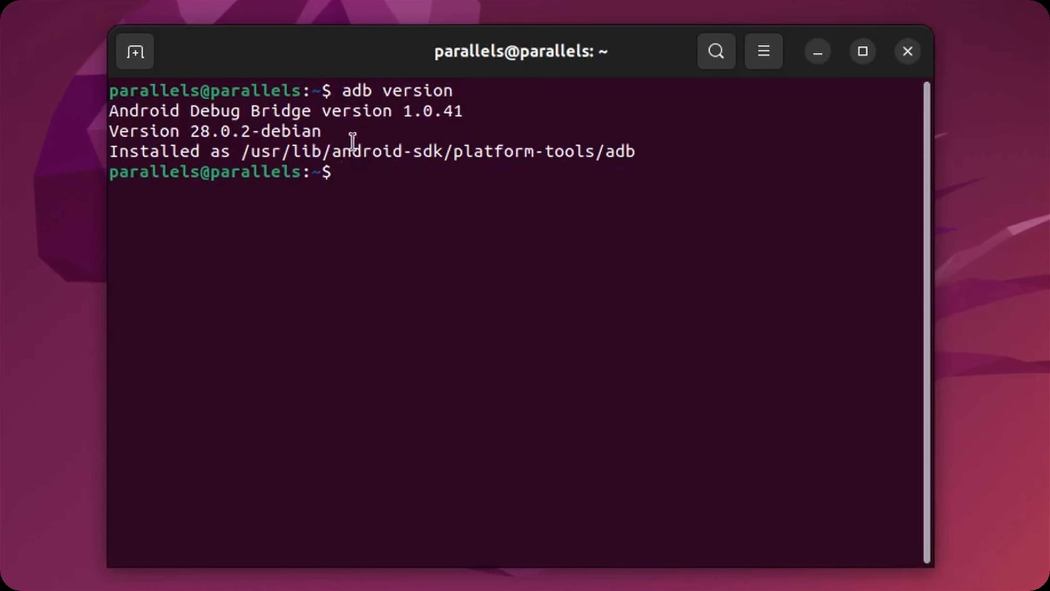
pyautogui.moveTo(601, 367)
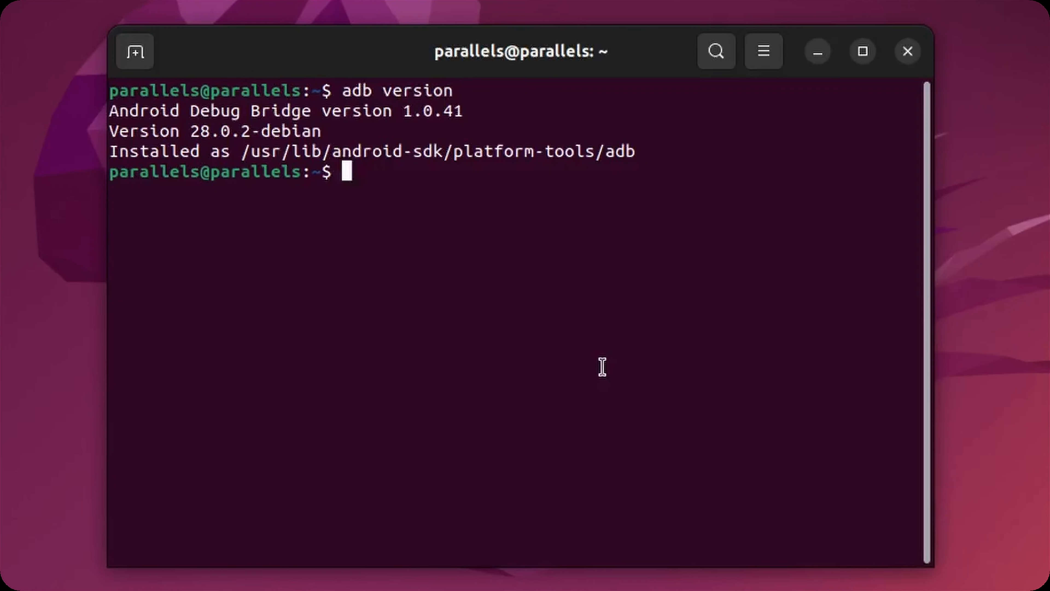
pyautogui.moveTo(863, 53)
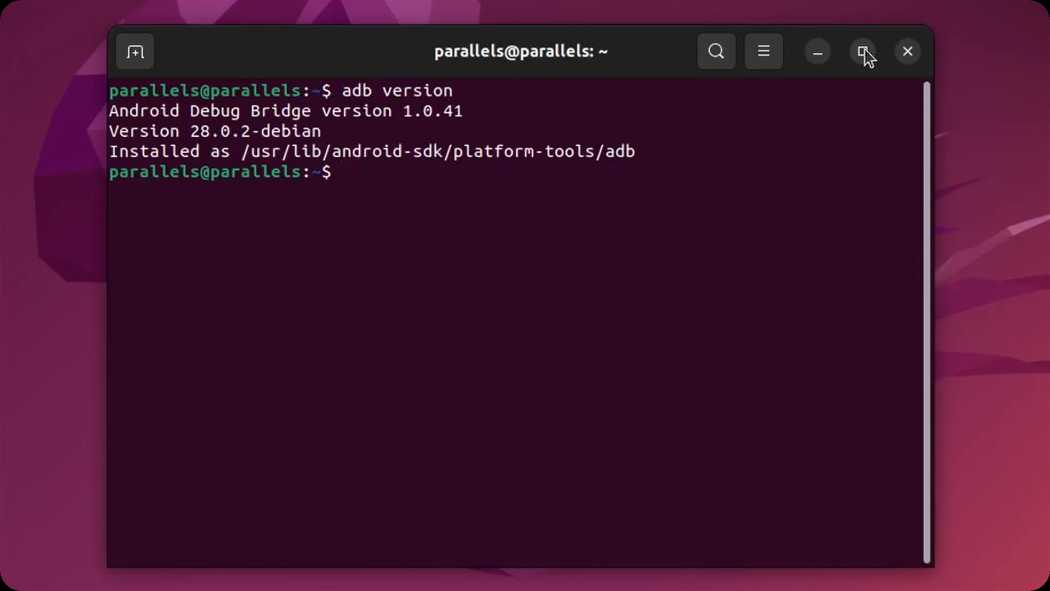
pyautogui.moveTo(908, 53)
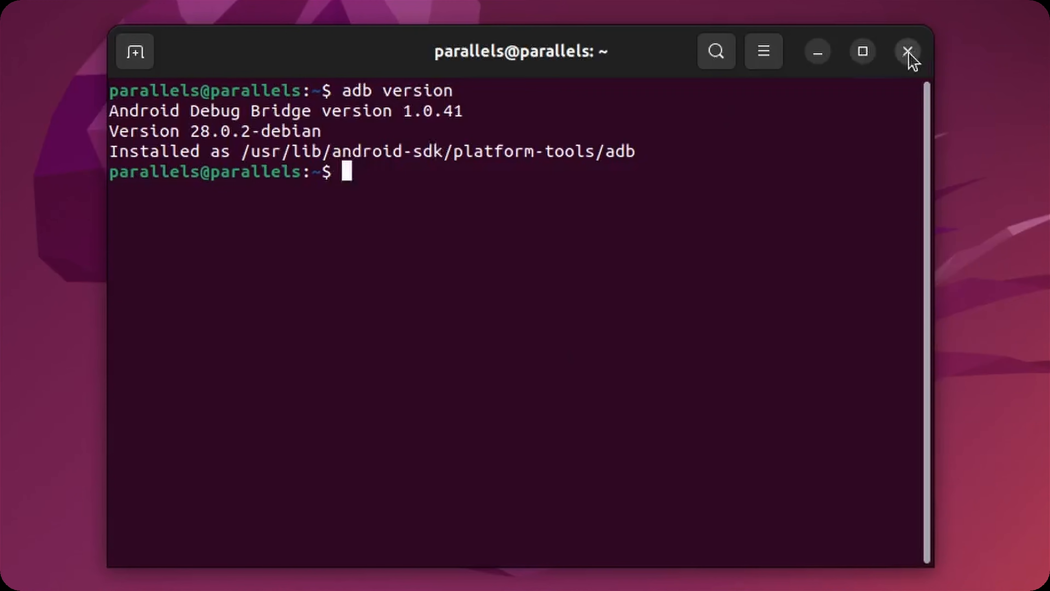